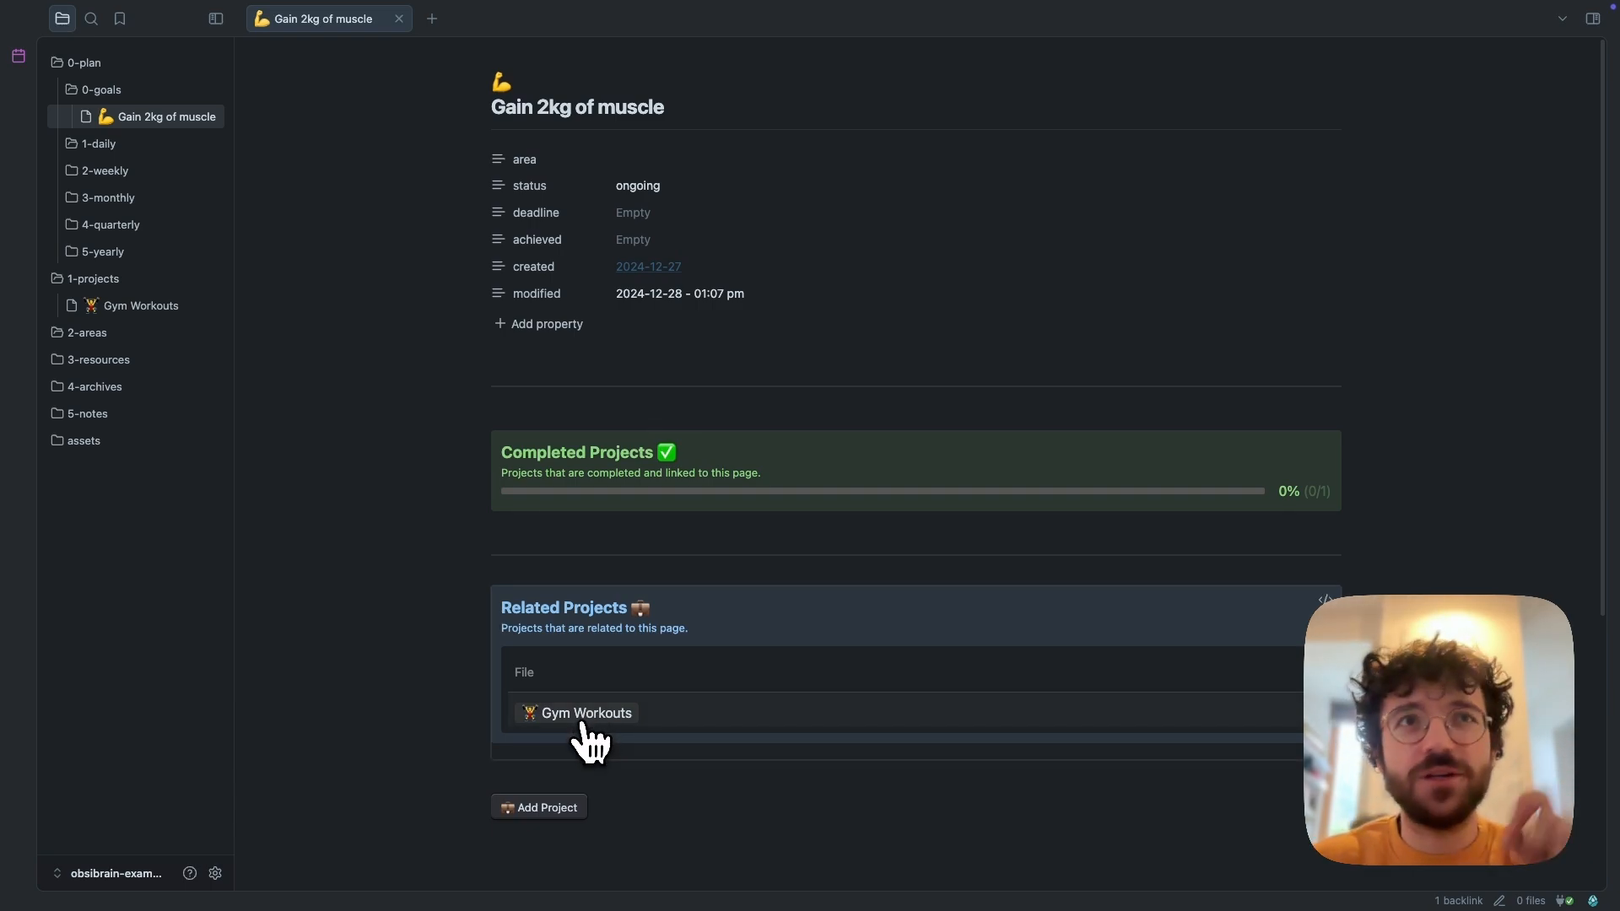
Open the Gym Workouts note from the Related Projects table and scroll through its sections
{"action": "left_click", "coordinate": [585, 713]}
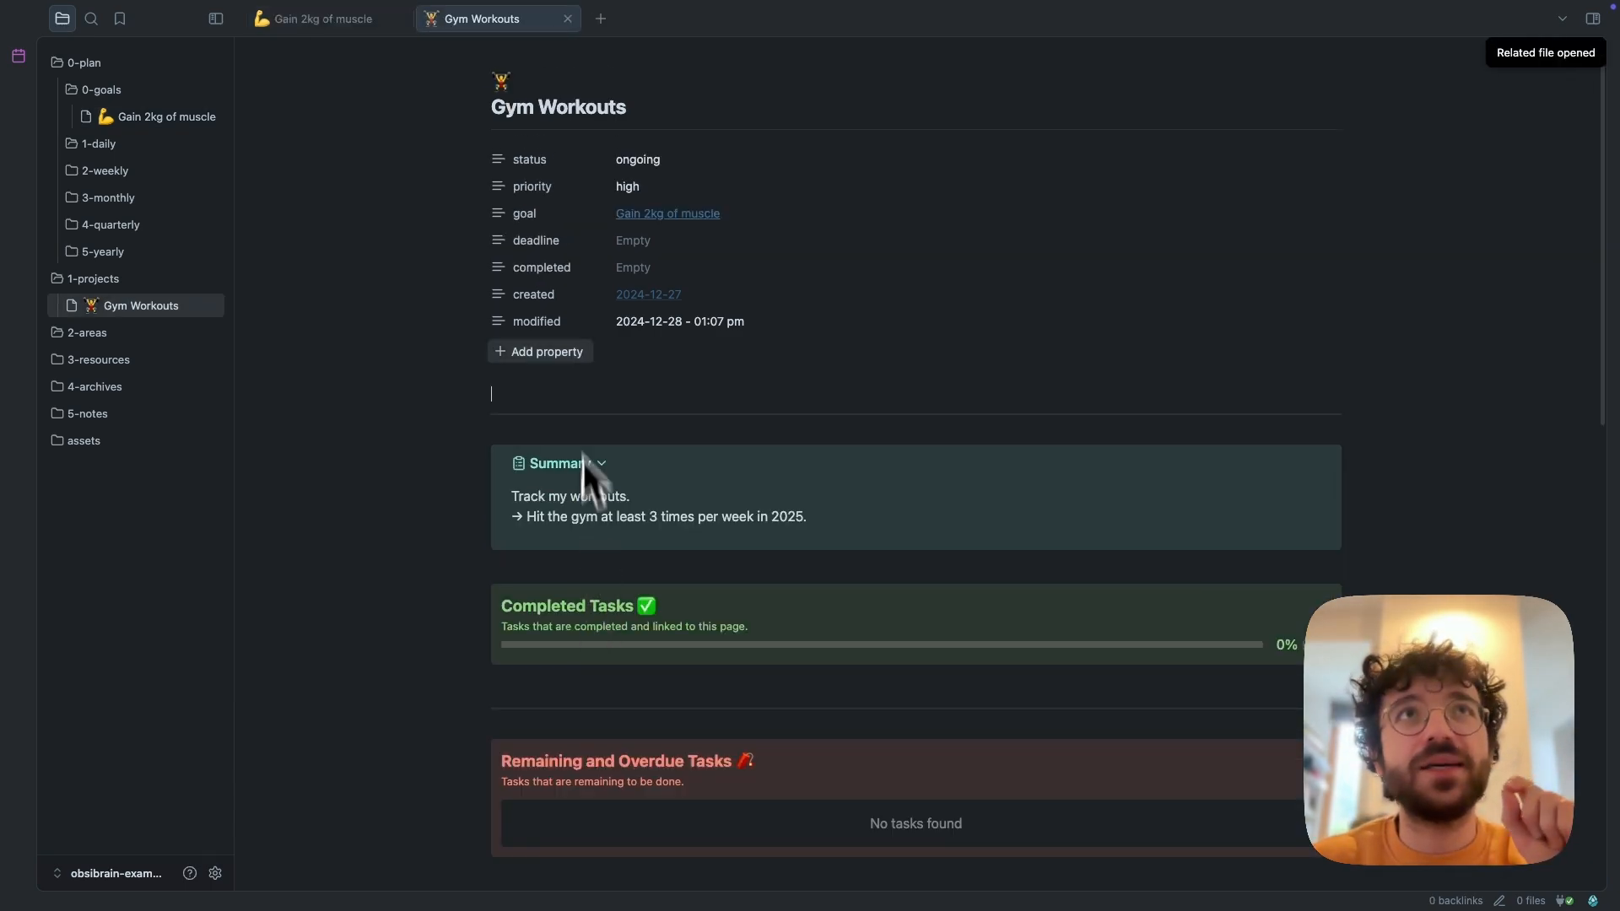
{"action": "mouse_move", "coordinate": [604, 134]}
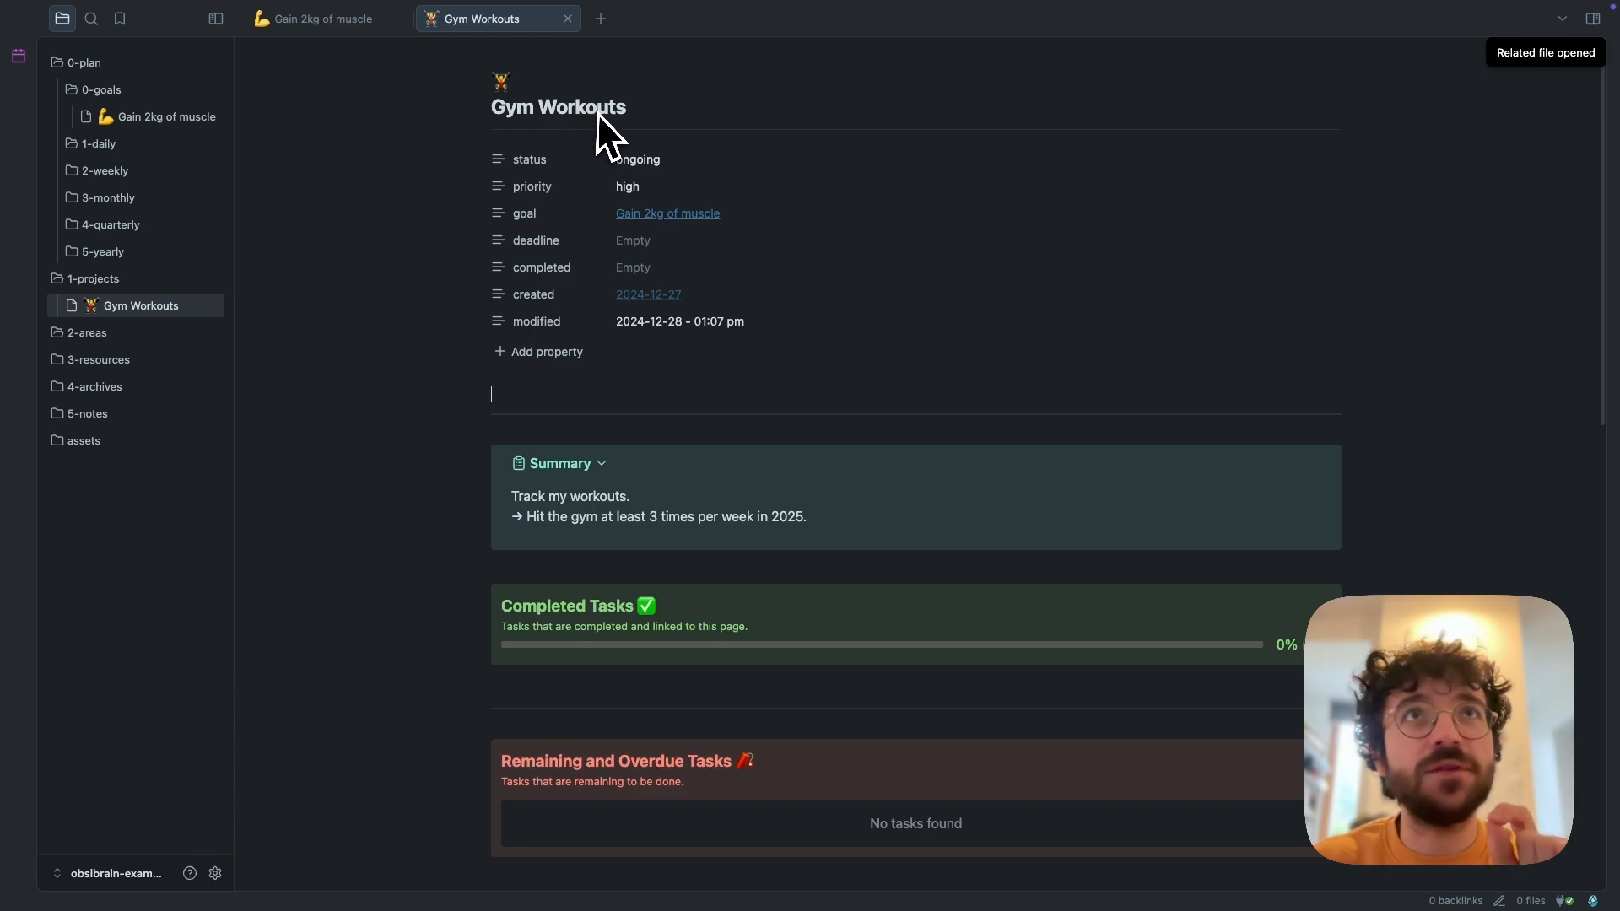
{"action": "scroll", "scroll_direction": "down", "scroll_amount": 3}
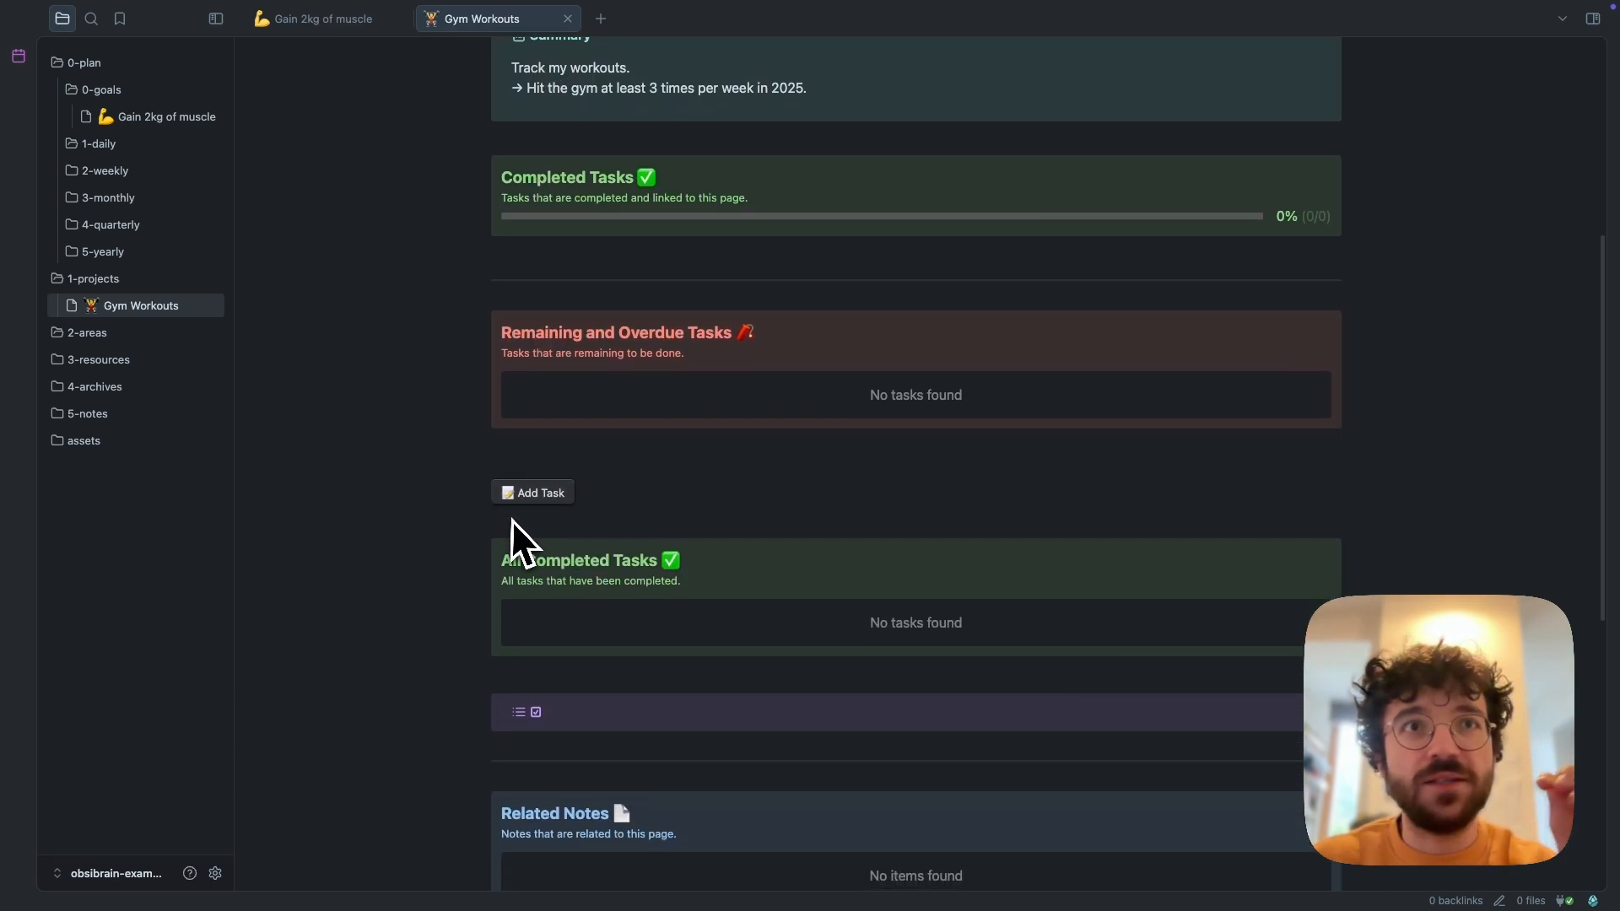
{"action": "scroll", "scroll_direction": "down", "scroll_amount": 3}
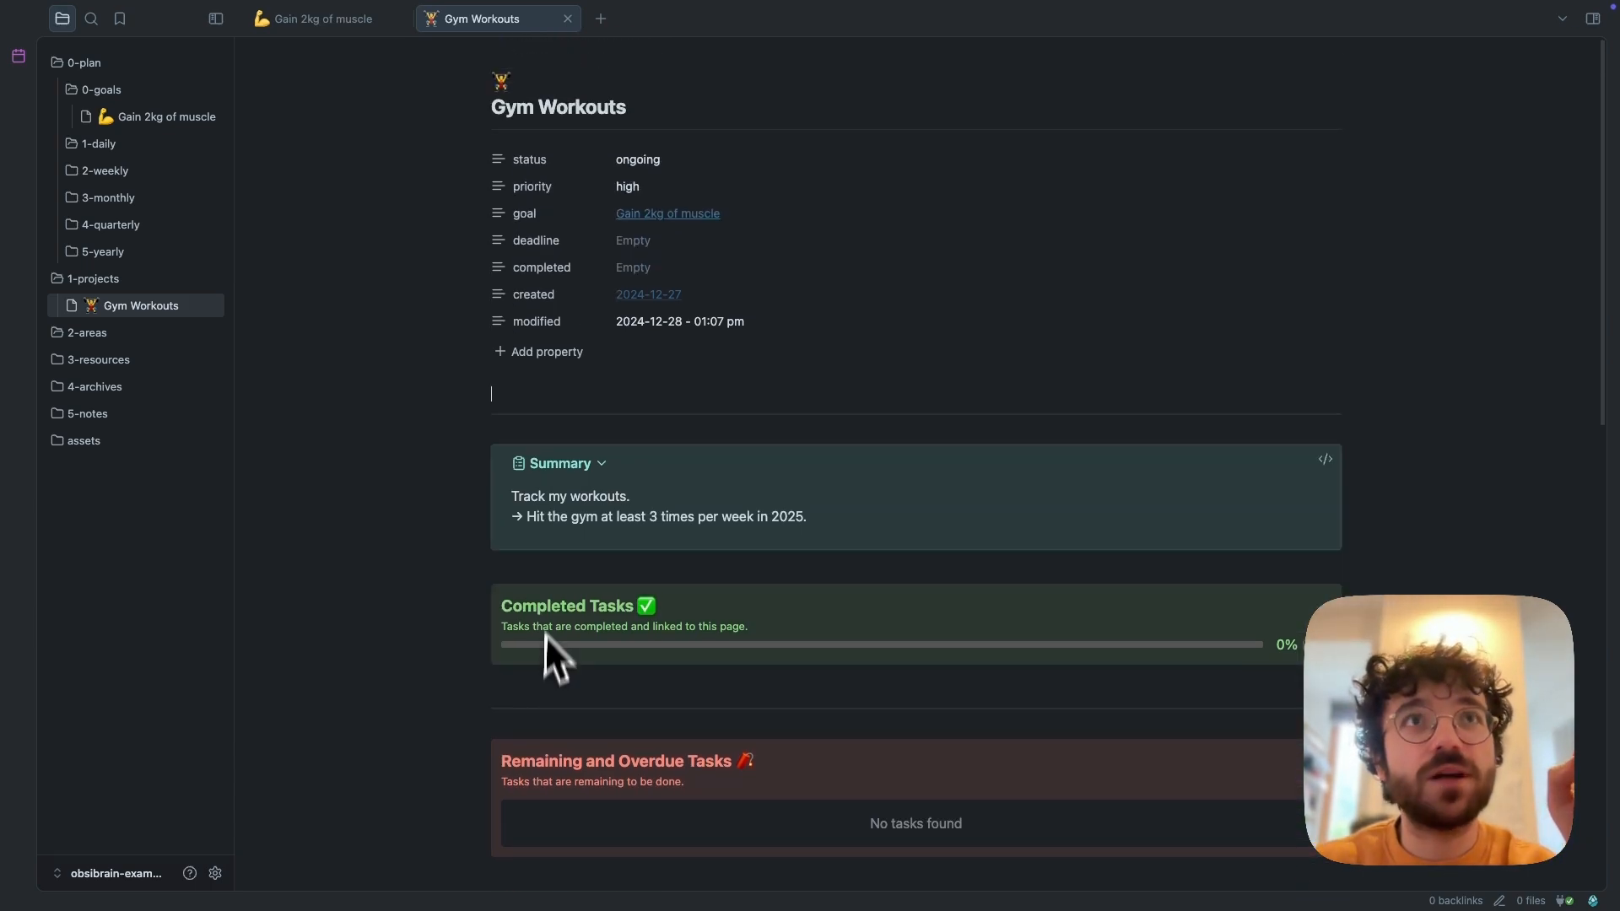
{"action": "mouse_move", "coordinate": [544, 551]}
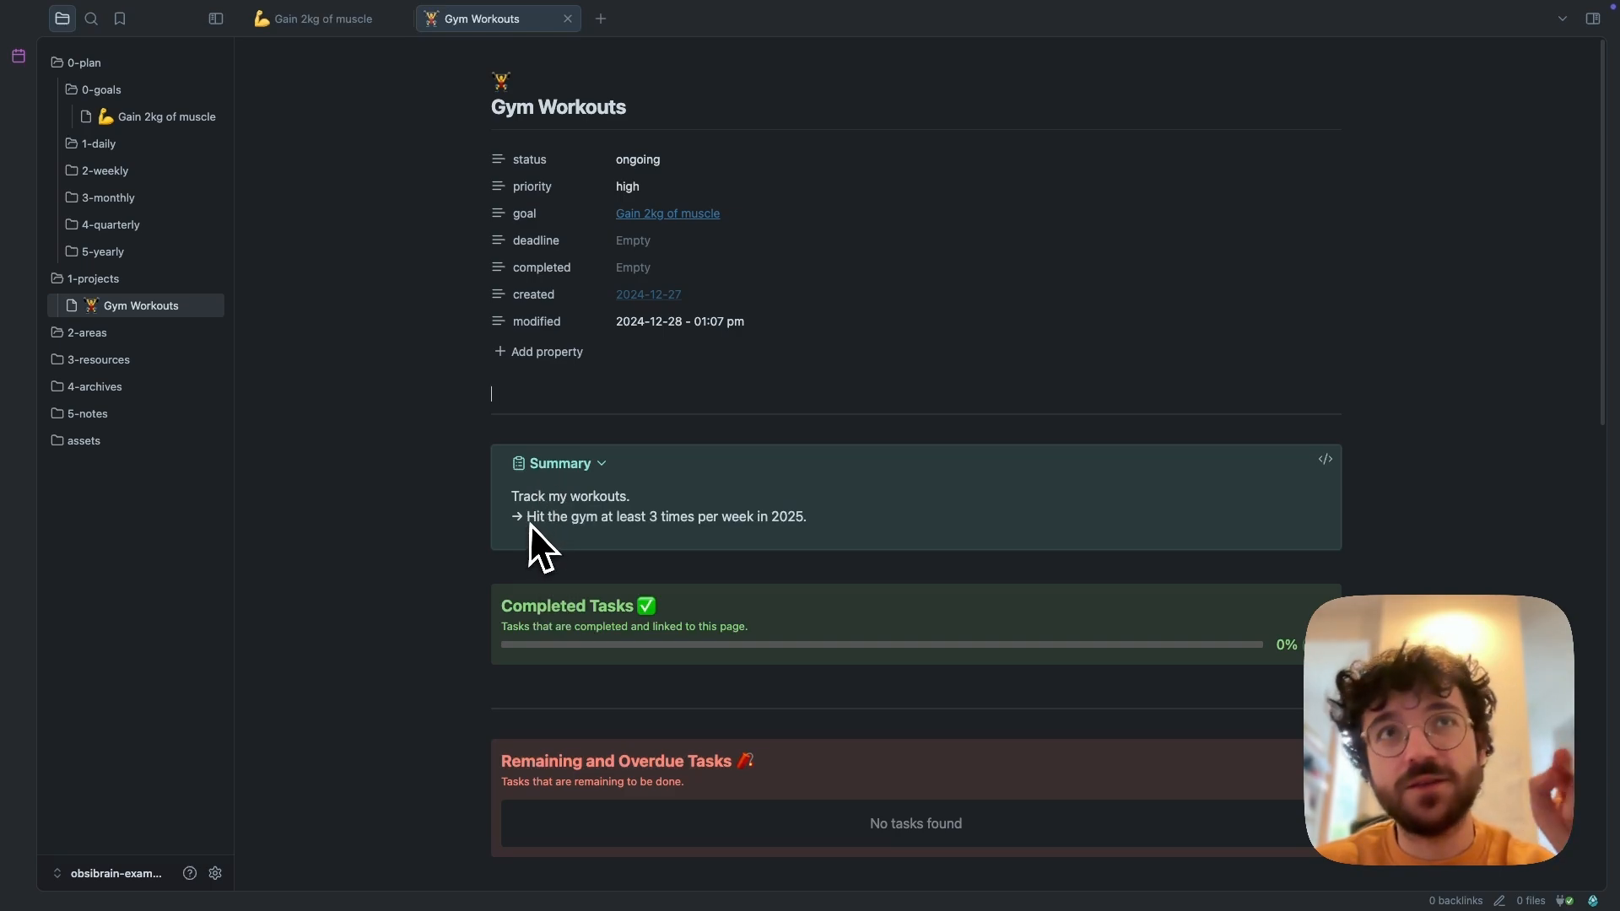
{"action": "mouse_move", "coordinate": [572, 538]}
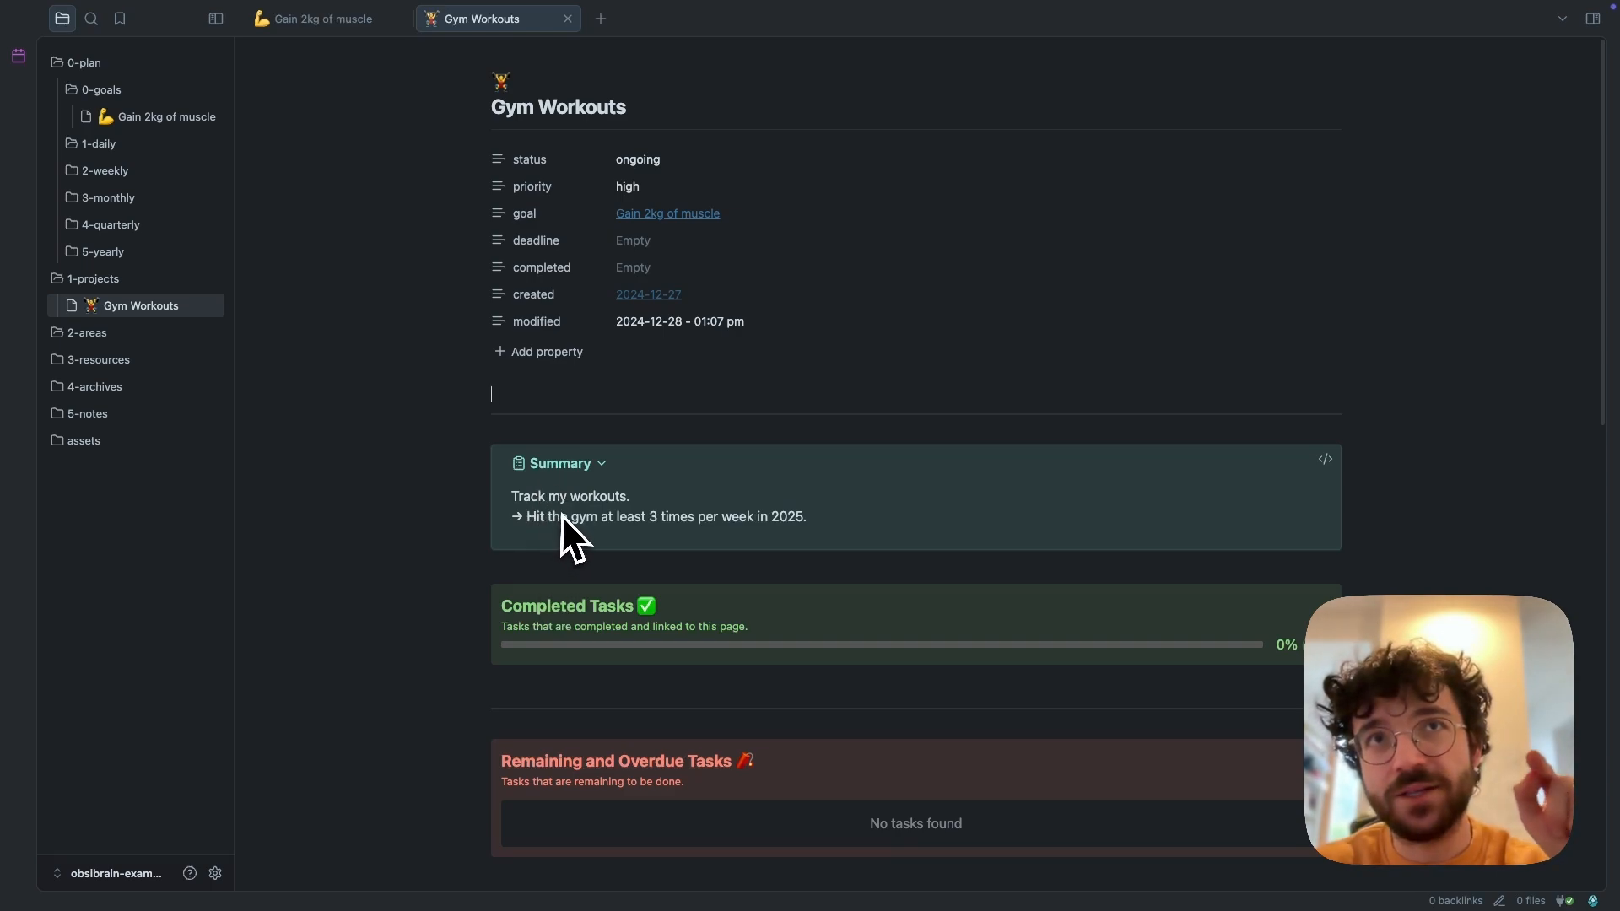
Add a normal task 'go to the gym' starting Monday to the Gym Workouts project
{"action": "scroll", "scroll_direction": "down", "scroll_amount": 3}
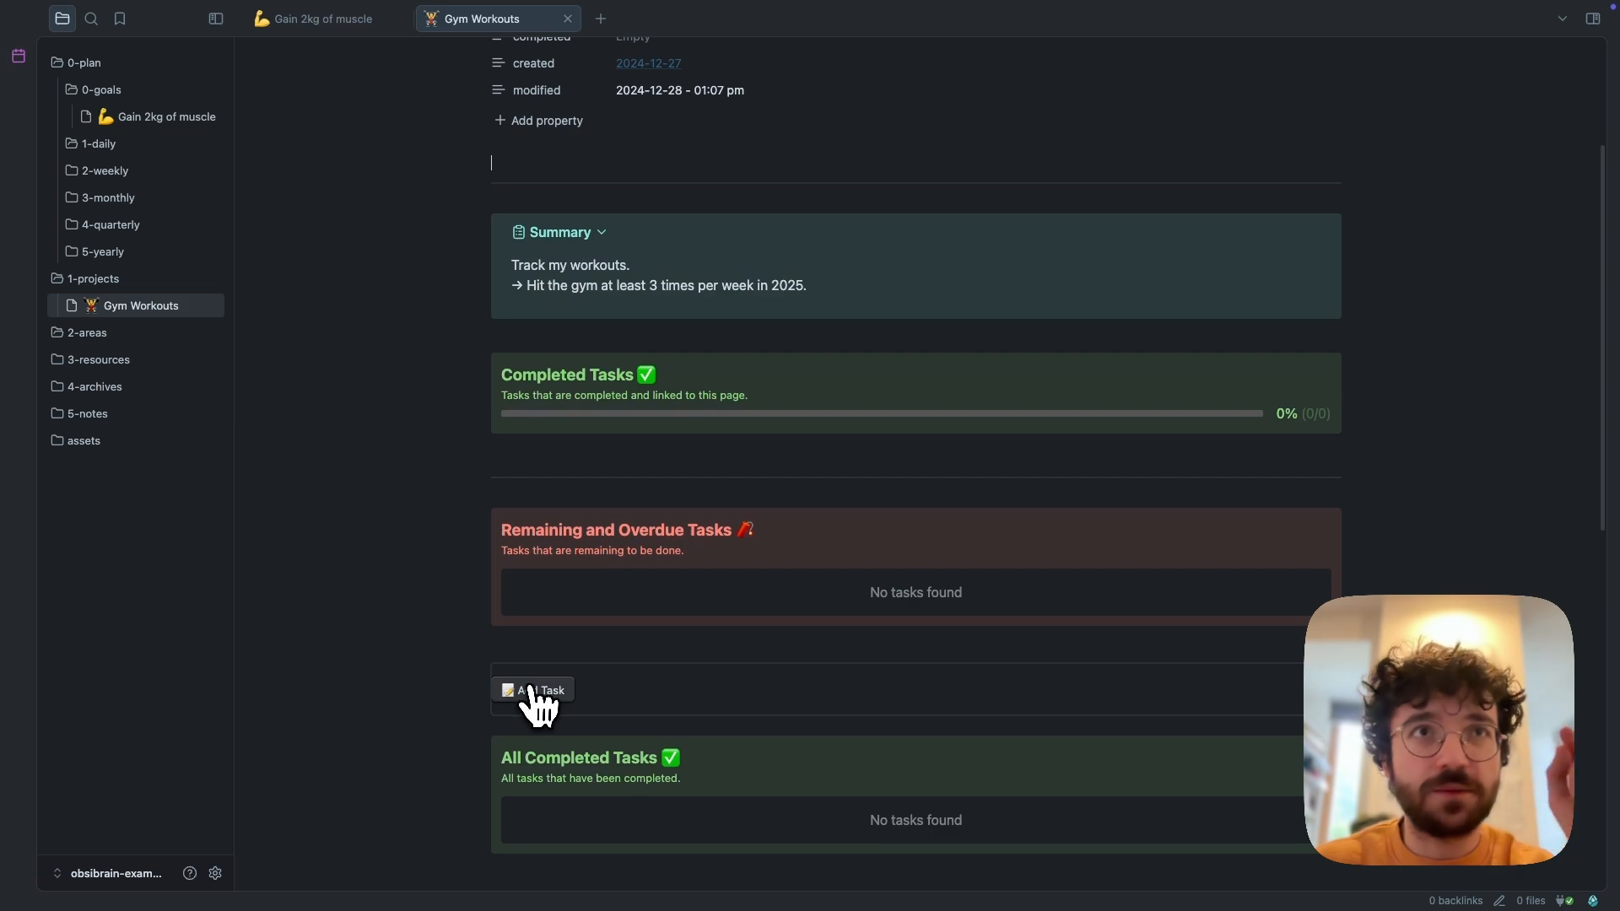
{"action": "left_click", "coordinate": [534, 690]}
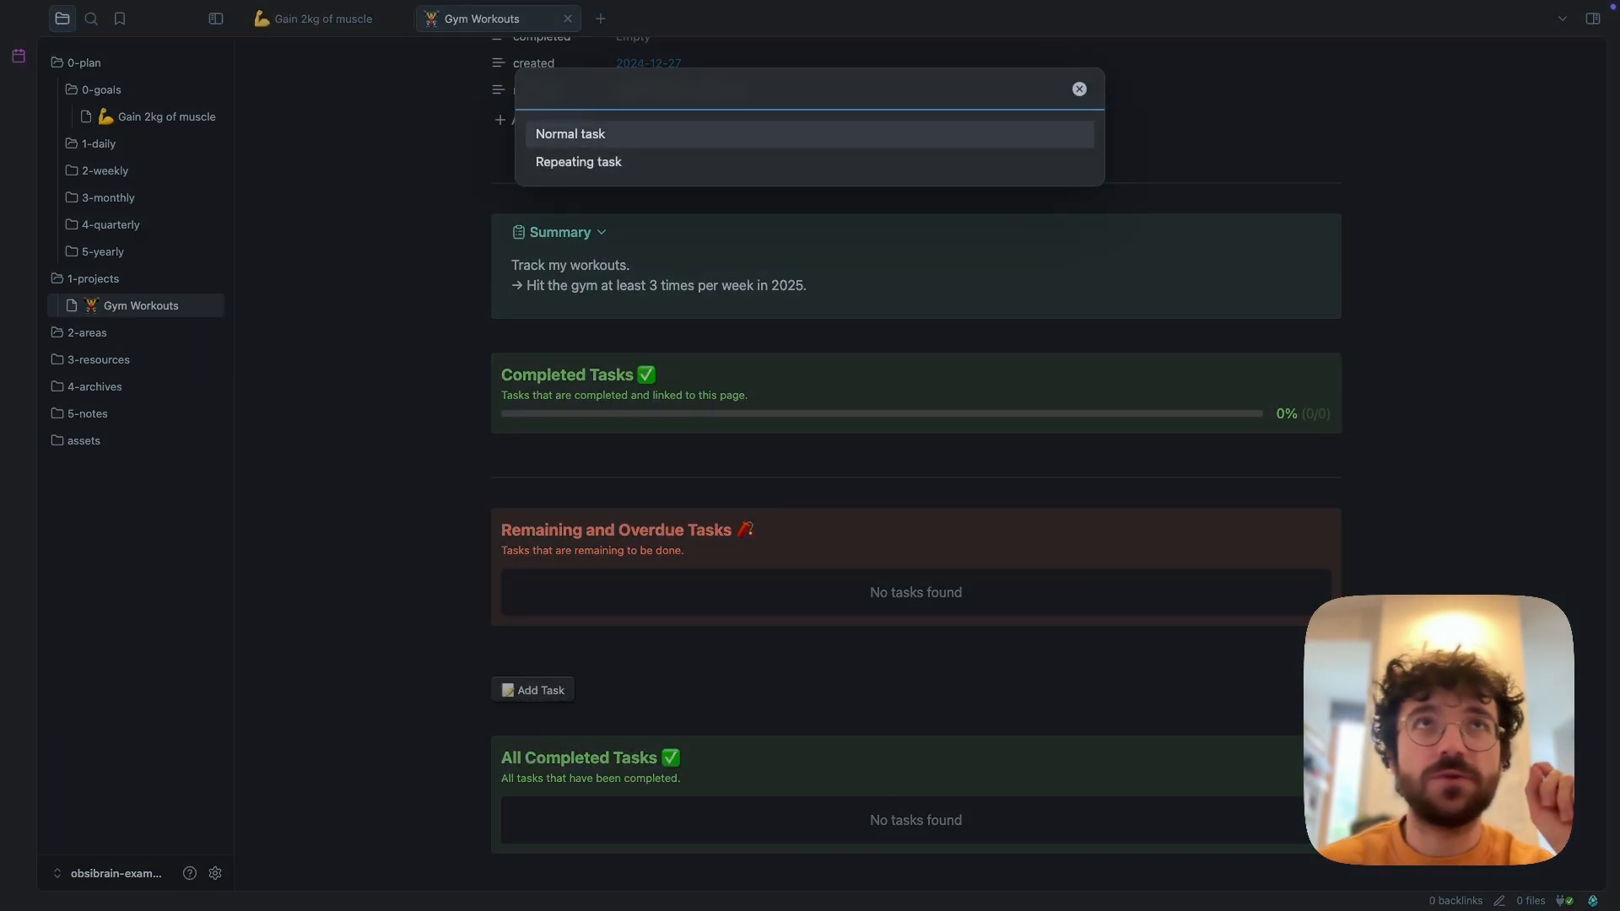
{"action": "left_click", "coordinate": [569, 134]}
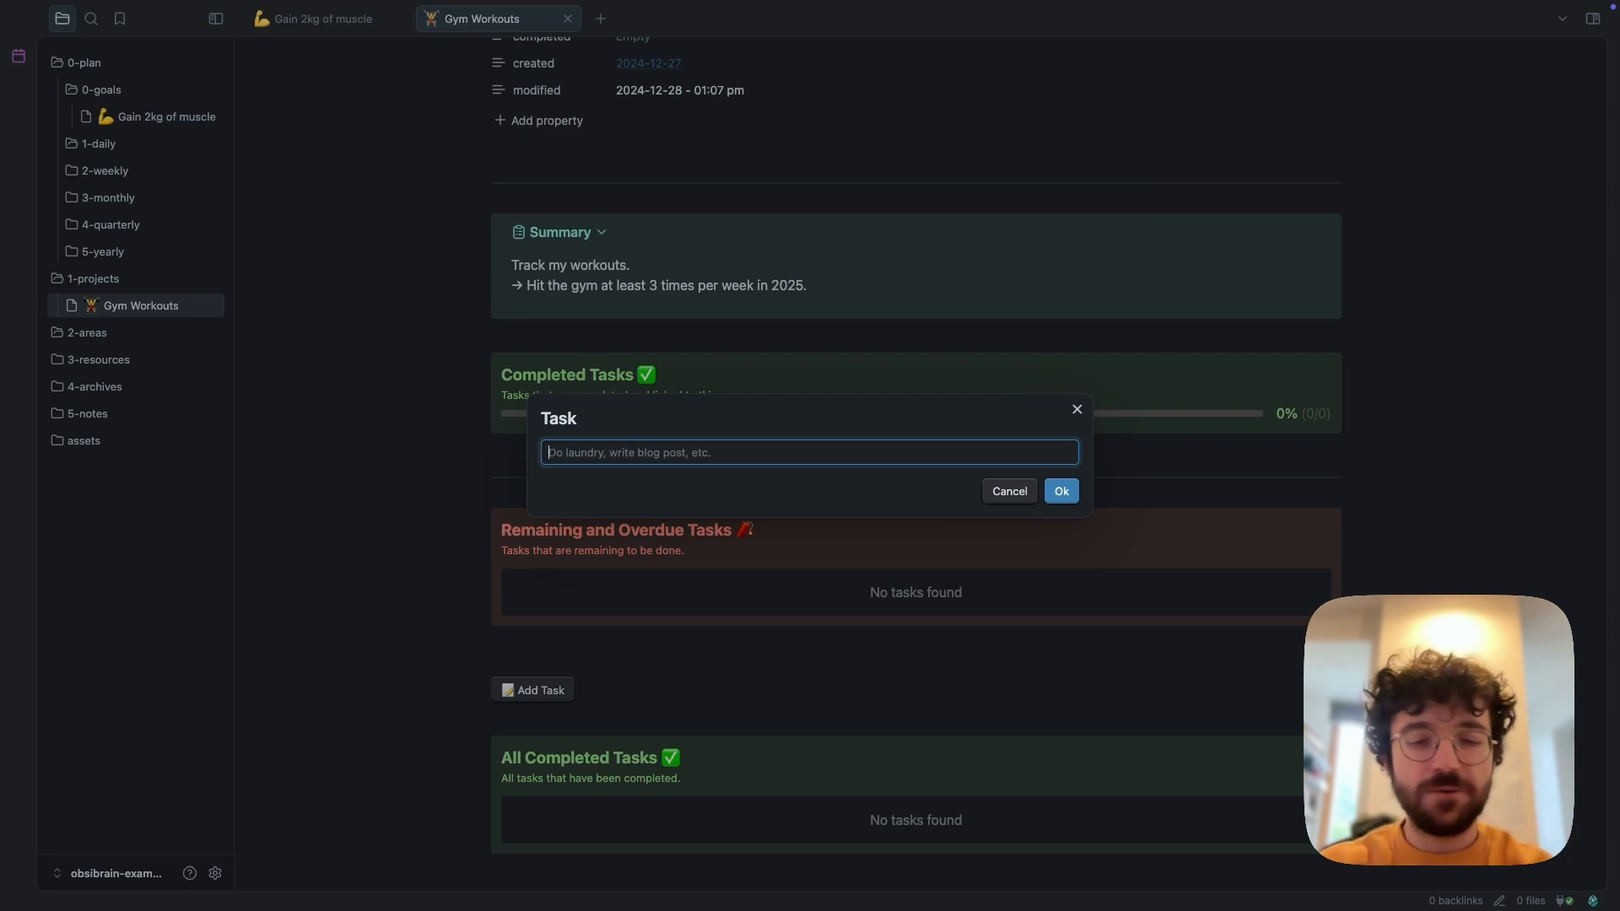
{"action": "type", "text": "go to the gym"}
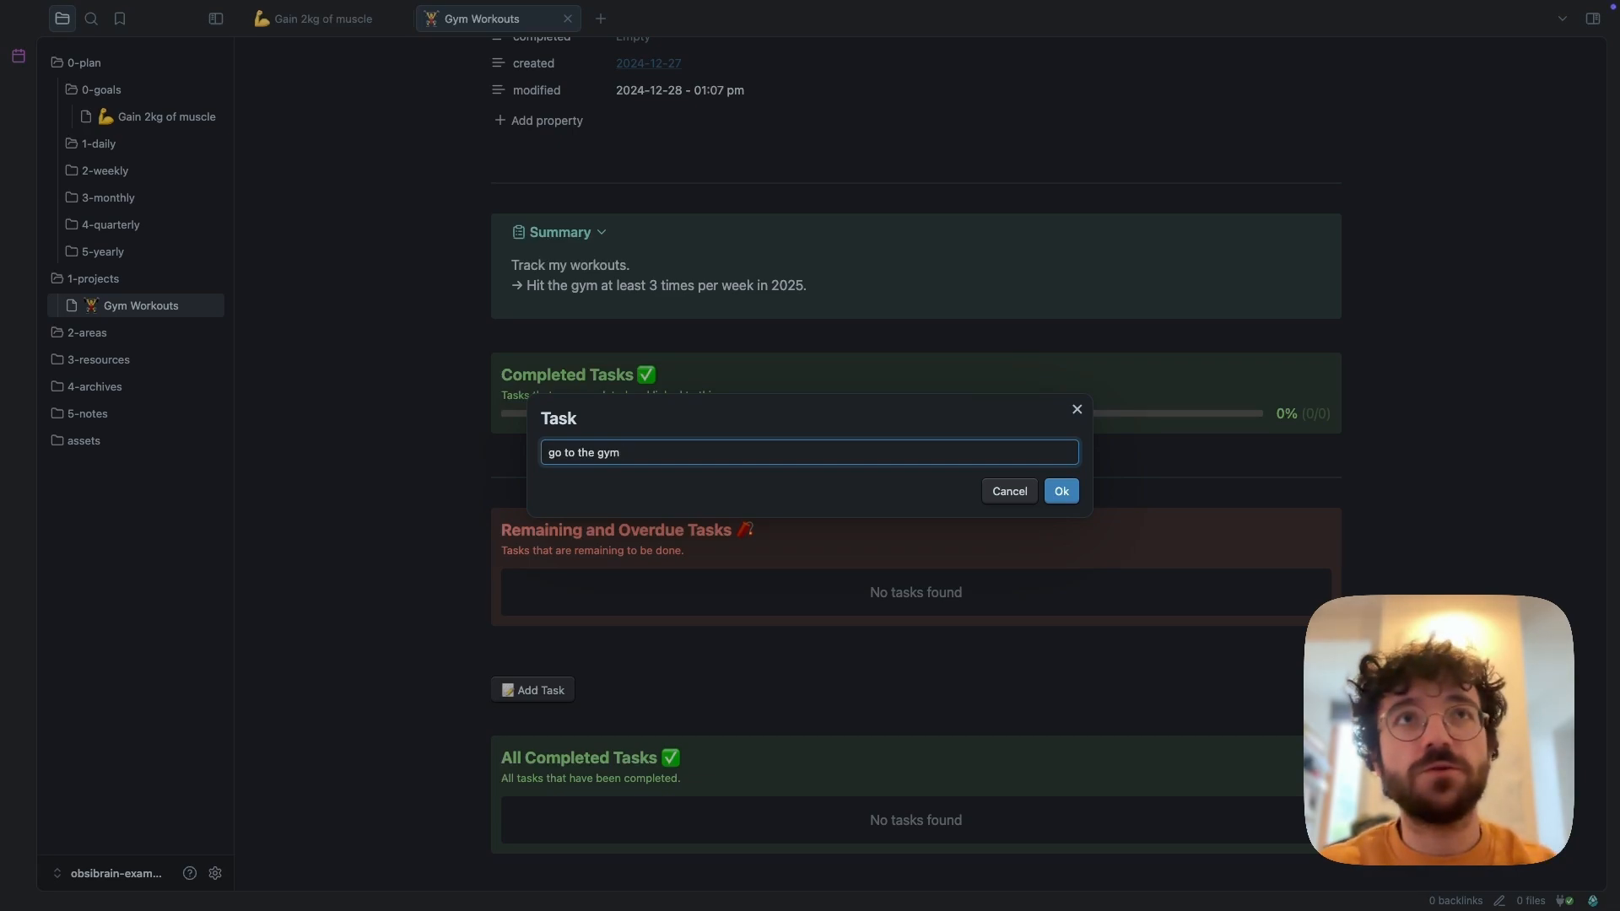
{"action": "left_click", "coordinate": [1059, 491]}
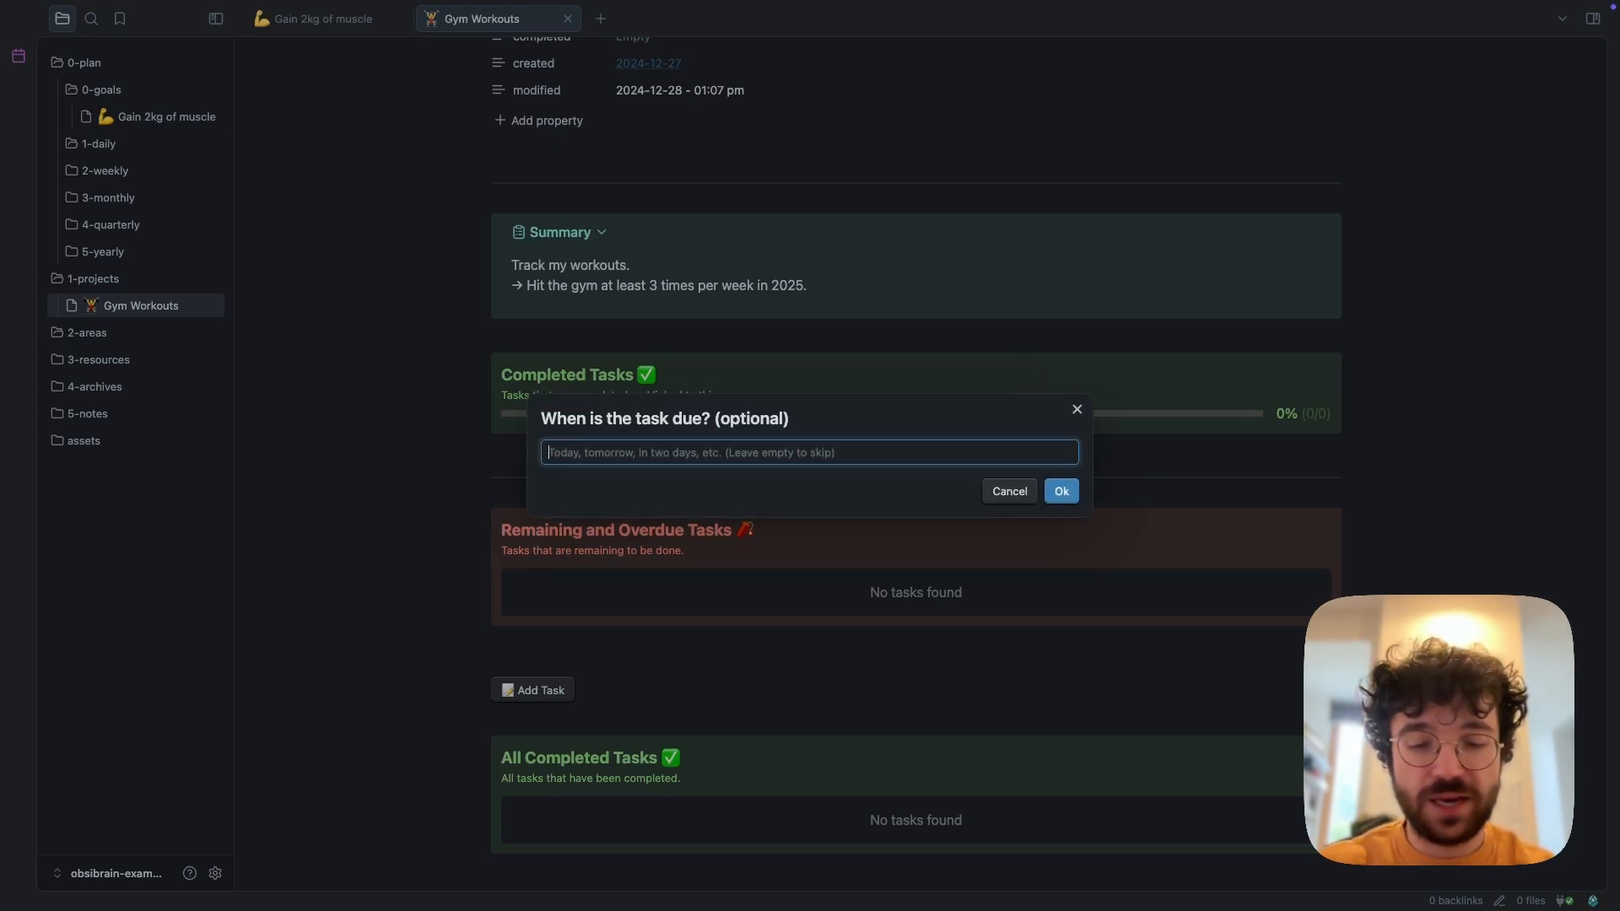
{"action": "type", "text": "monday"}
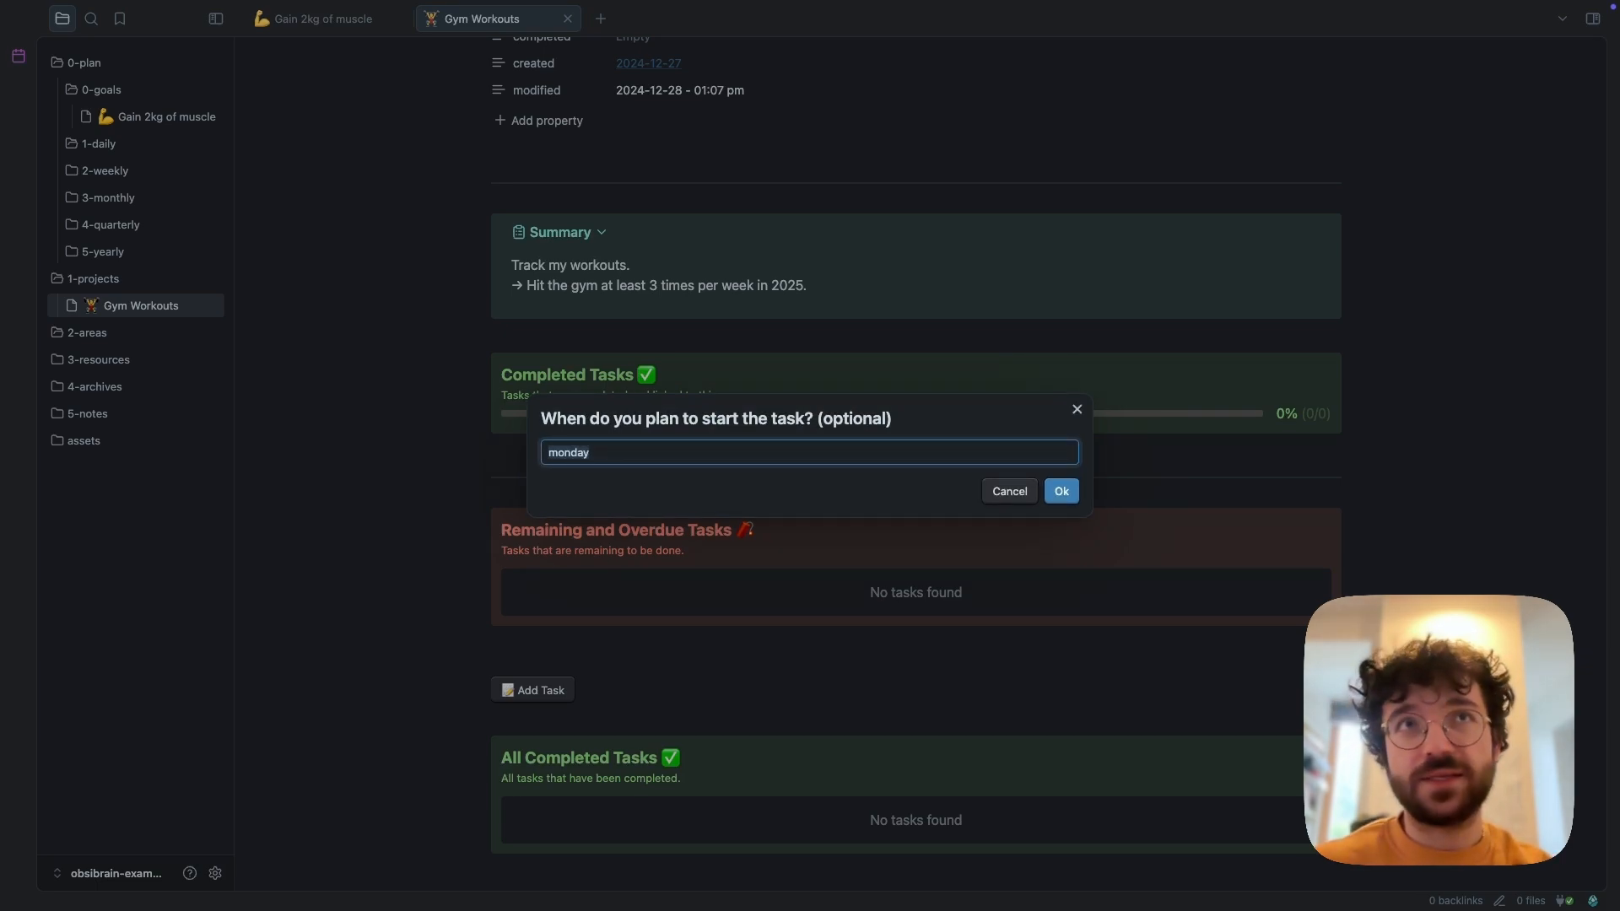
{"action": "left_click", "coordinate": [1060, 491]}
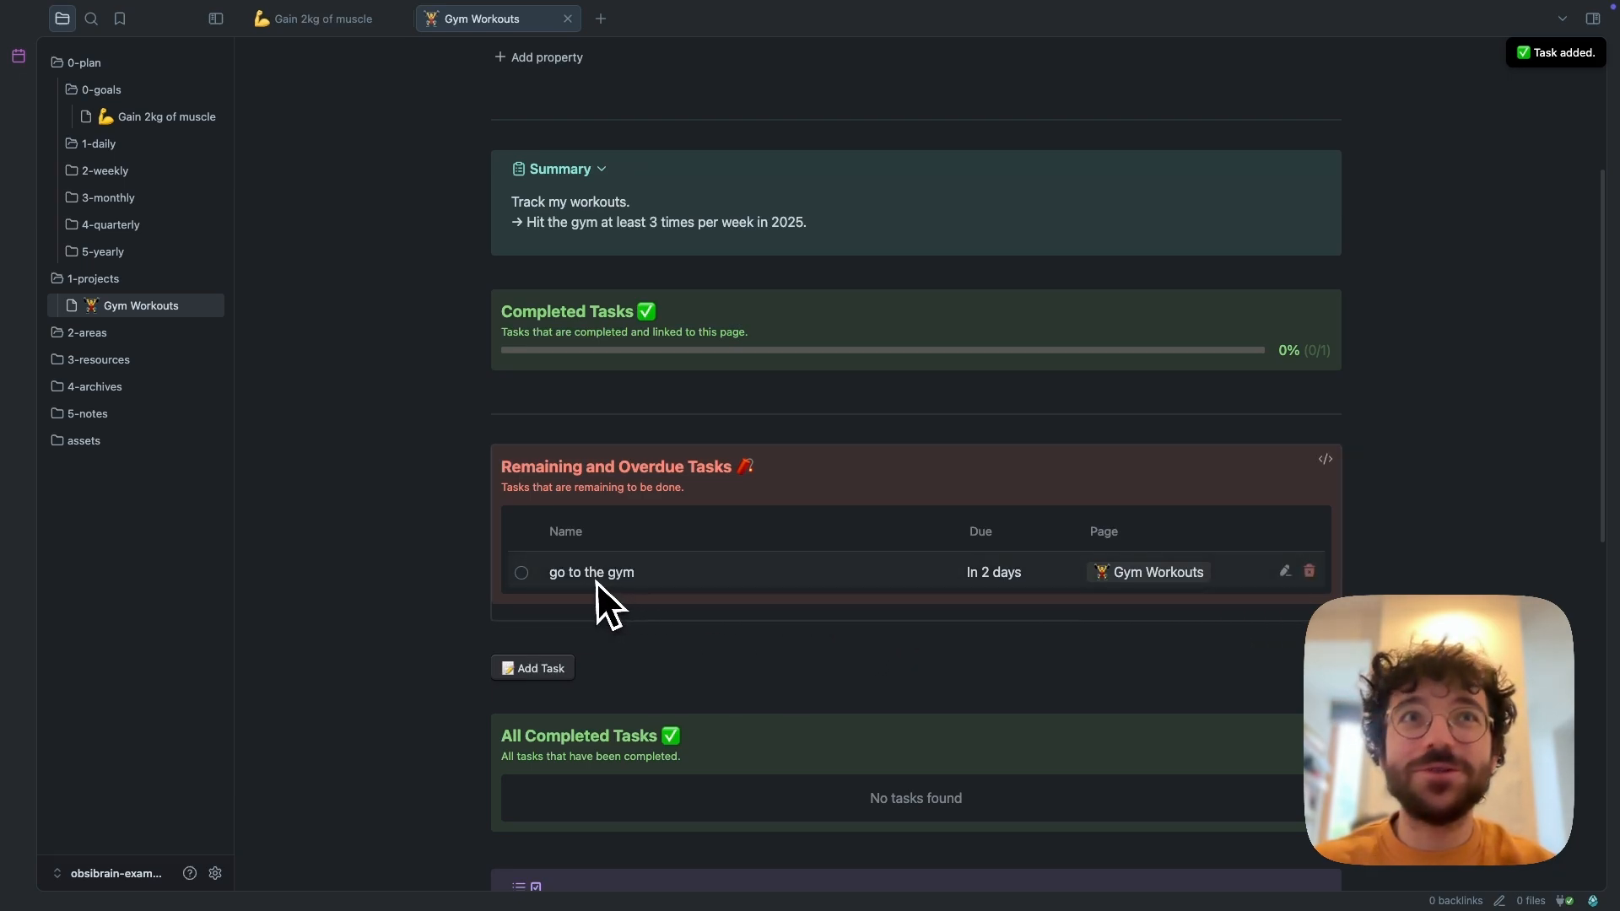
{"action": "scroll", "scroll_direction": "down", "scroll_amount": 3}
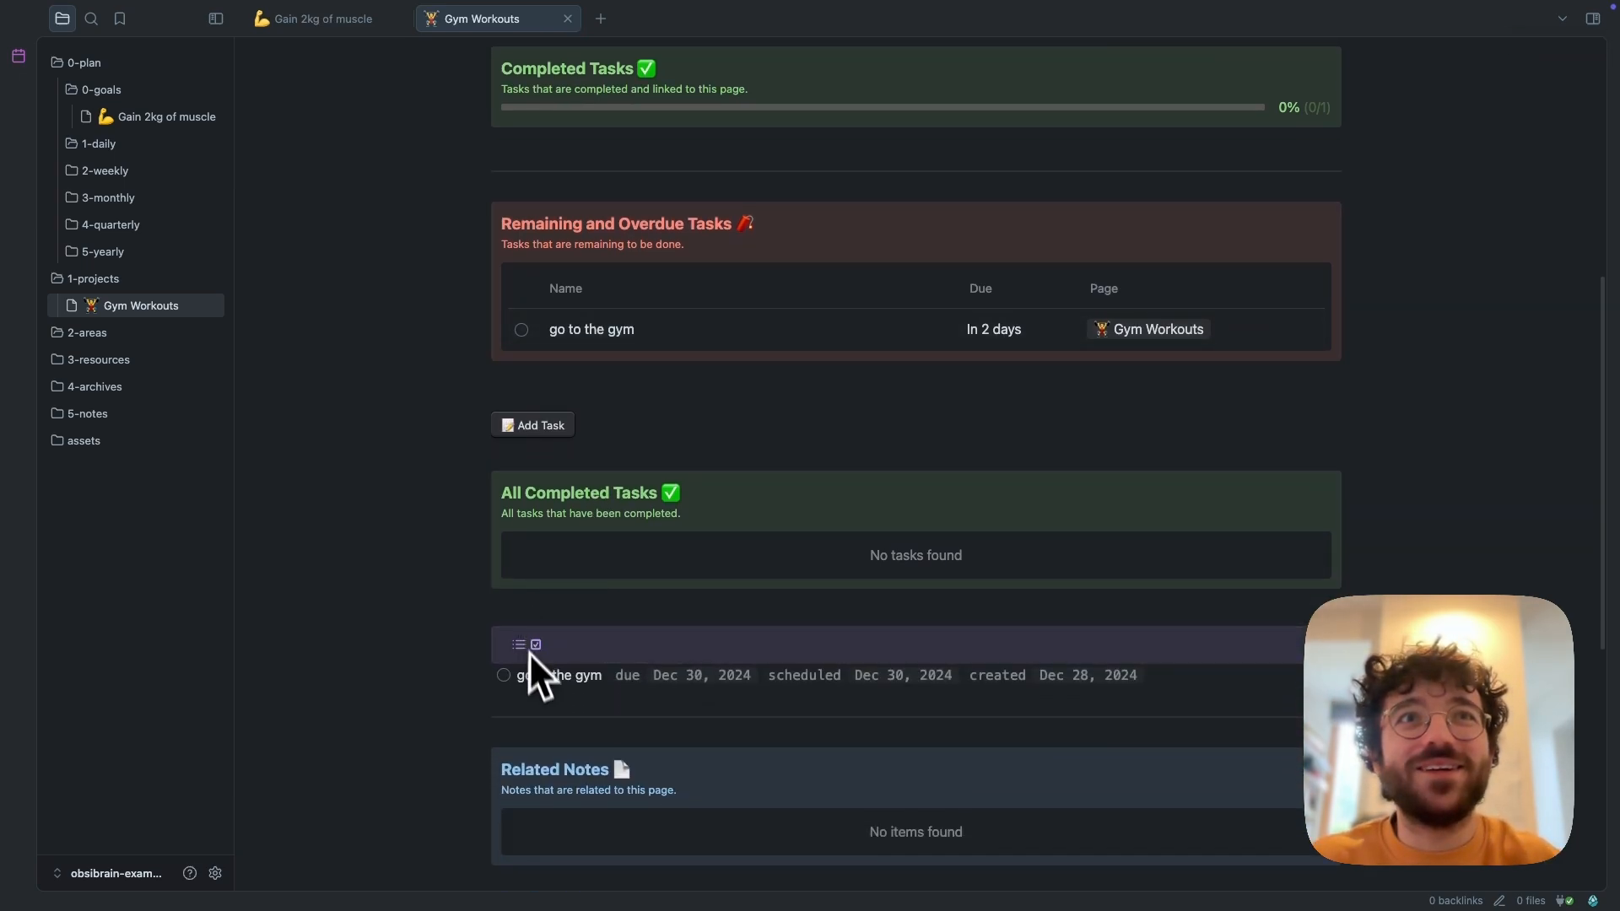
{"action": "left_click", "coordinate": [558, 675]}
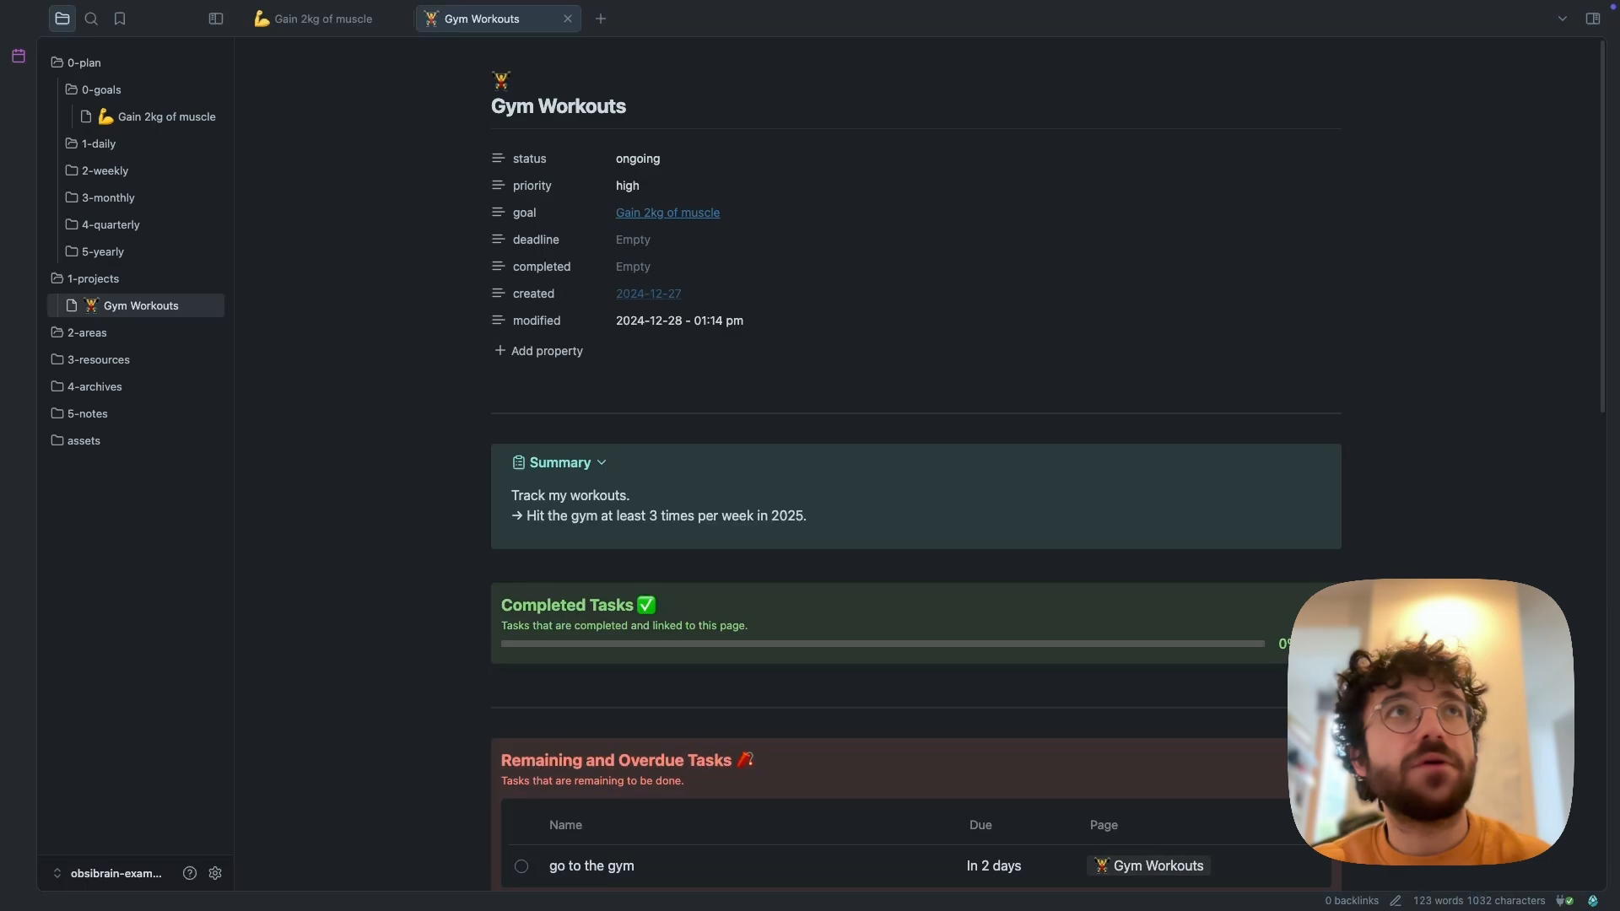
{"action": "mouse_move", "coordinate": [399, 392]}
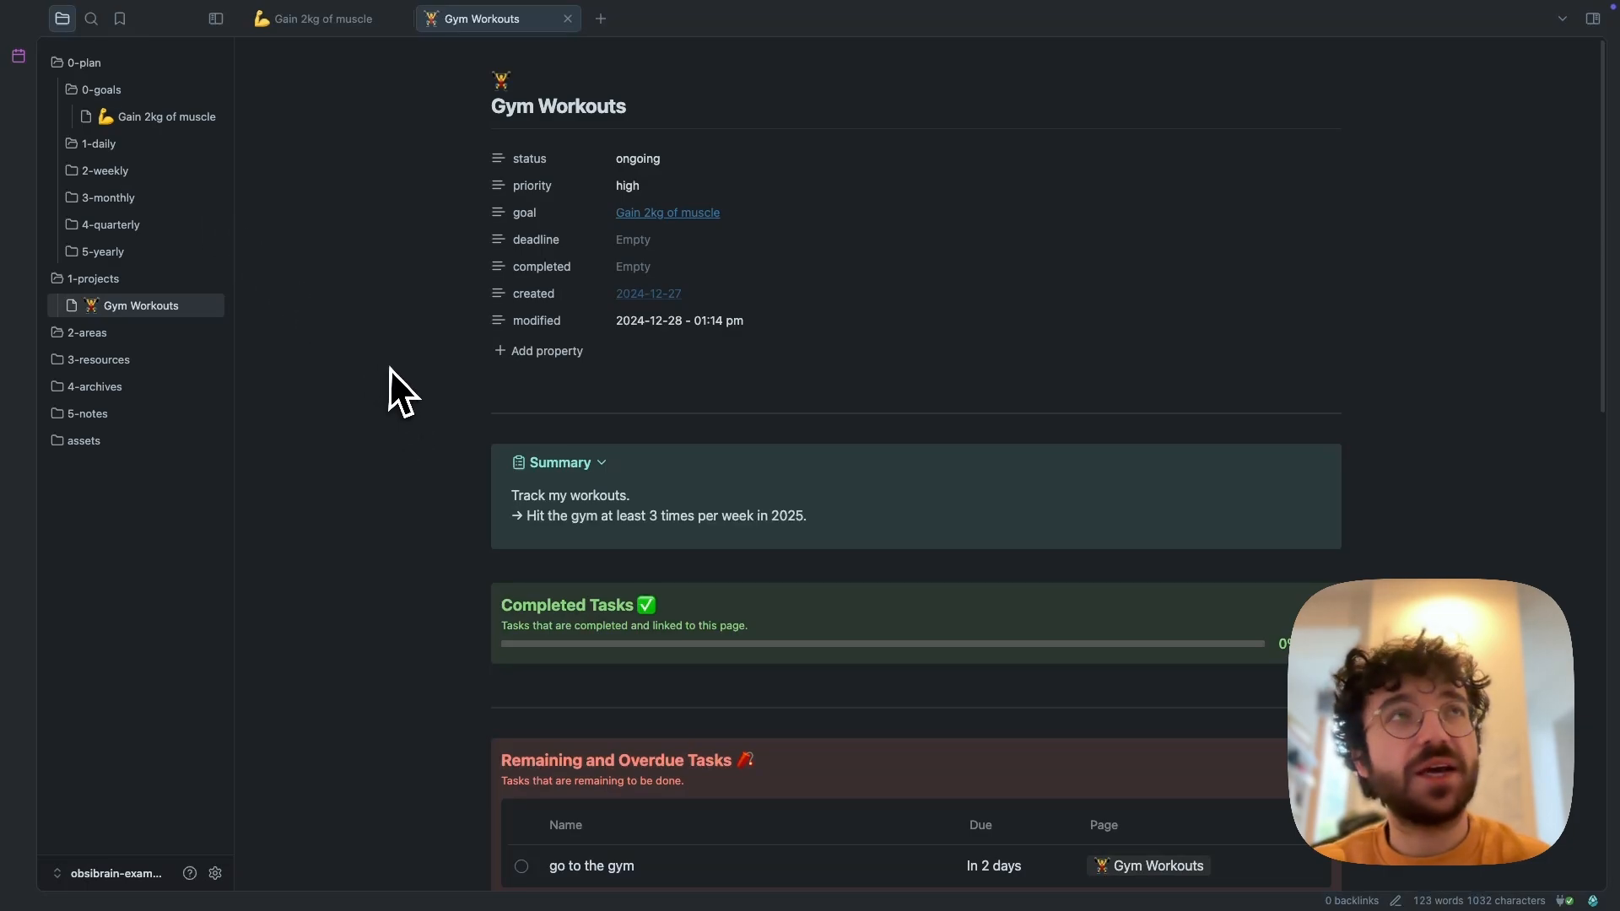
{"action": "mouse_move", "coordinate": [18, 55]}
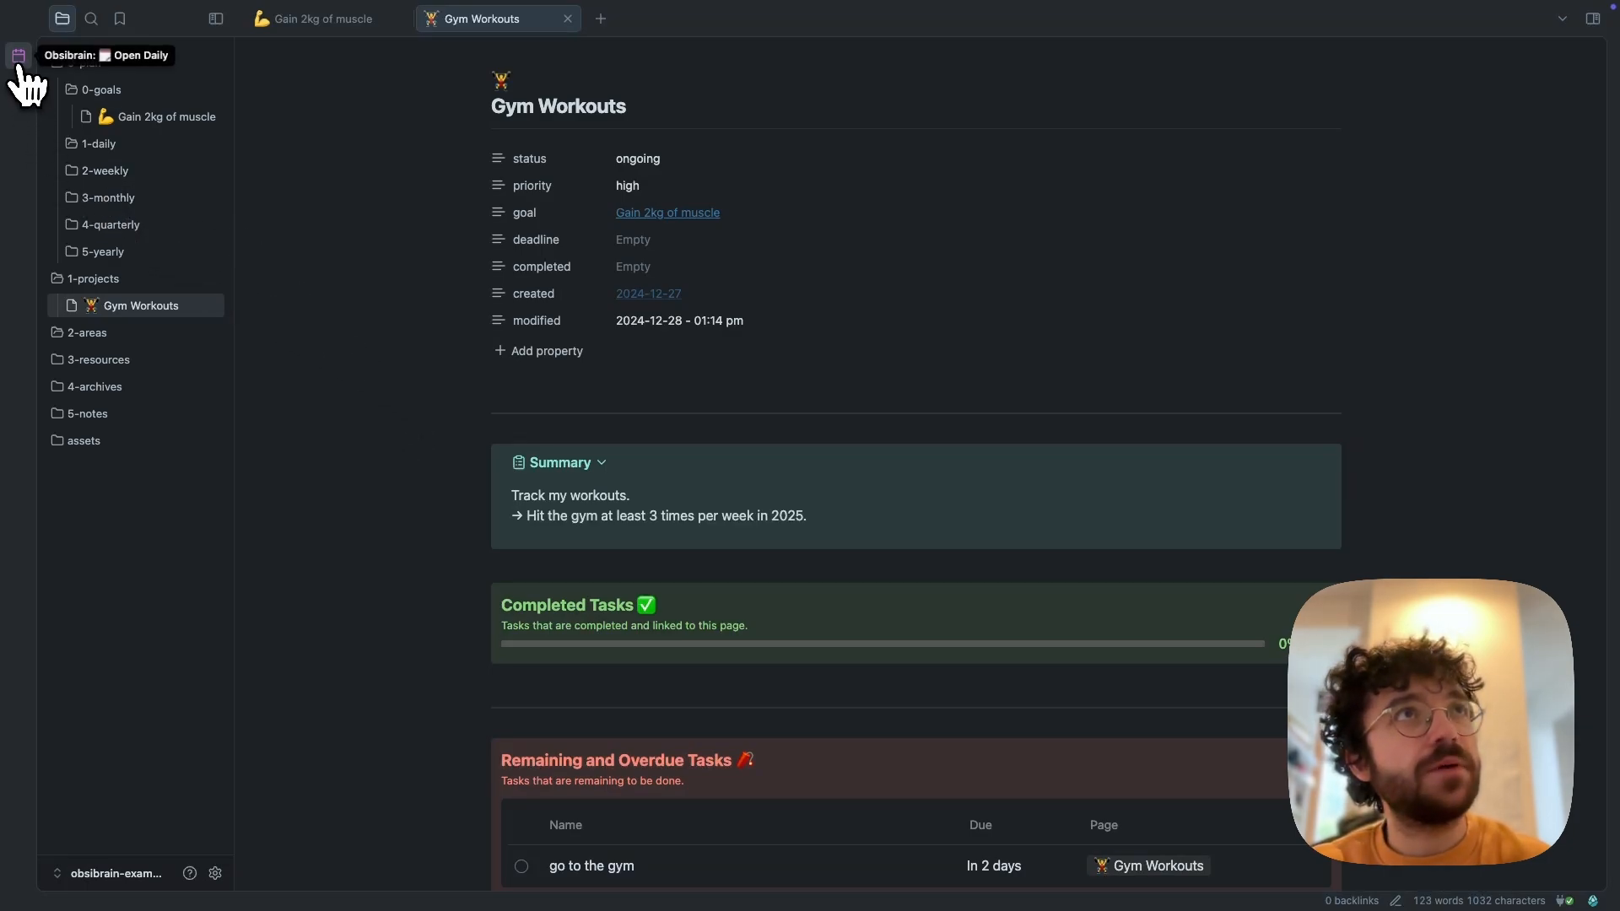
Create the 2024-12-28 daily note and review its empty overdue, due and scheduled sections
{"action": "left_click", "coordinate": [17, 55]}
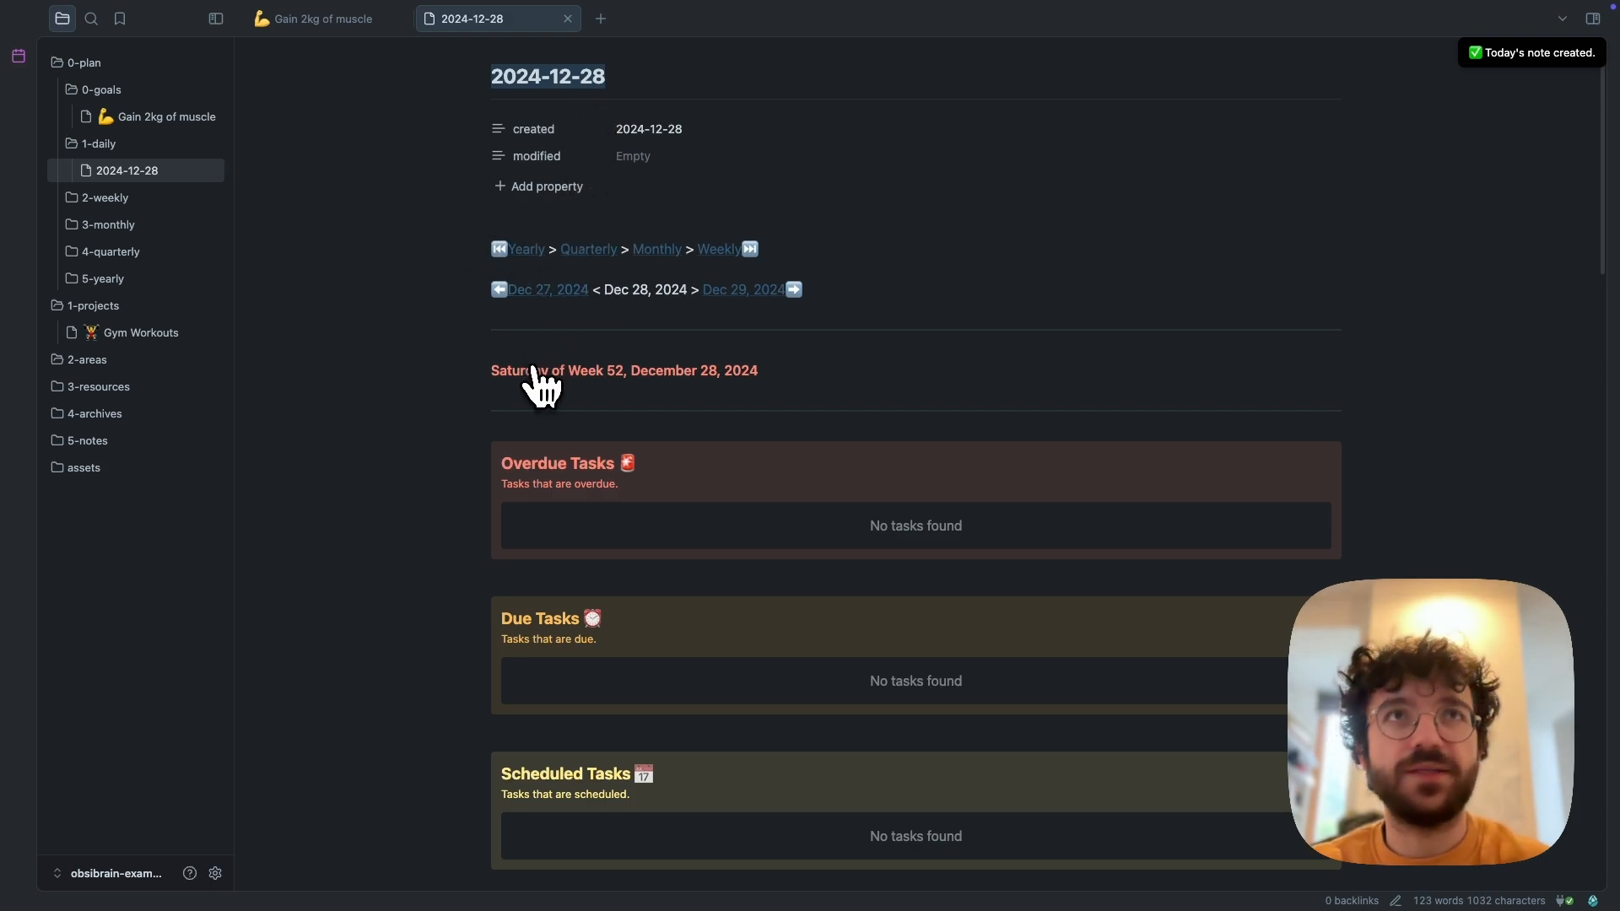
{"action": "scroll", "scroll_direction": "down", "scroll_amount": 3}
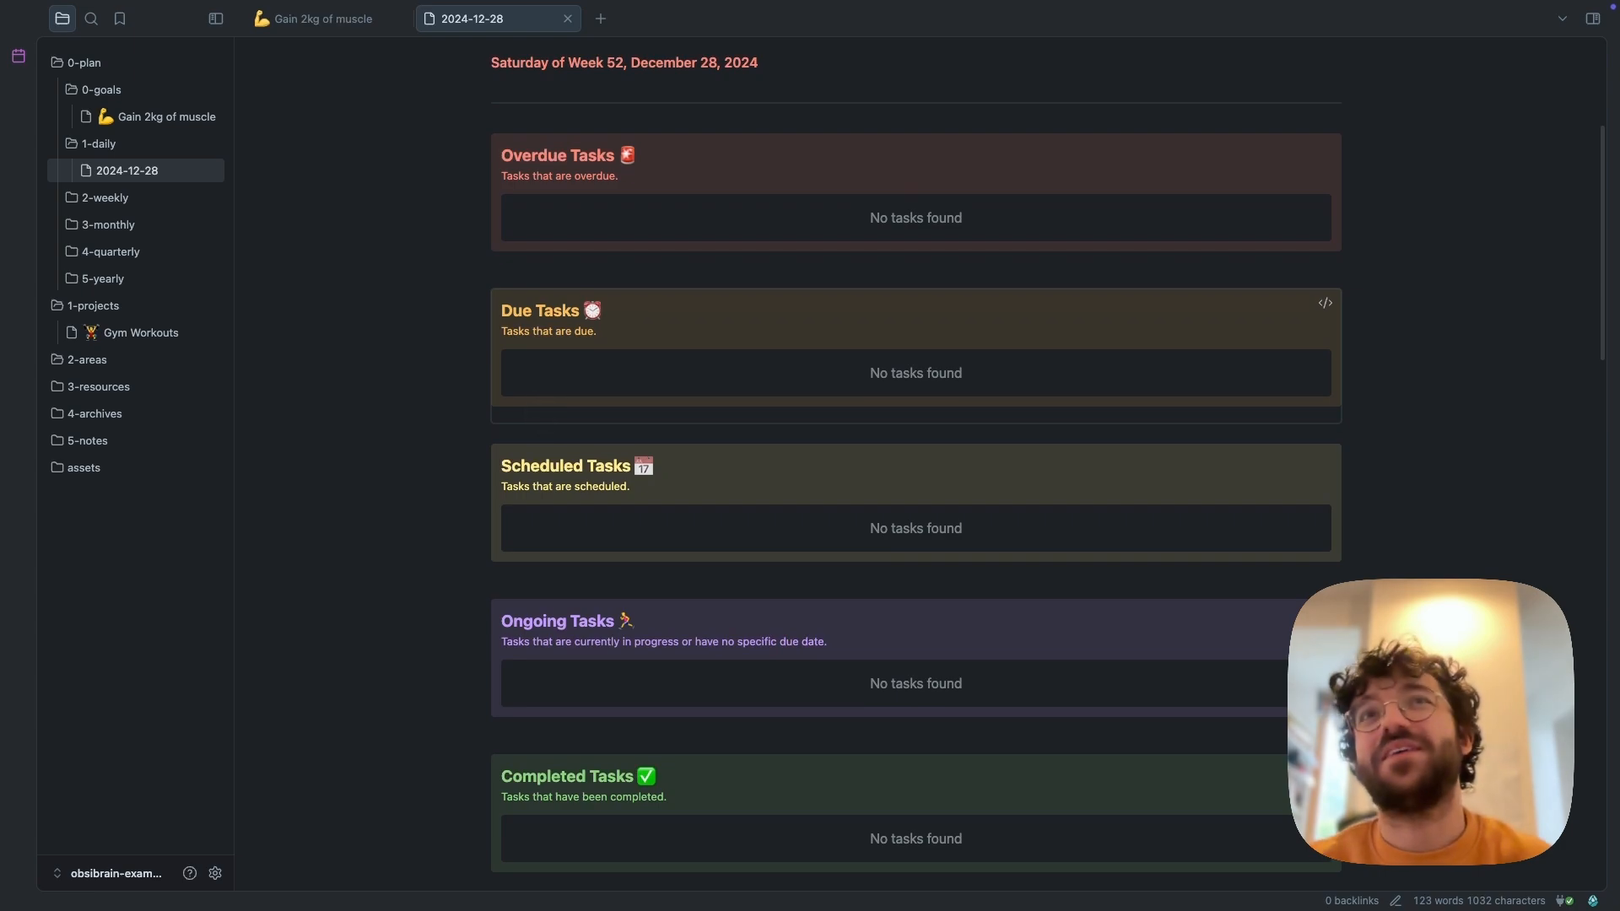
{"action": "scroll", "scroll_direction": "down", "scroll_amount": 3}
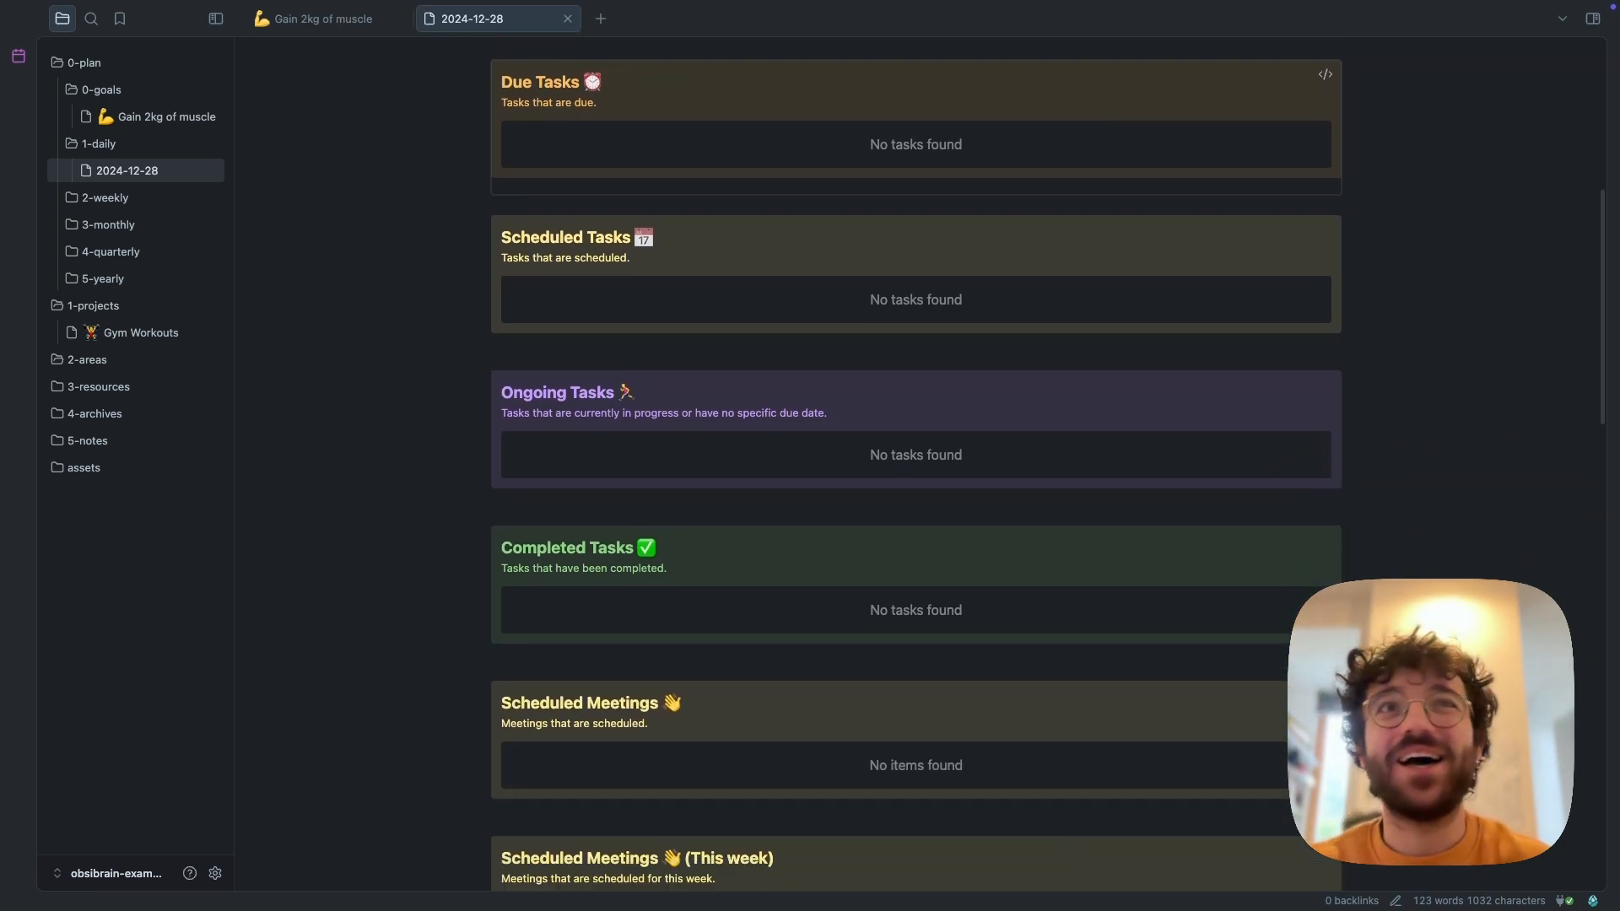
{"action": "scroll", "scroll_direction": "up", "scroll_amount": 3}
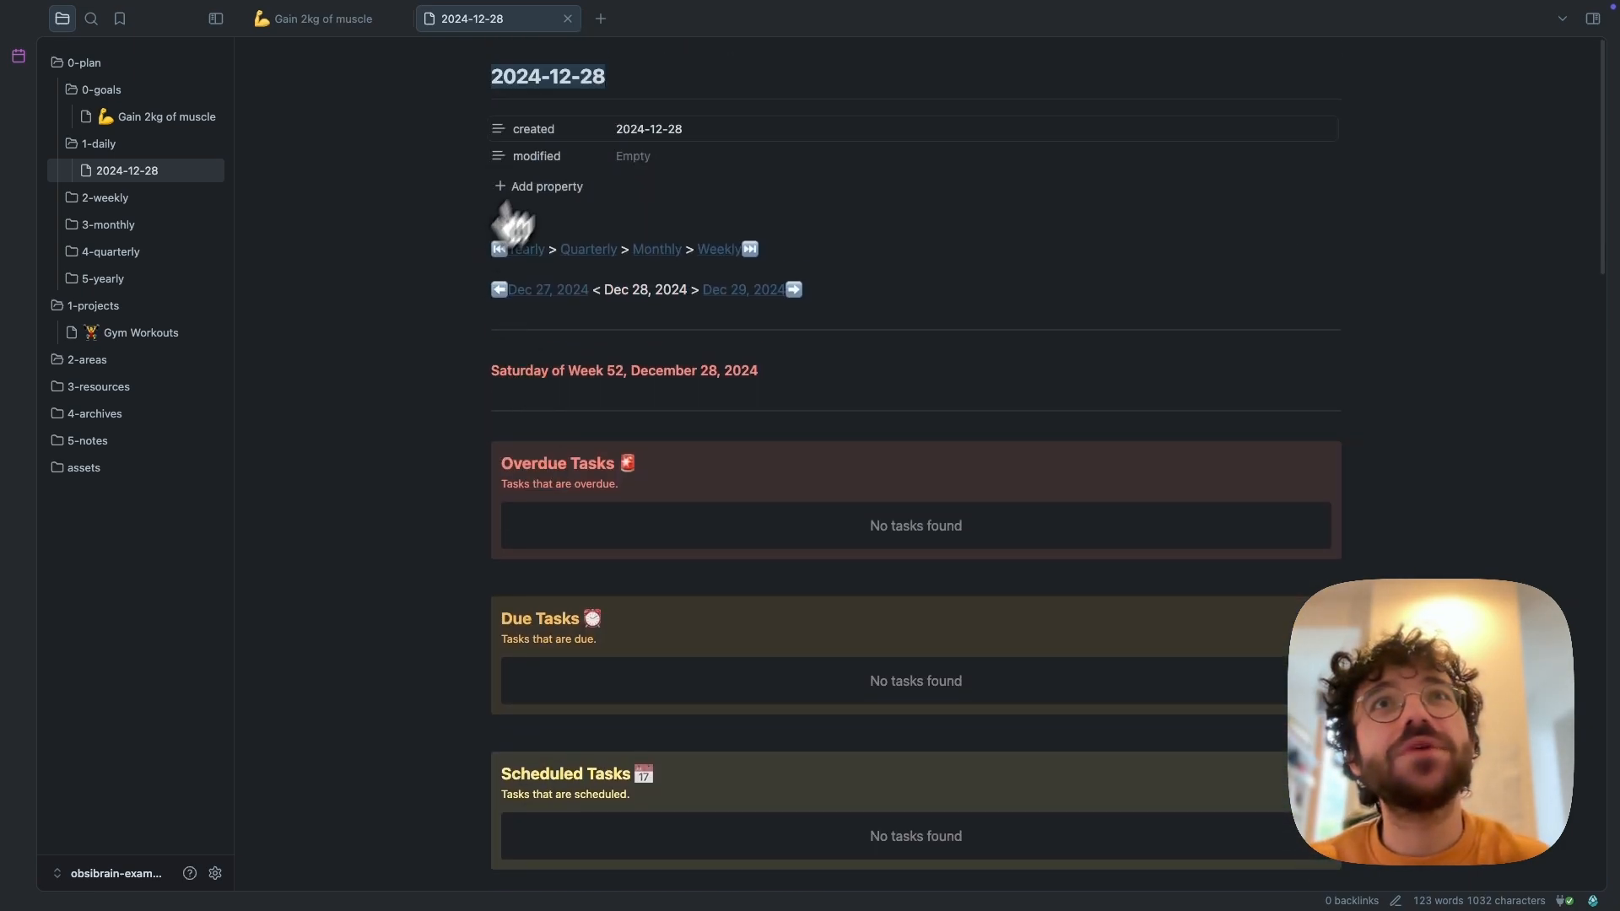
{"action": "mouse_move", "coordinate": [742, 289]}
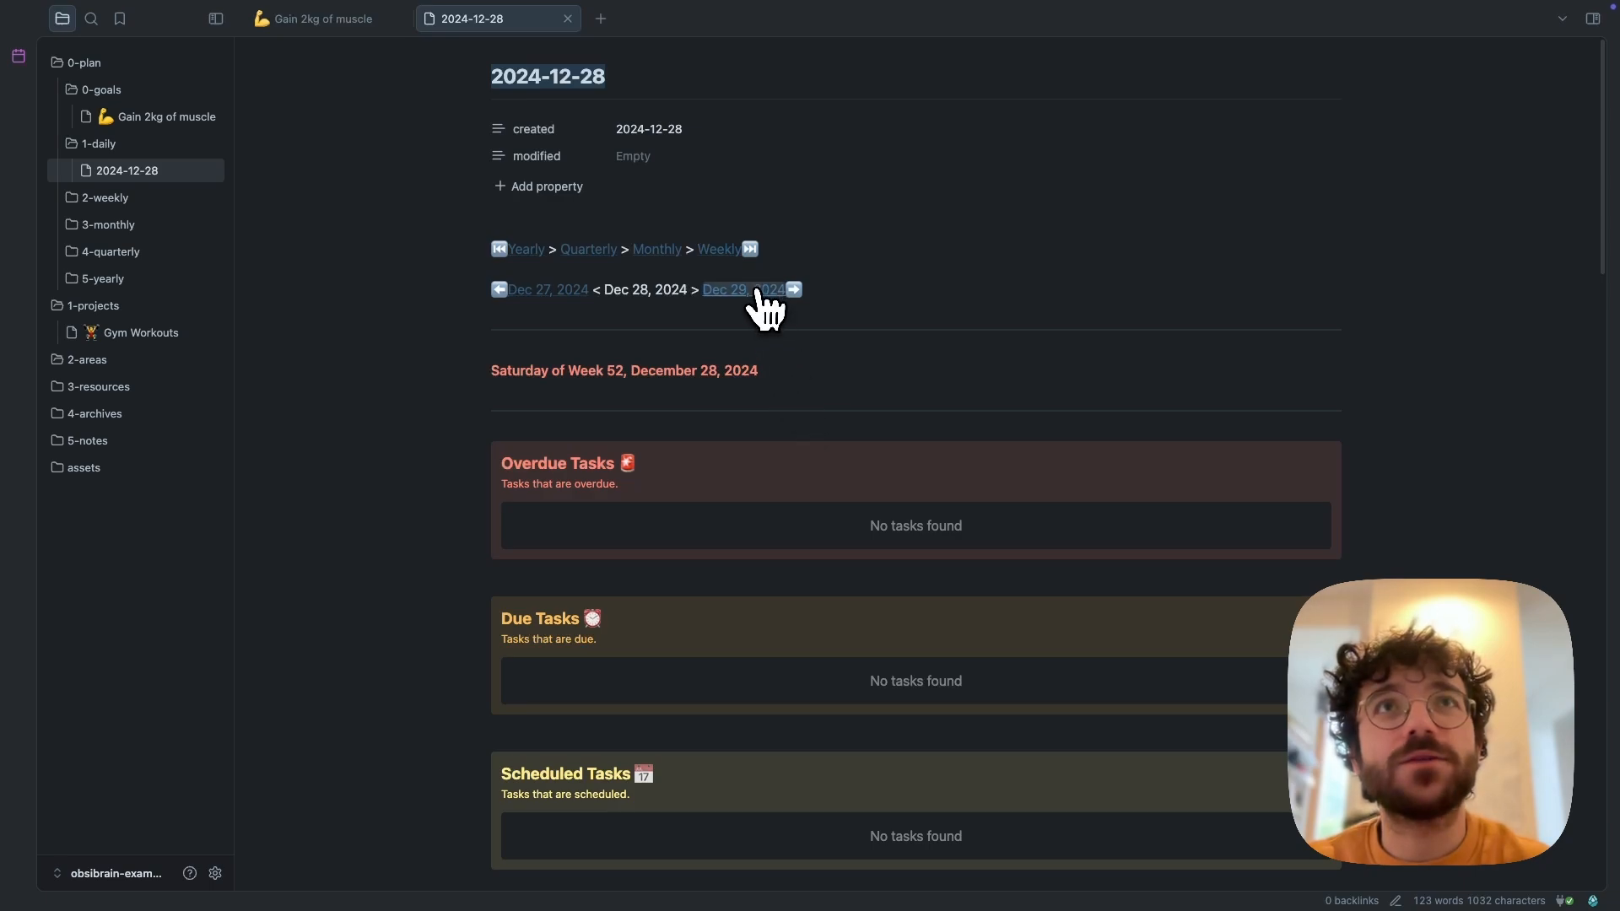
Open the December 29 and December 30 daily notes and scroll to Due Tasks
{"action": "left_click", "coordinate": [739, 289]}
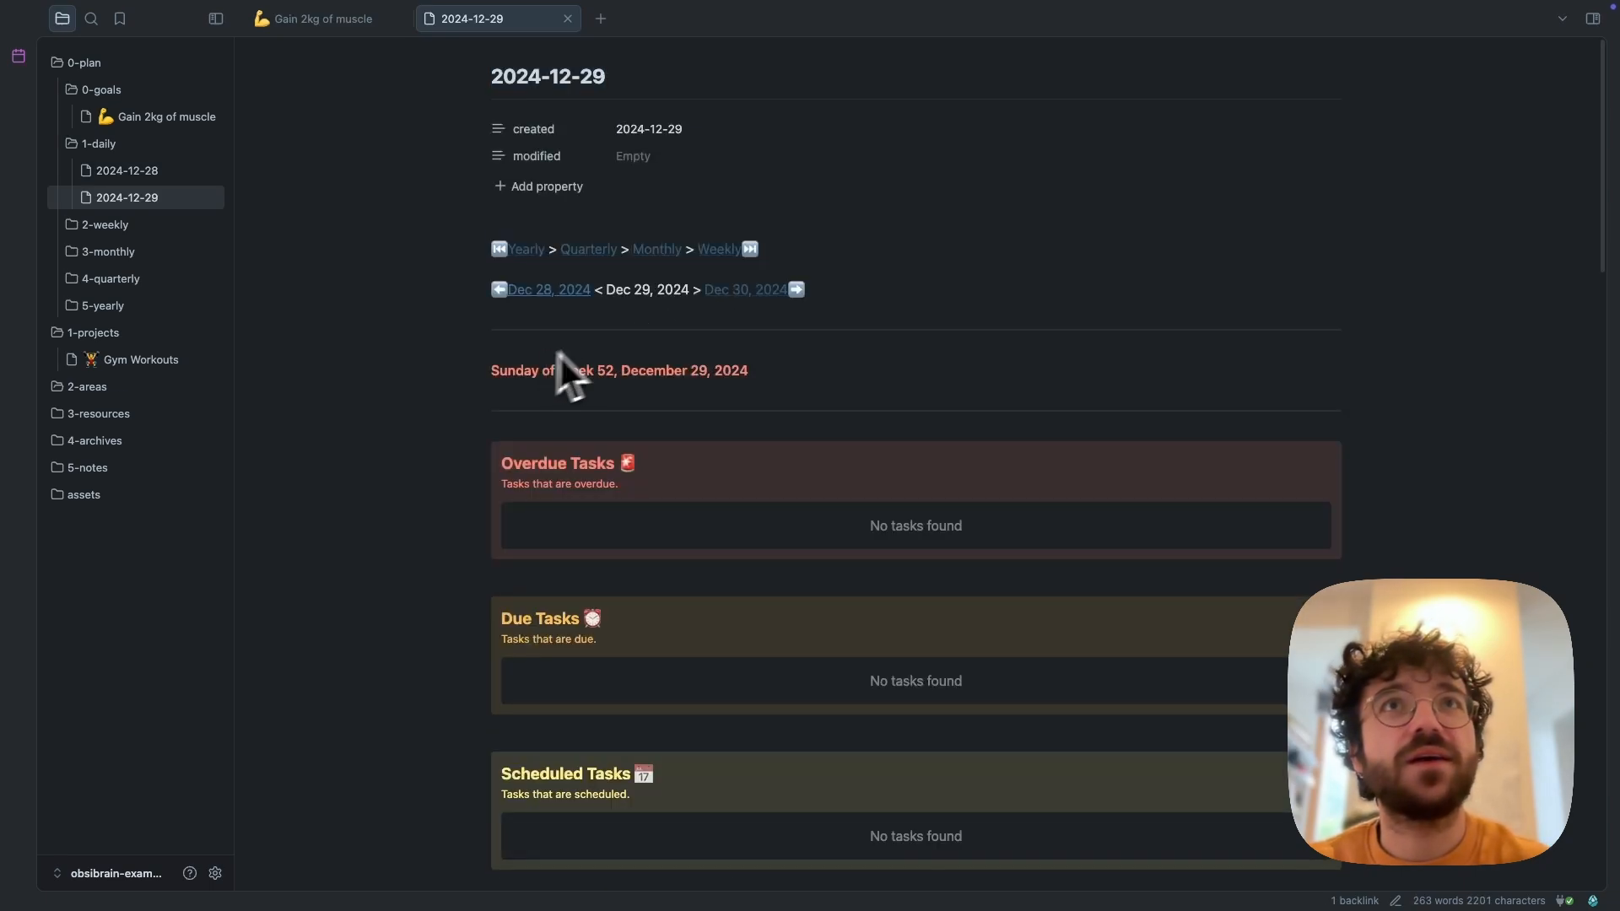
{"action": "left_click", "coordinate": [795, 289]}
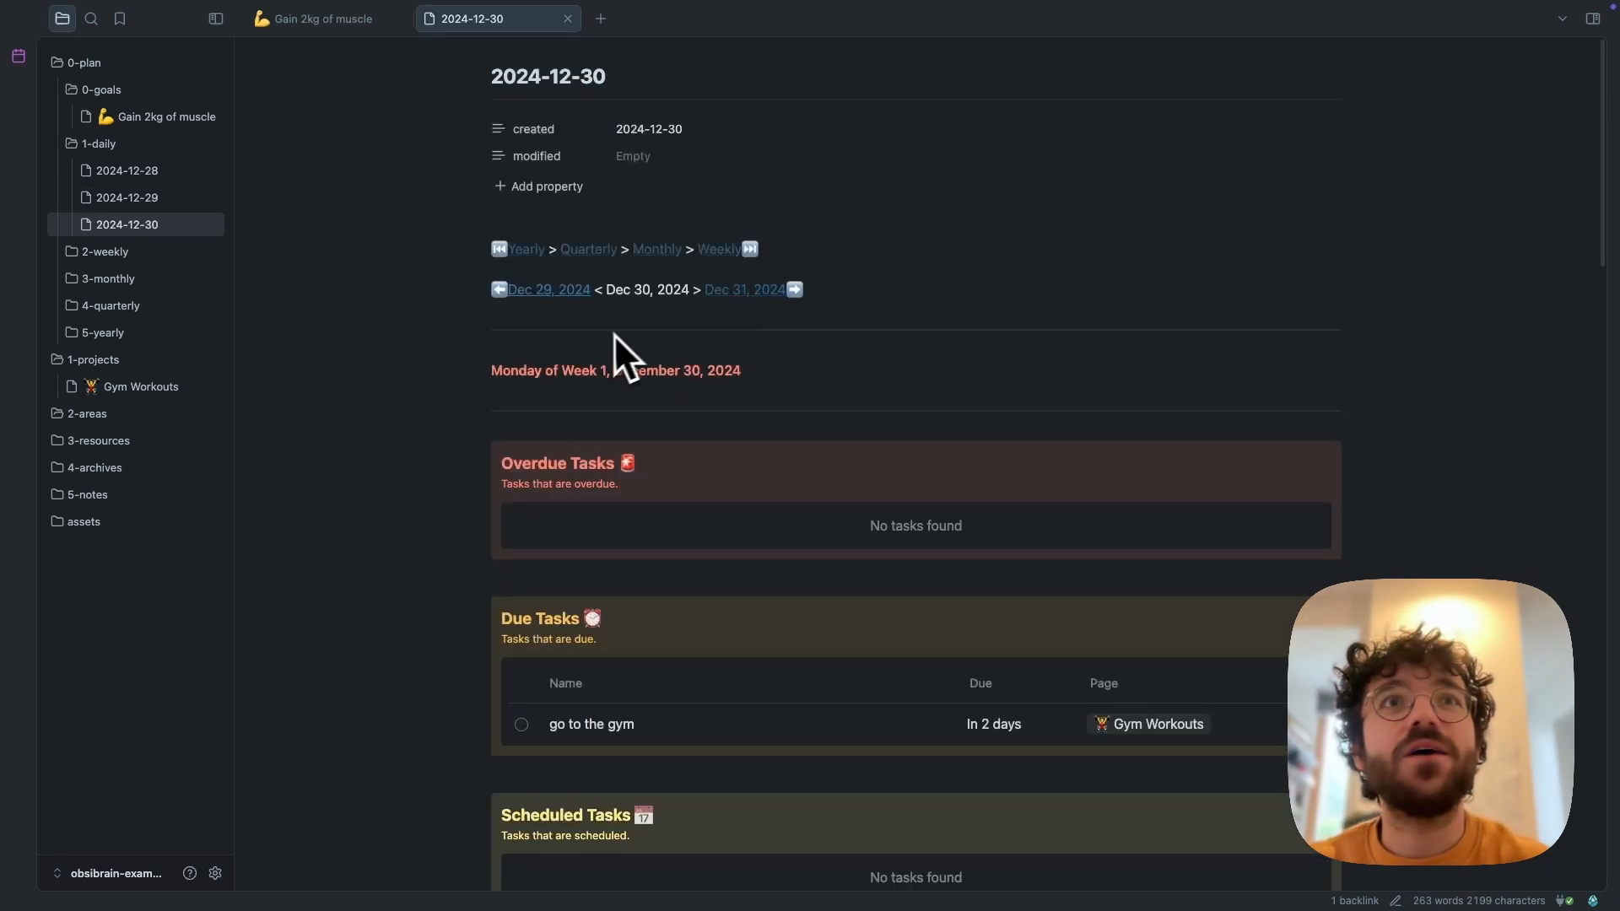
{"action": "scroll", "scroll_direction": "down", "scroll_amount": 3}
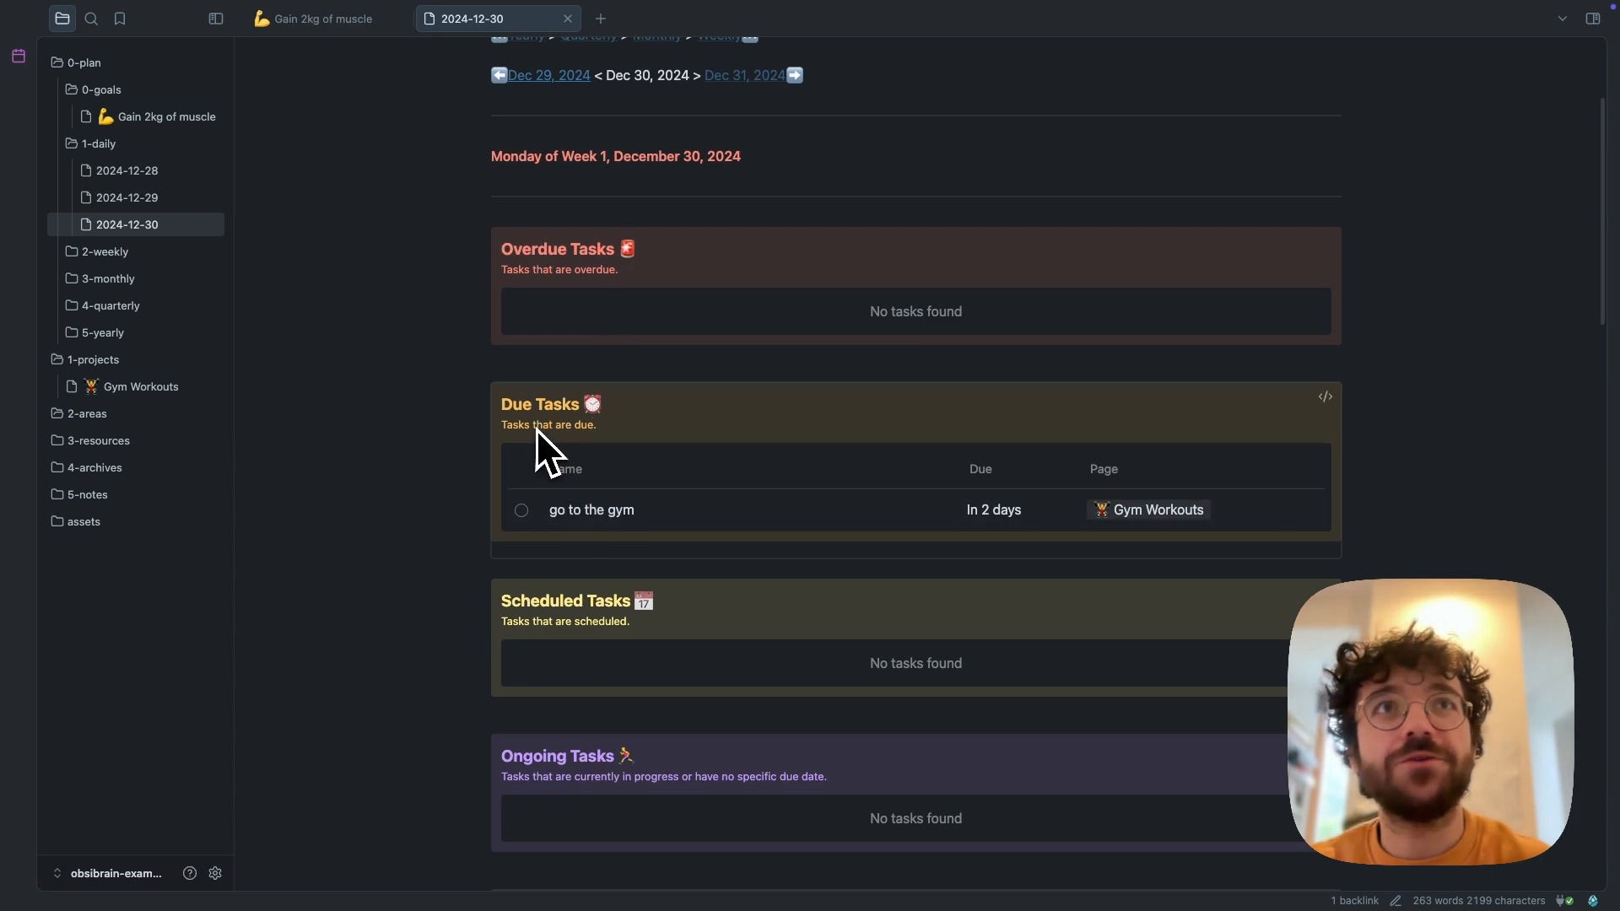
{"action": "mouse_move", "coordinate": [501, 526]}
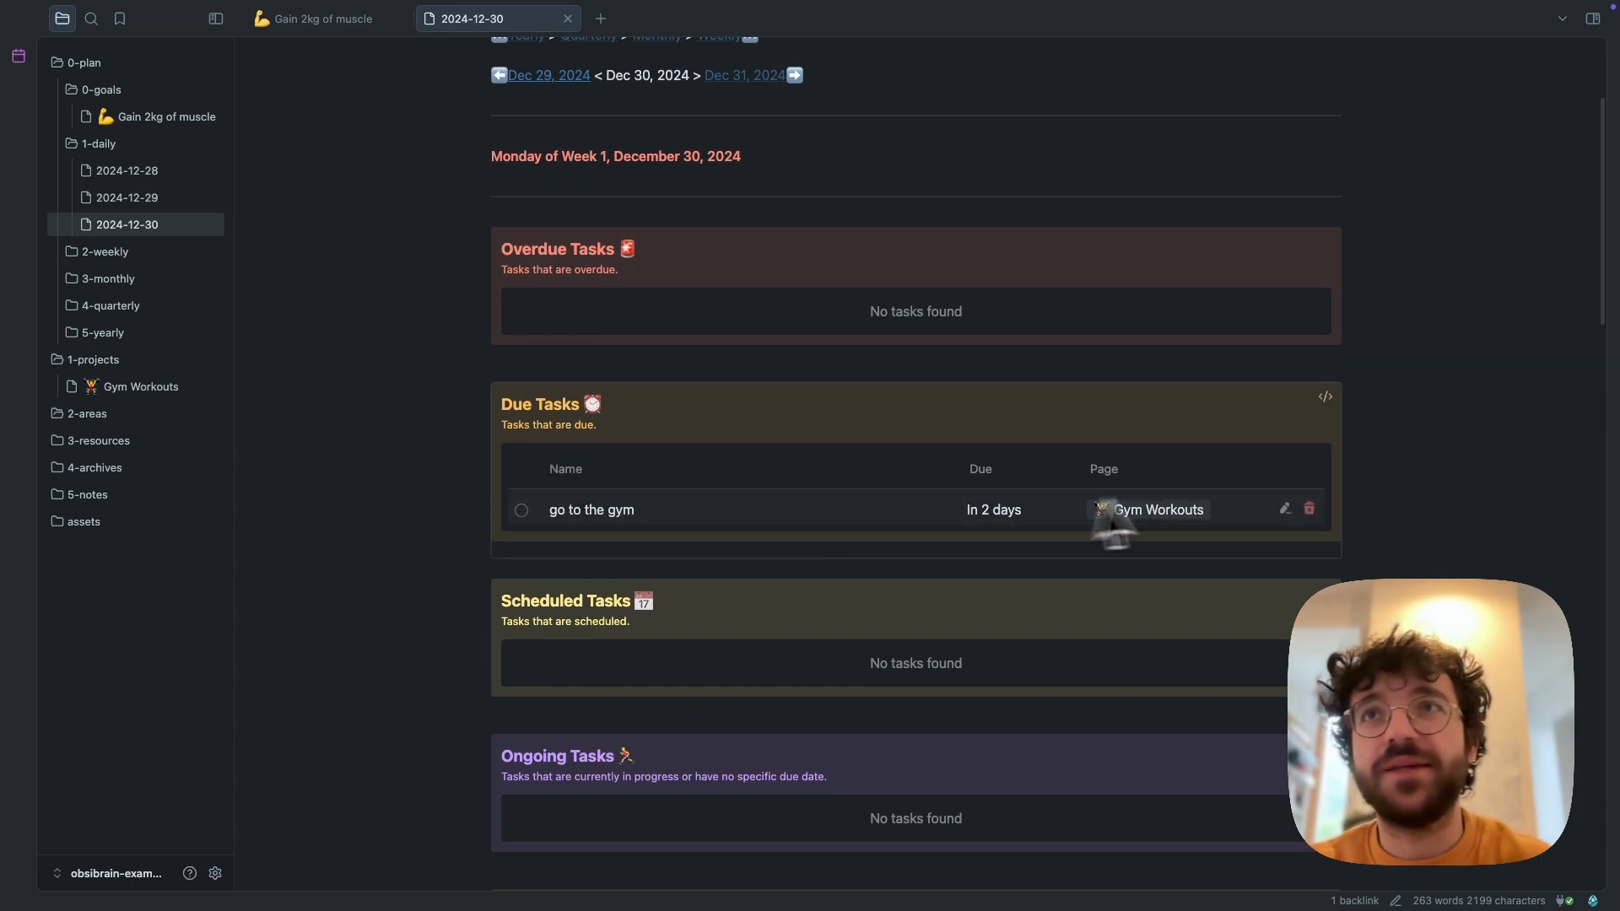
{"action": "mouse_move", "coordinate": [594, 475]}
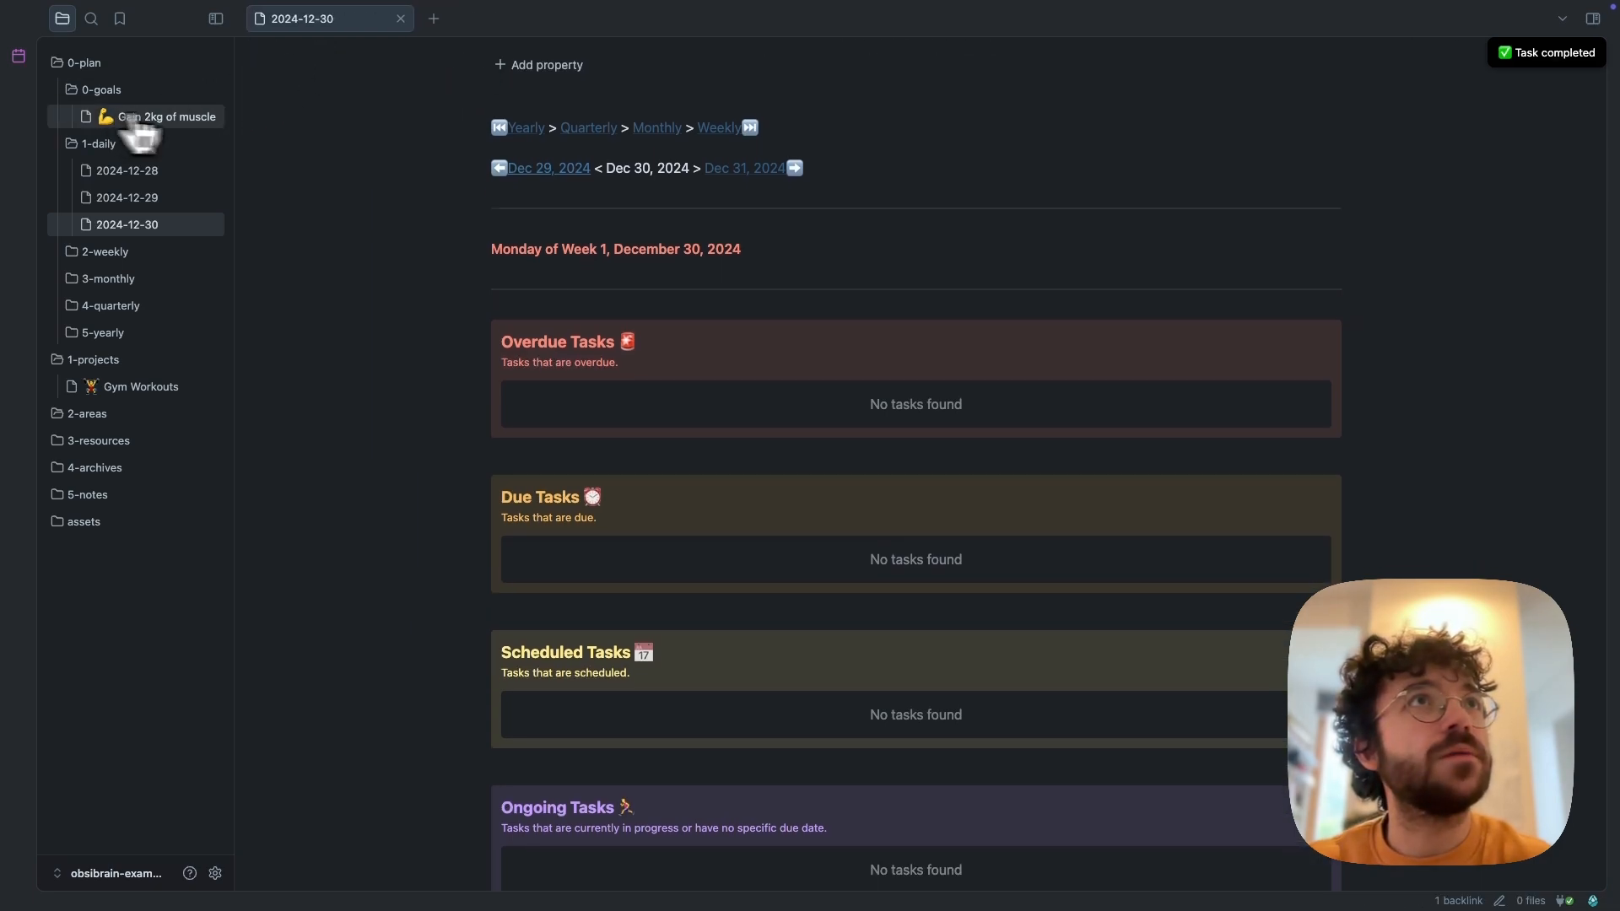
Open Gym Workouts from the file explorer and scroll to its 100% completed tasks
{"action": "left_click", "coordinate": [142, 386]}
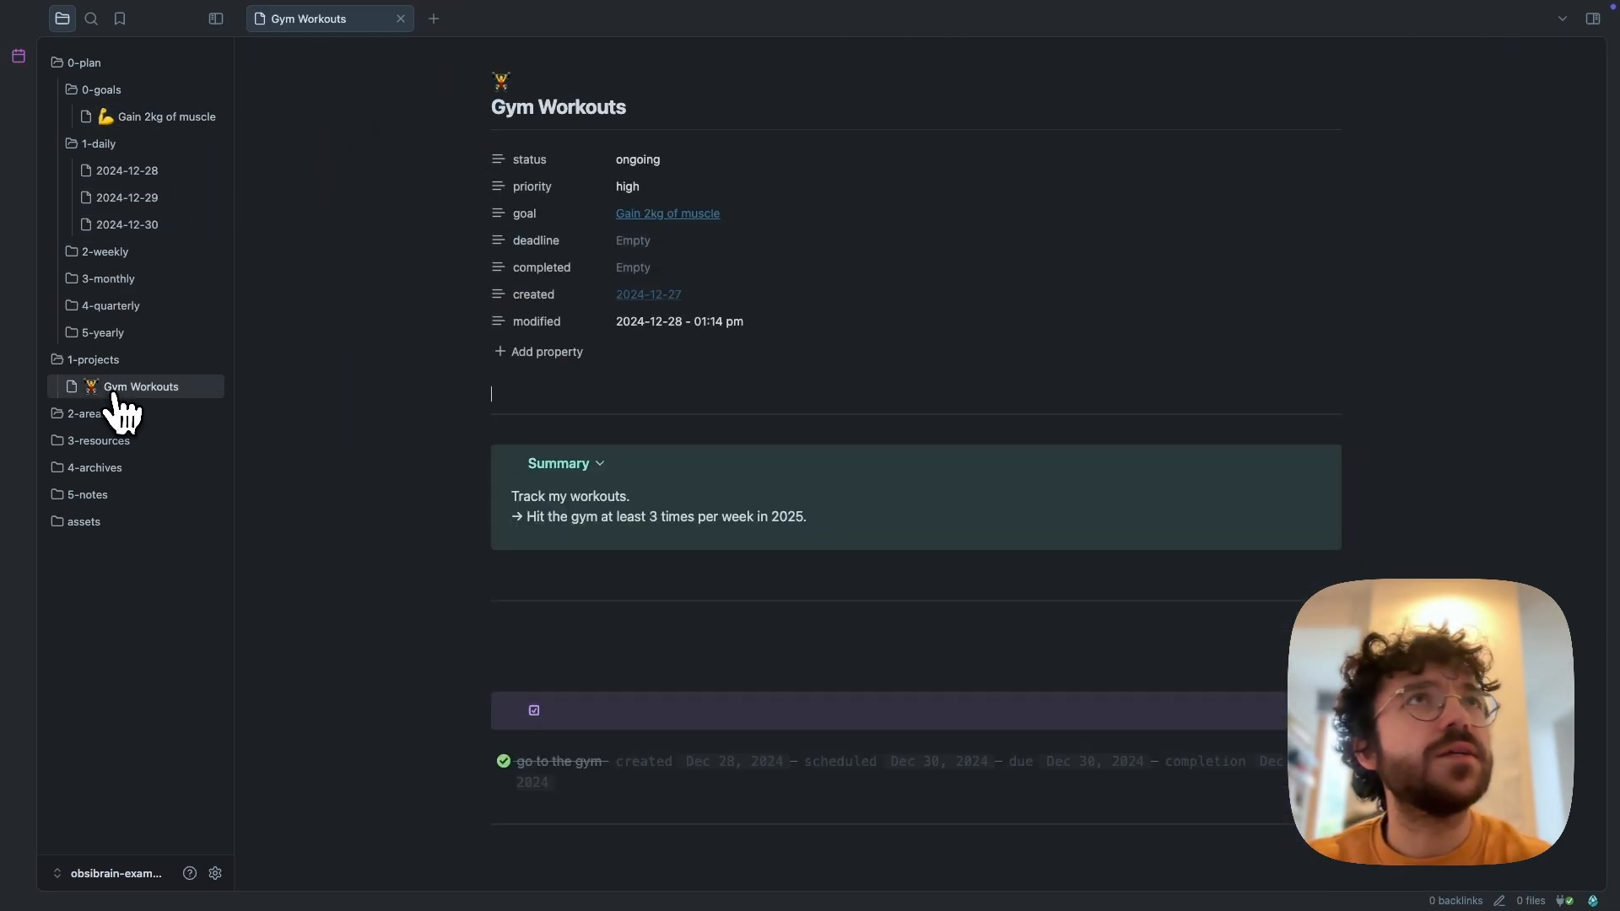
{"action": "scroll", "scroll_direction": "down", "scroll_amount": 3}
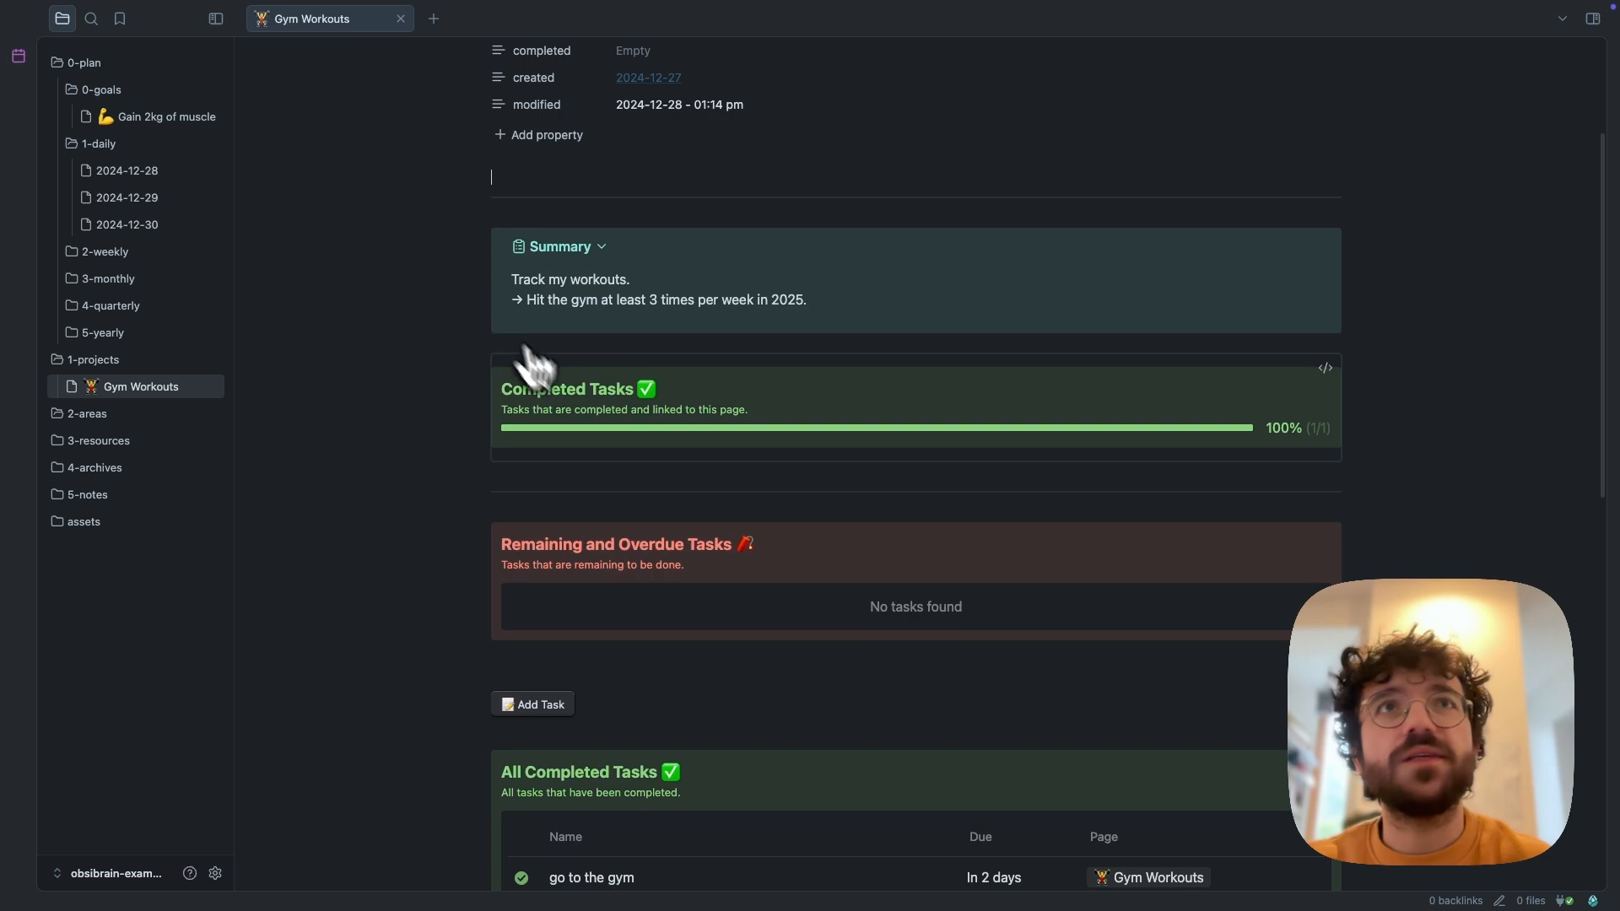
{"action": "mouse_move", "coordinate": [1280, 452]}
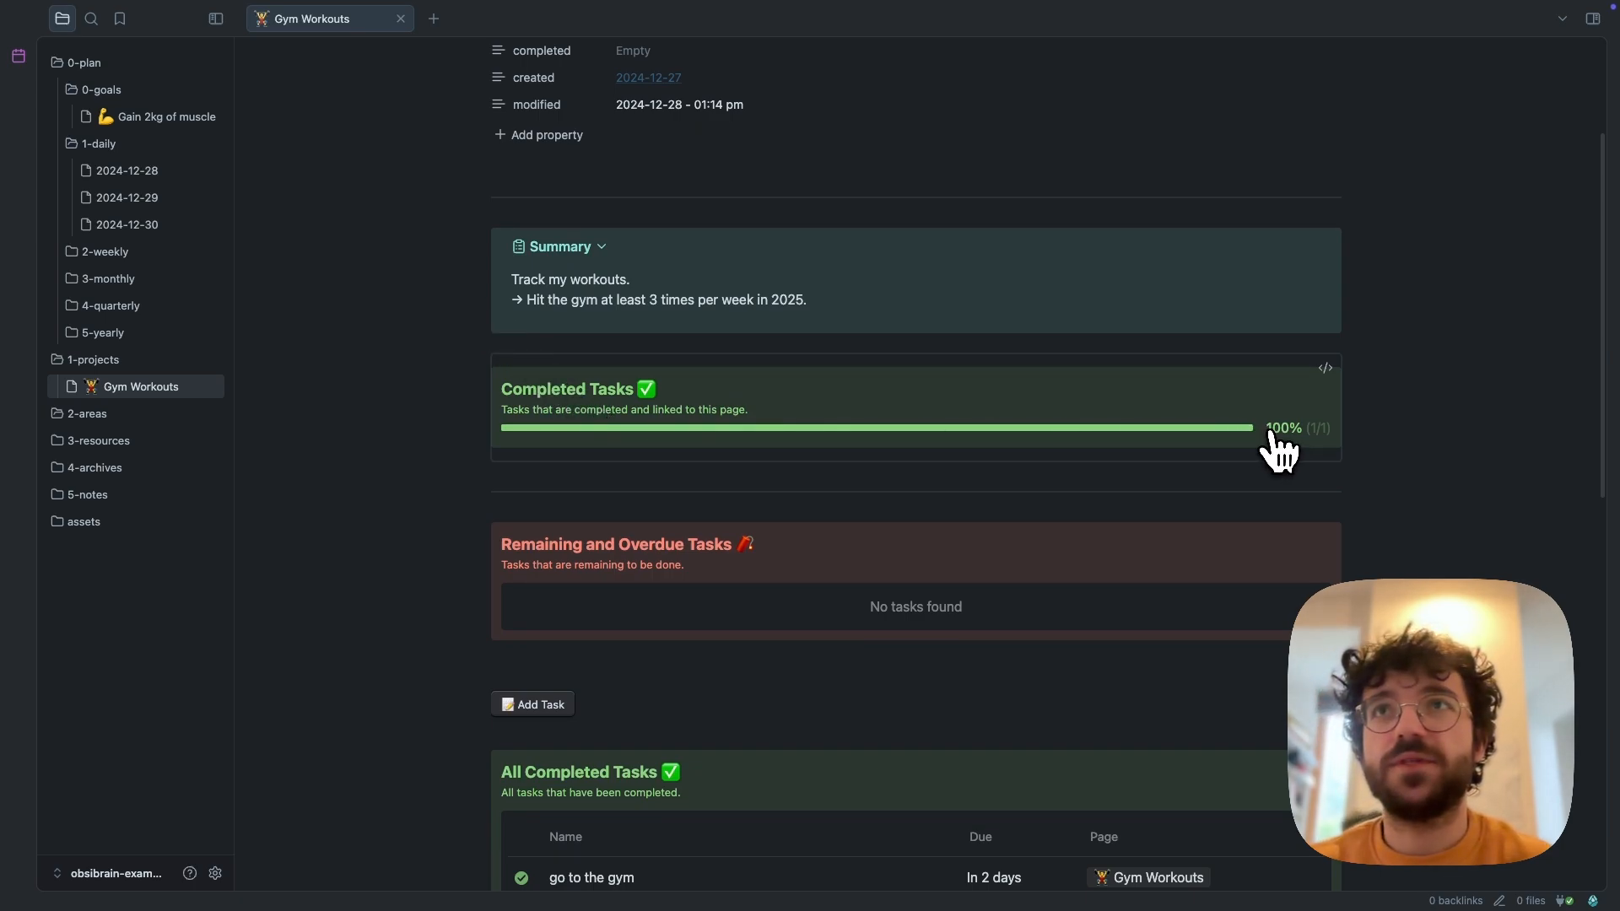
{"action": "scroll", "scroll_direction": "down", "scroll_amount": 3}
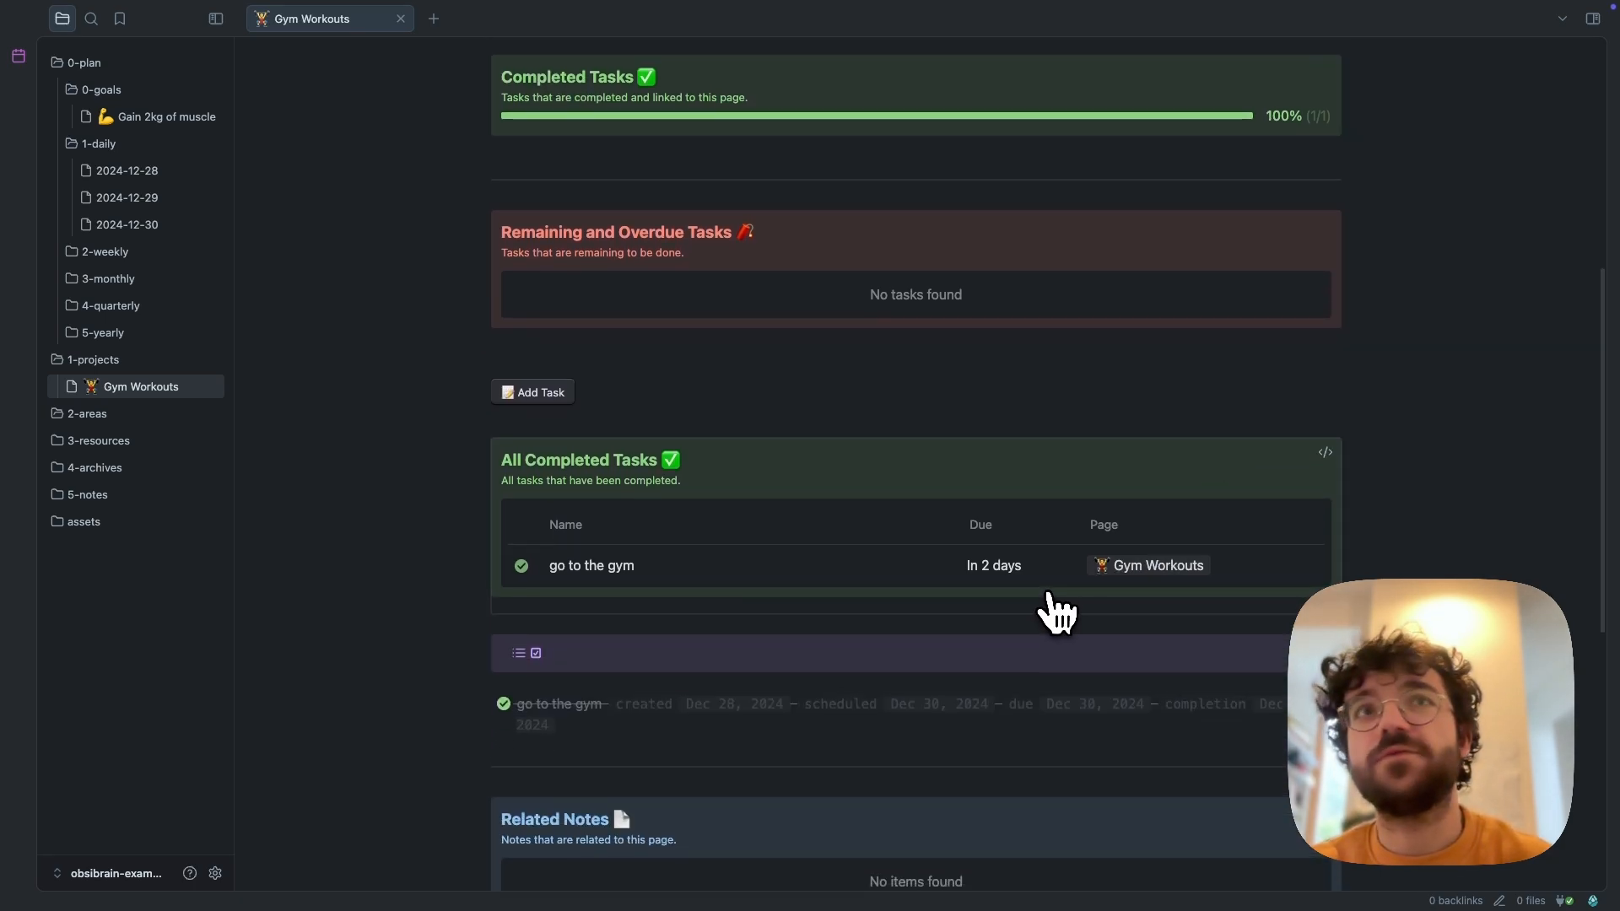
{"action": "scroll", "scroll_direction": "down", "scroll_amount": 3}
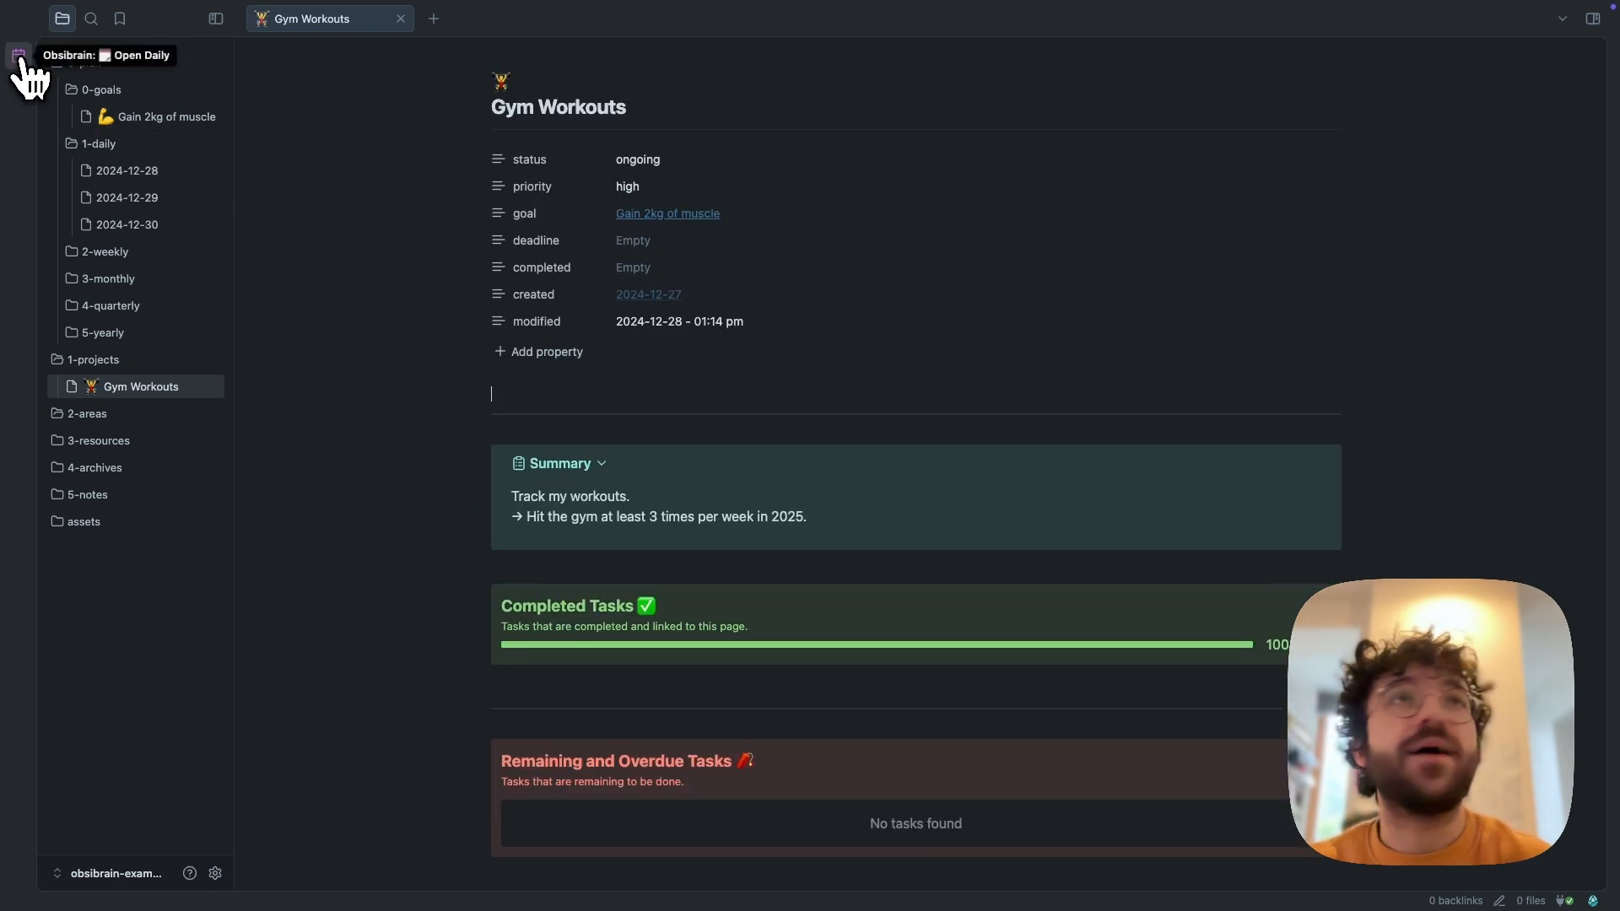
View 'go to the gym' under completed tasks in 2024-12-28, then return to Gym Workouts
{"action": "left_click", "coordinate": [19, 54]}
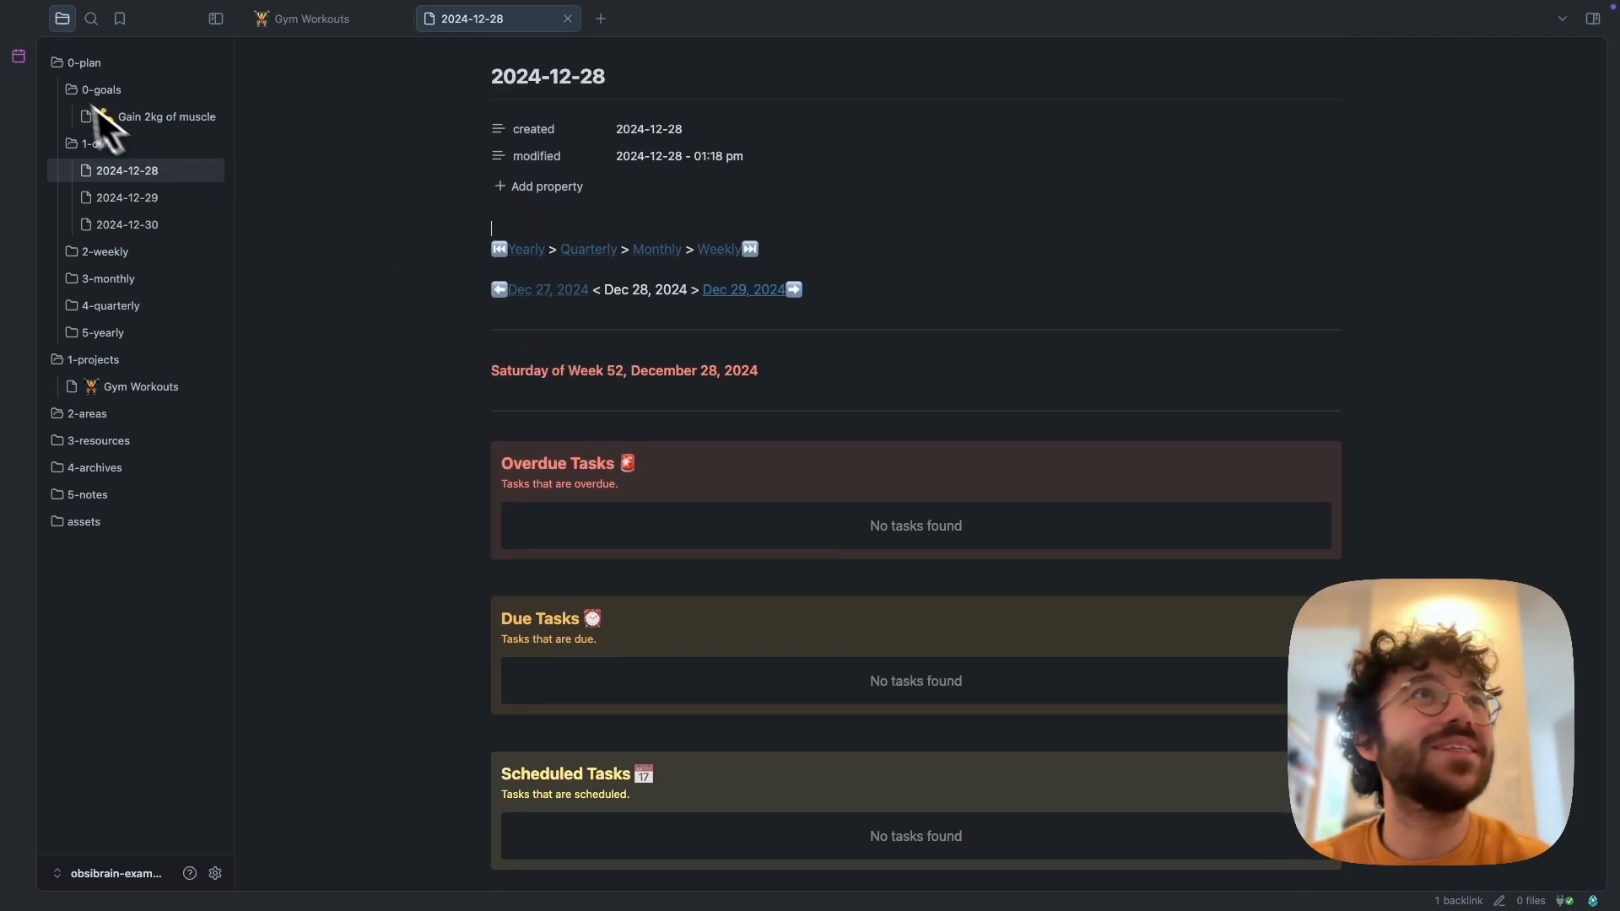
{"action": "scroll", "scroll_direction": "down", "scroll_amount": 3}
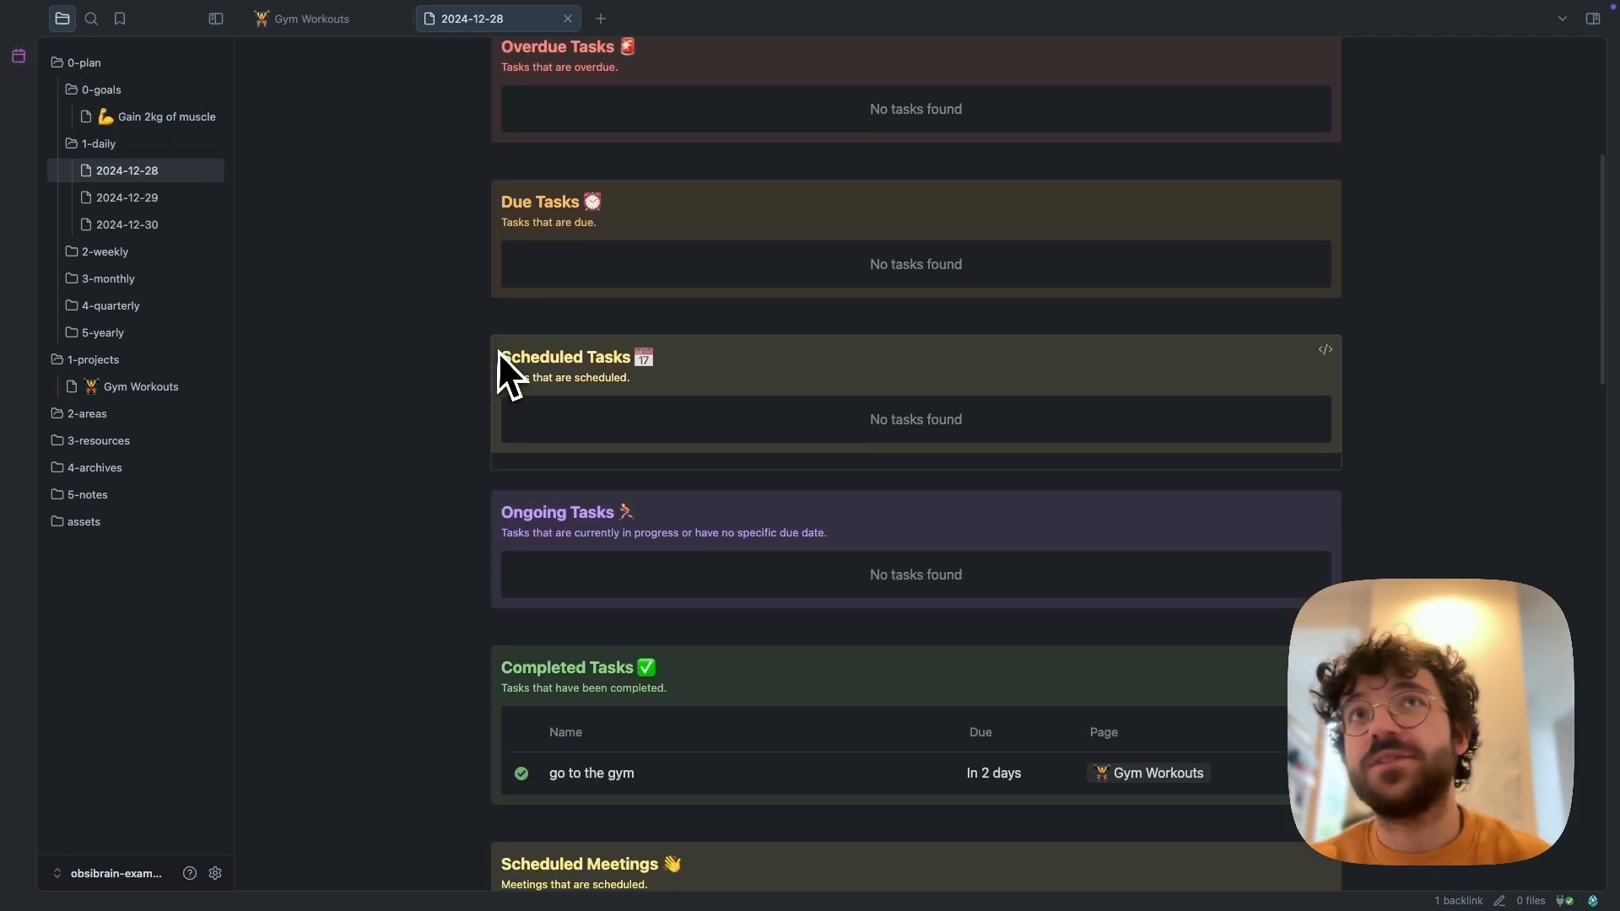
{"action": "scroll", "scroll_direction": "up", "scroll_amount": 3}
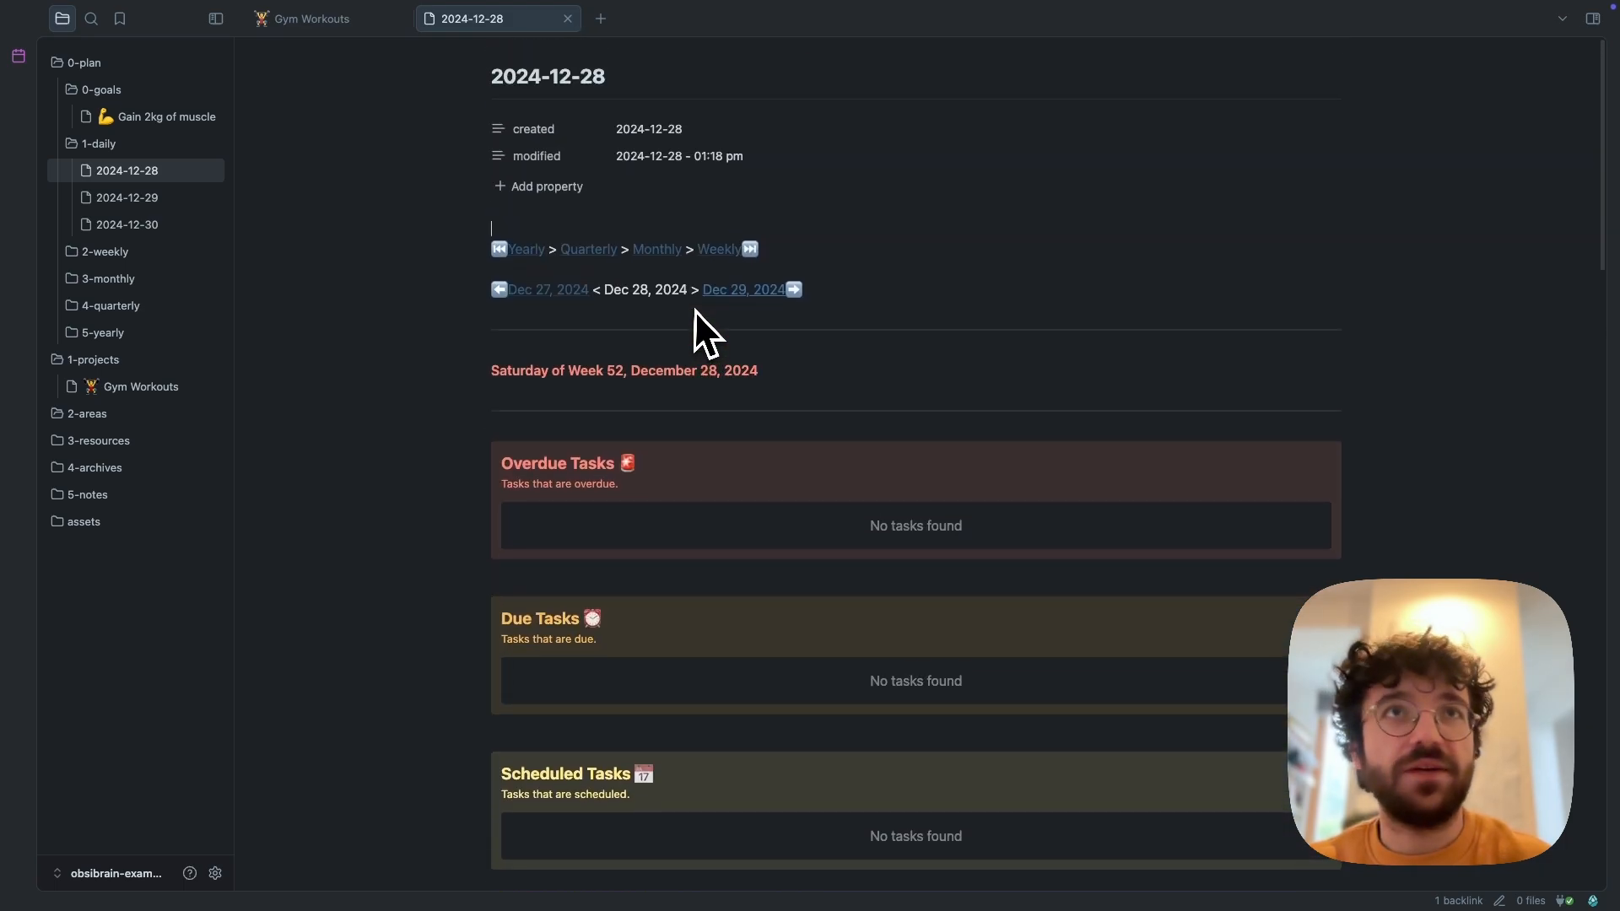
{"action": "scroll", "scroll_direction": "down", "scroll_amount": 3}
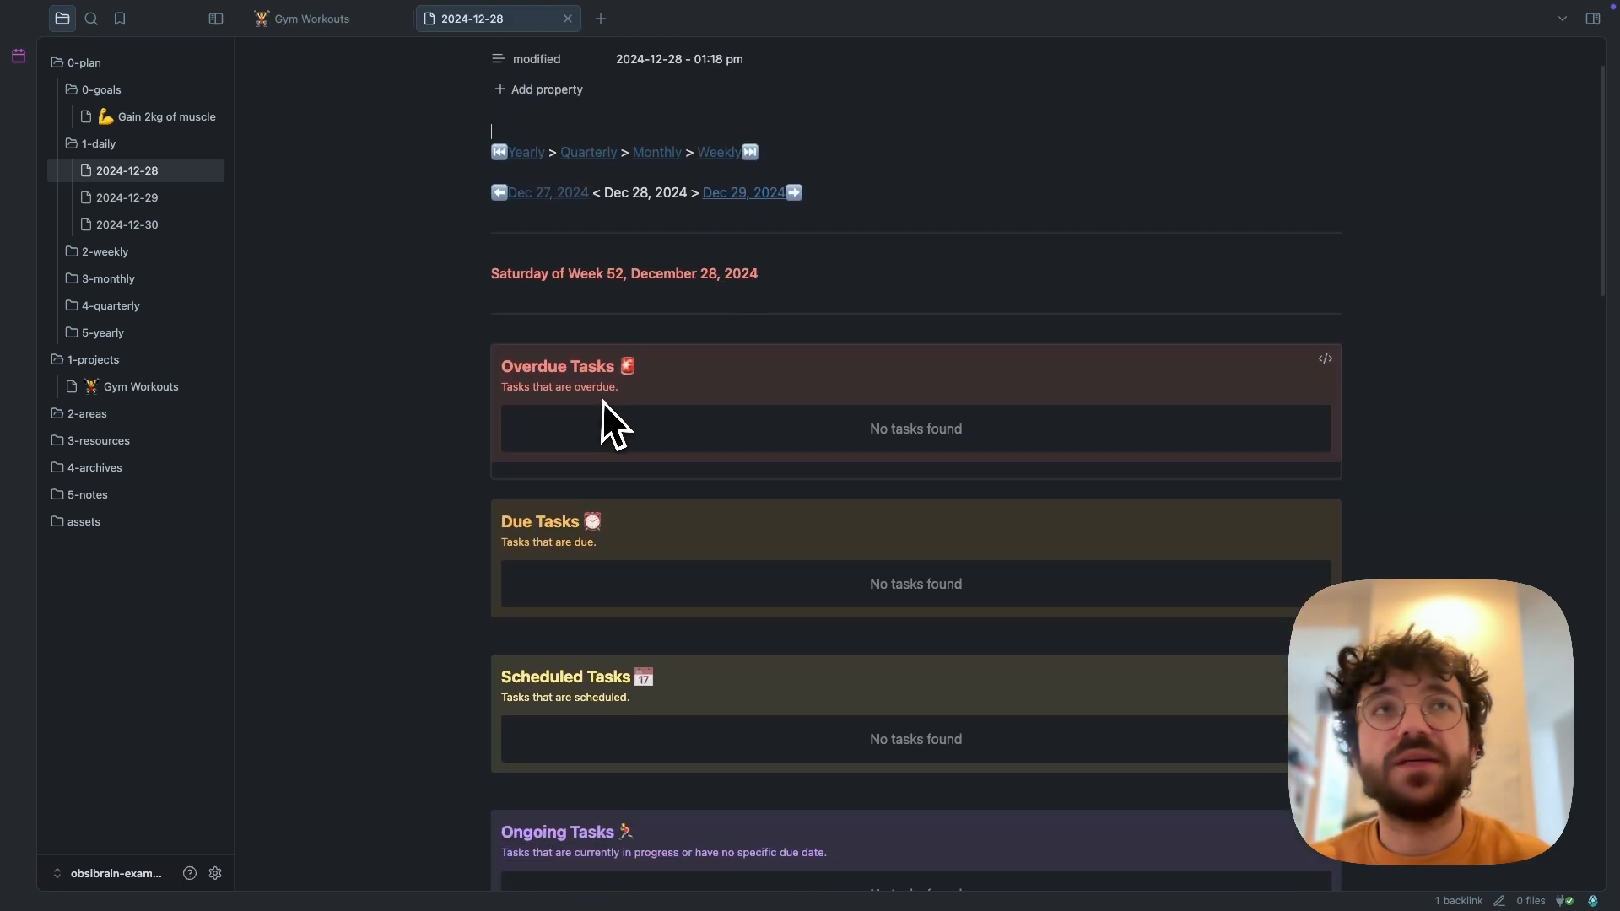
{"action": "mouse_move", "coordinate": [566, 408]}
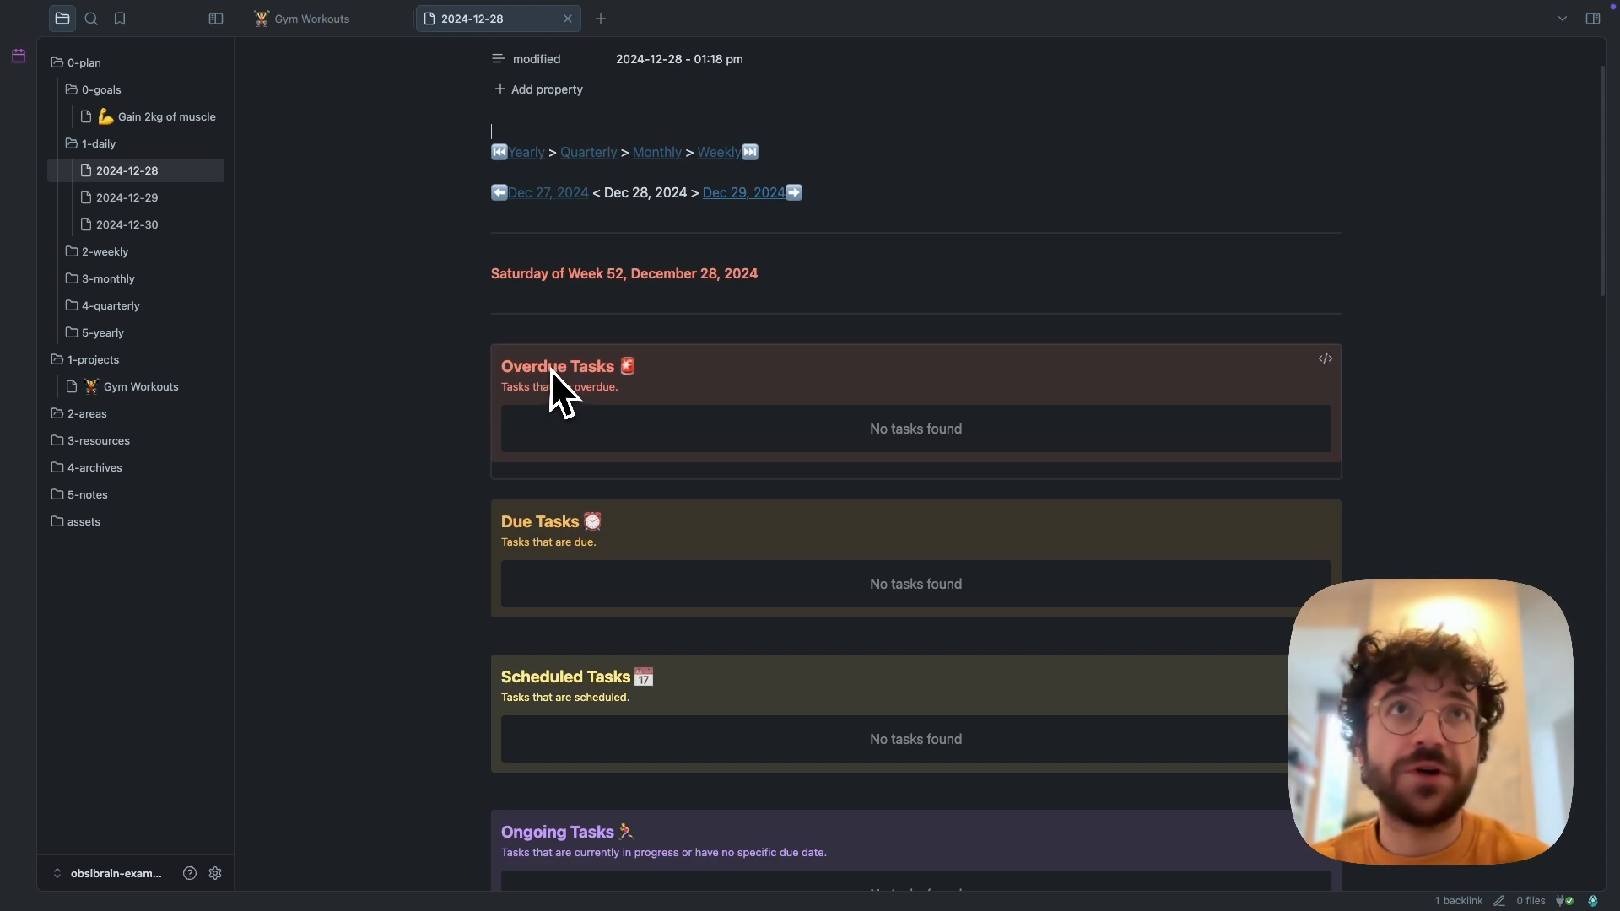
{"action": "left_click", "coordinate": [312, 18]}
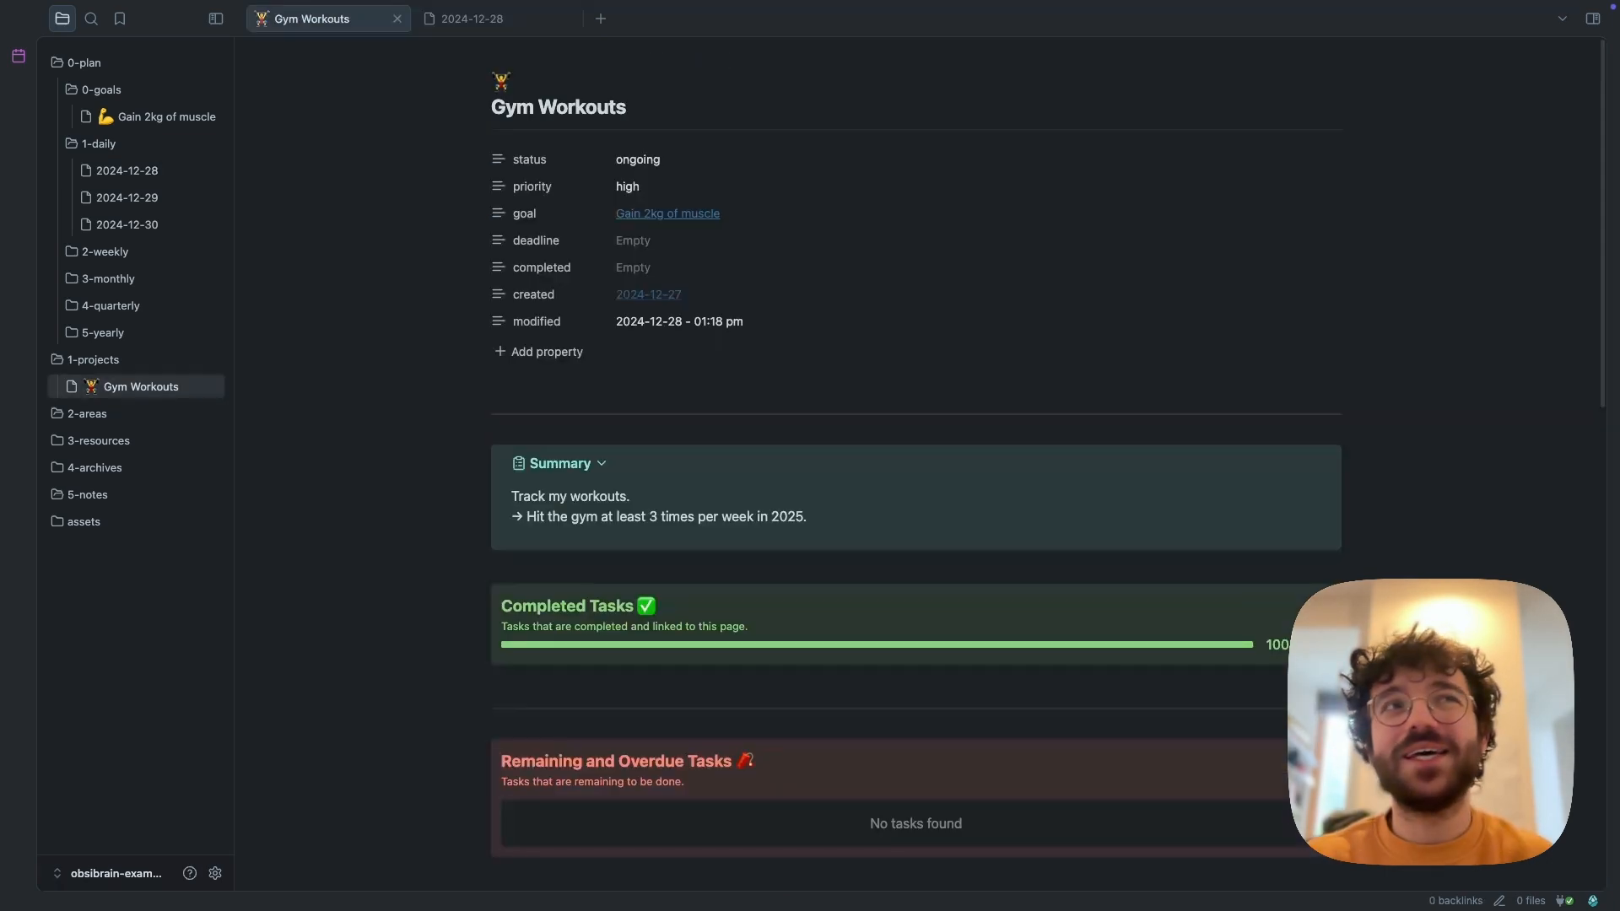
{"action": "mouse_move", "coordinate": [370, 408]}
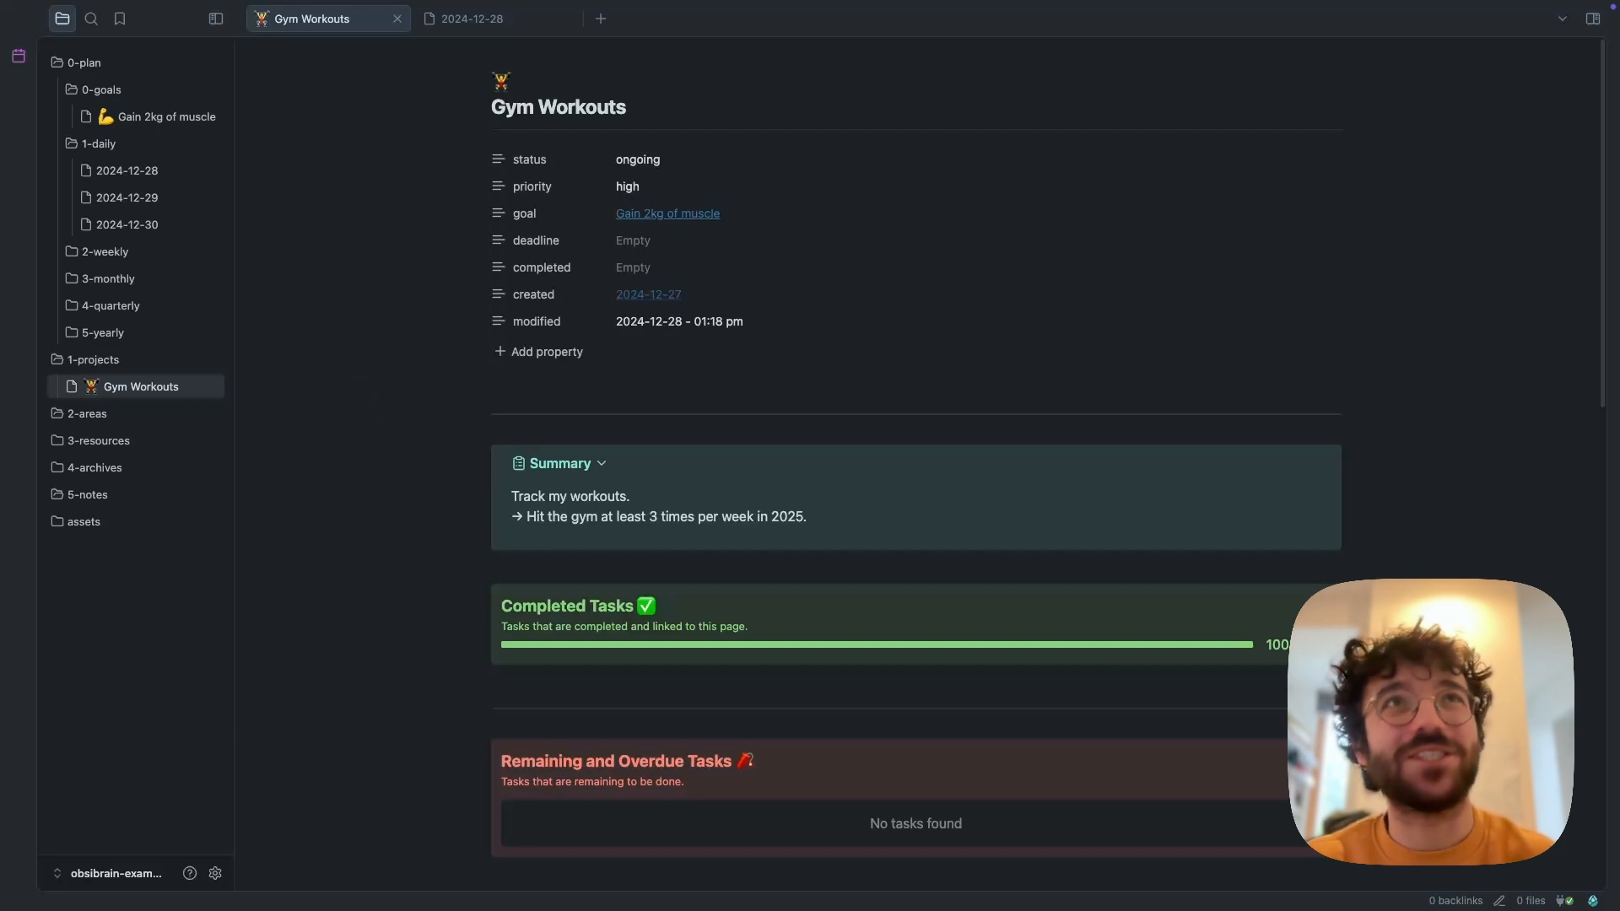
{"action": "mouse_move", "coordinate": [382, 433]}
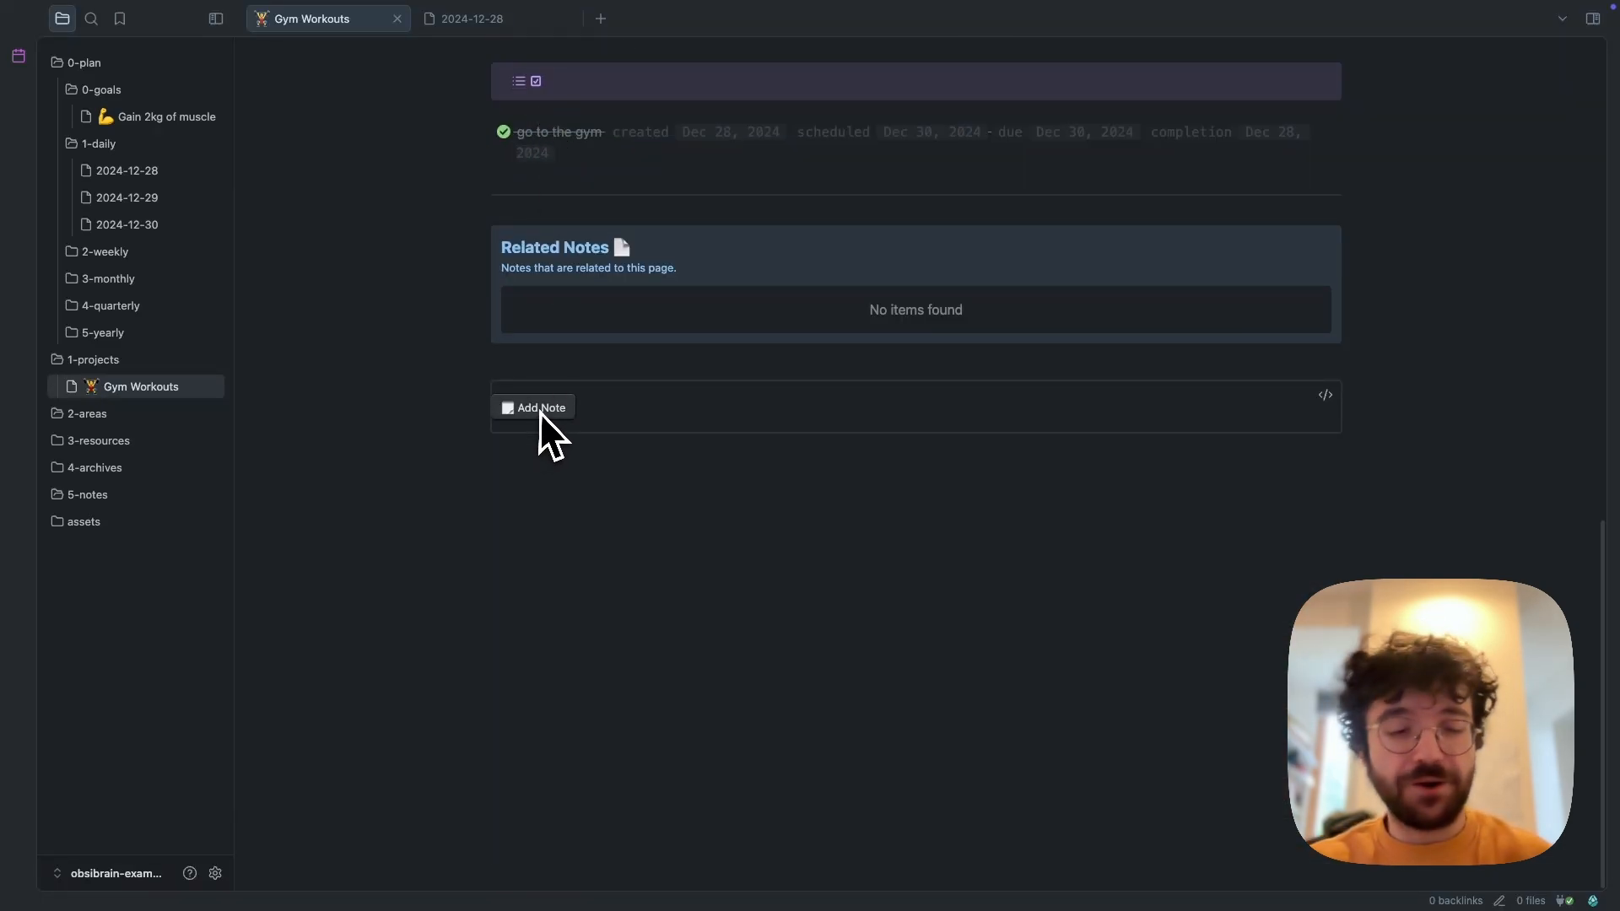
Create a fleeting note titled 'How to do crunches' with Obsibrain: New Fleeting Note
{"action": "key", "text": "cmd+p"}
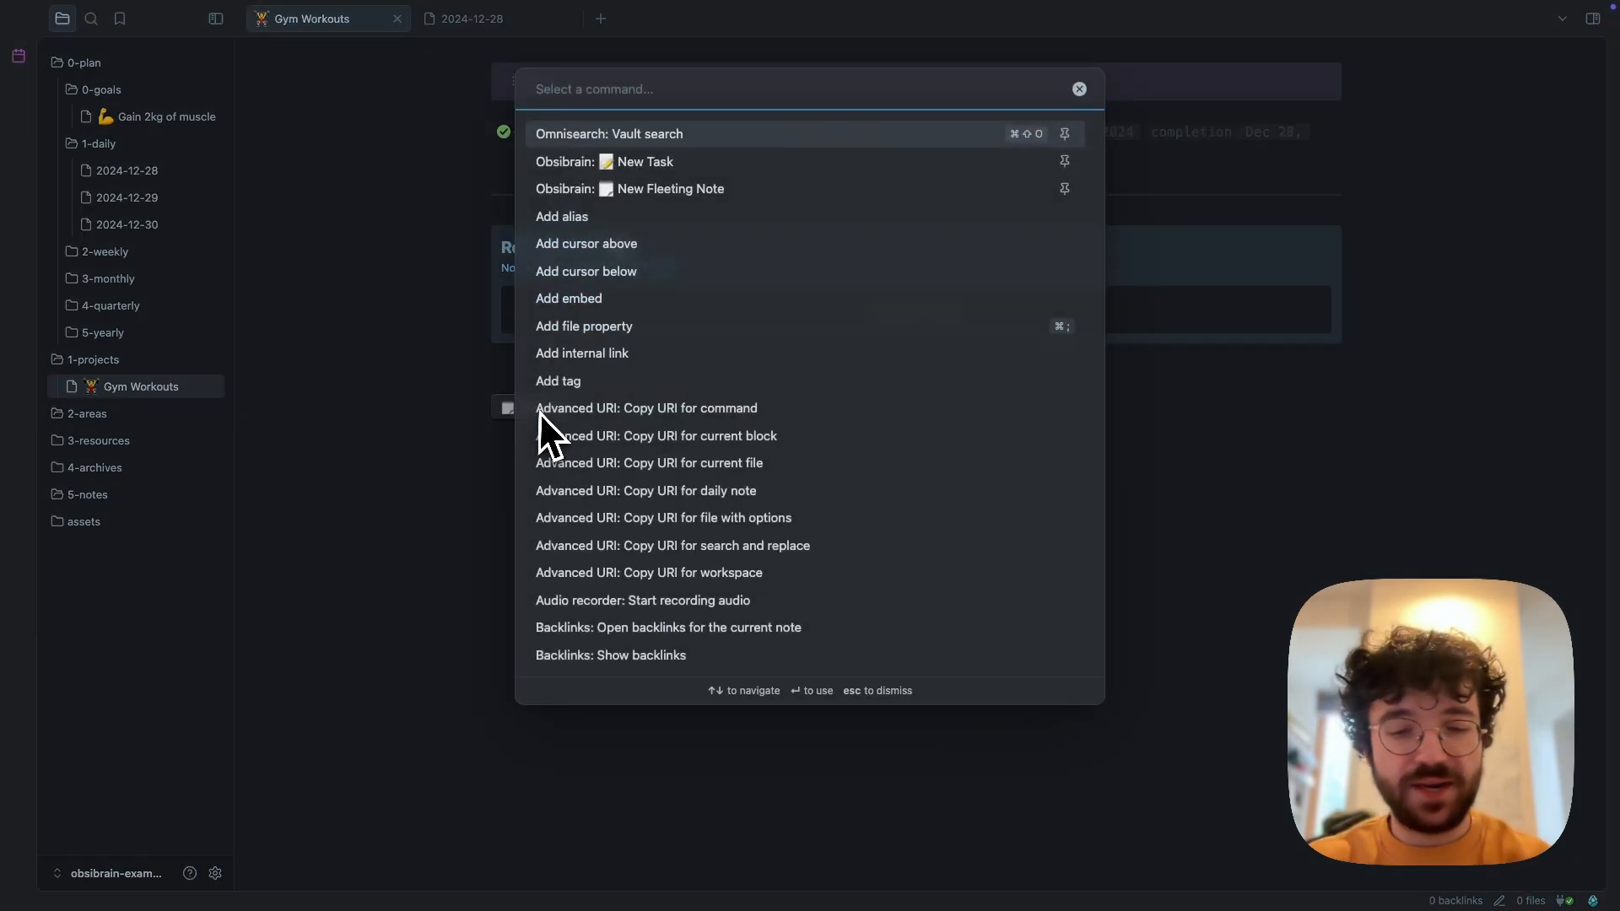
{"action": "type", "text": "new flee"}
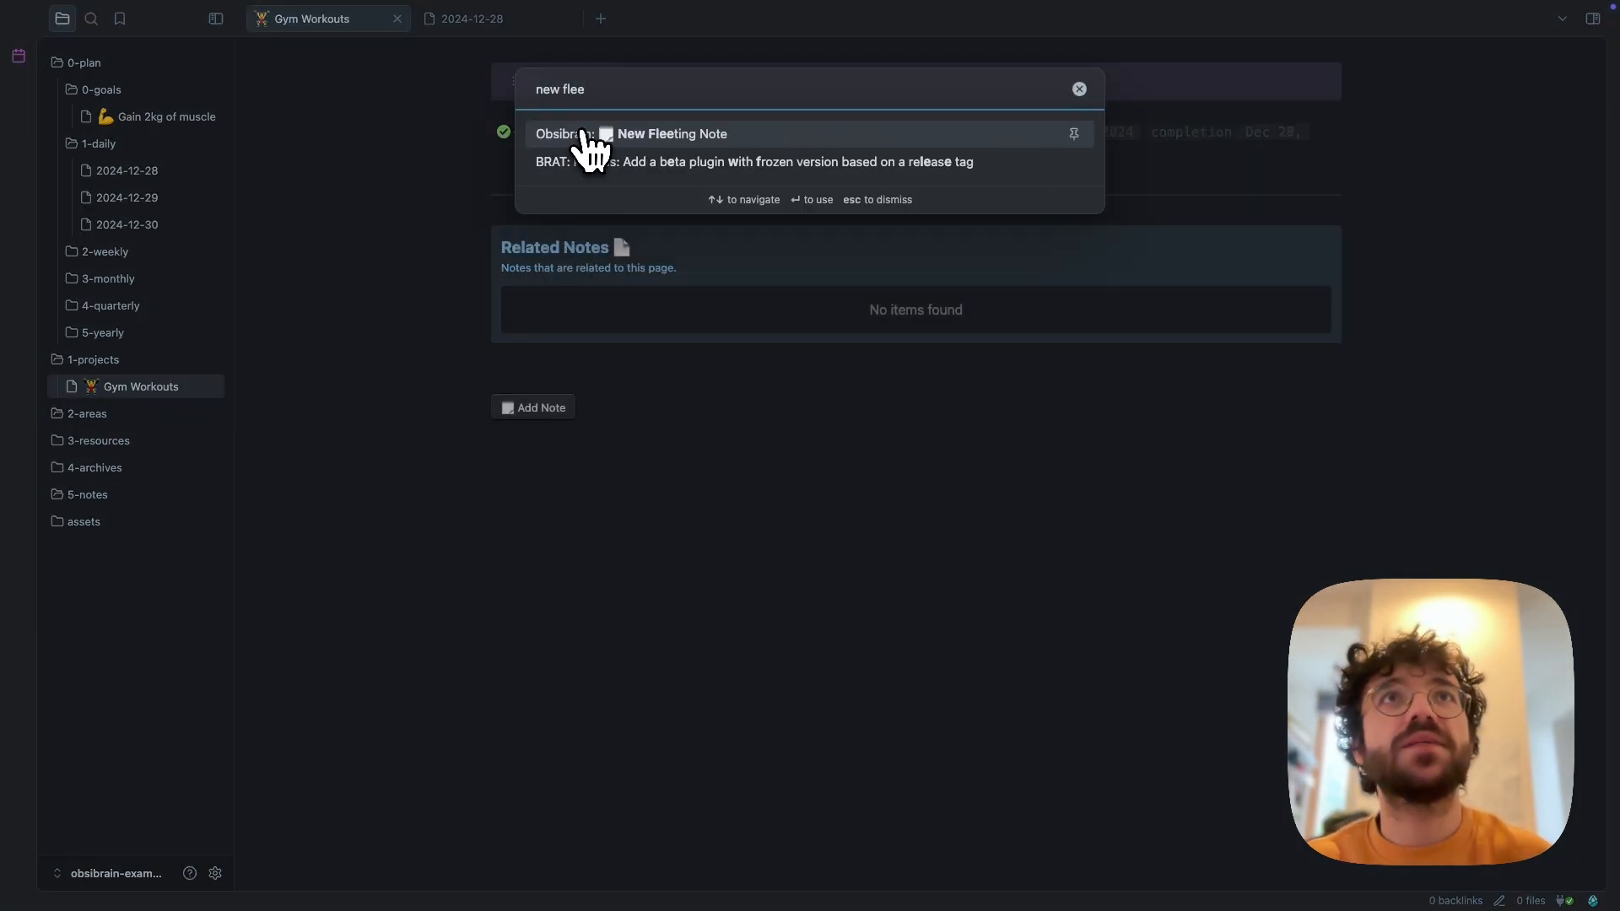
{"action": "left_click", "coordinate": [671, 133]}
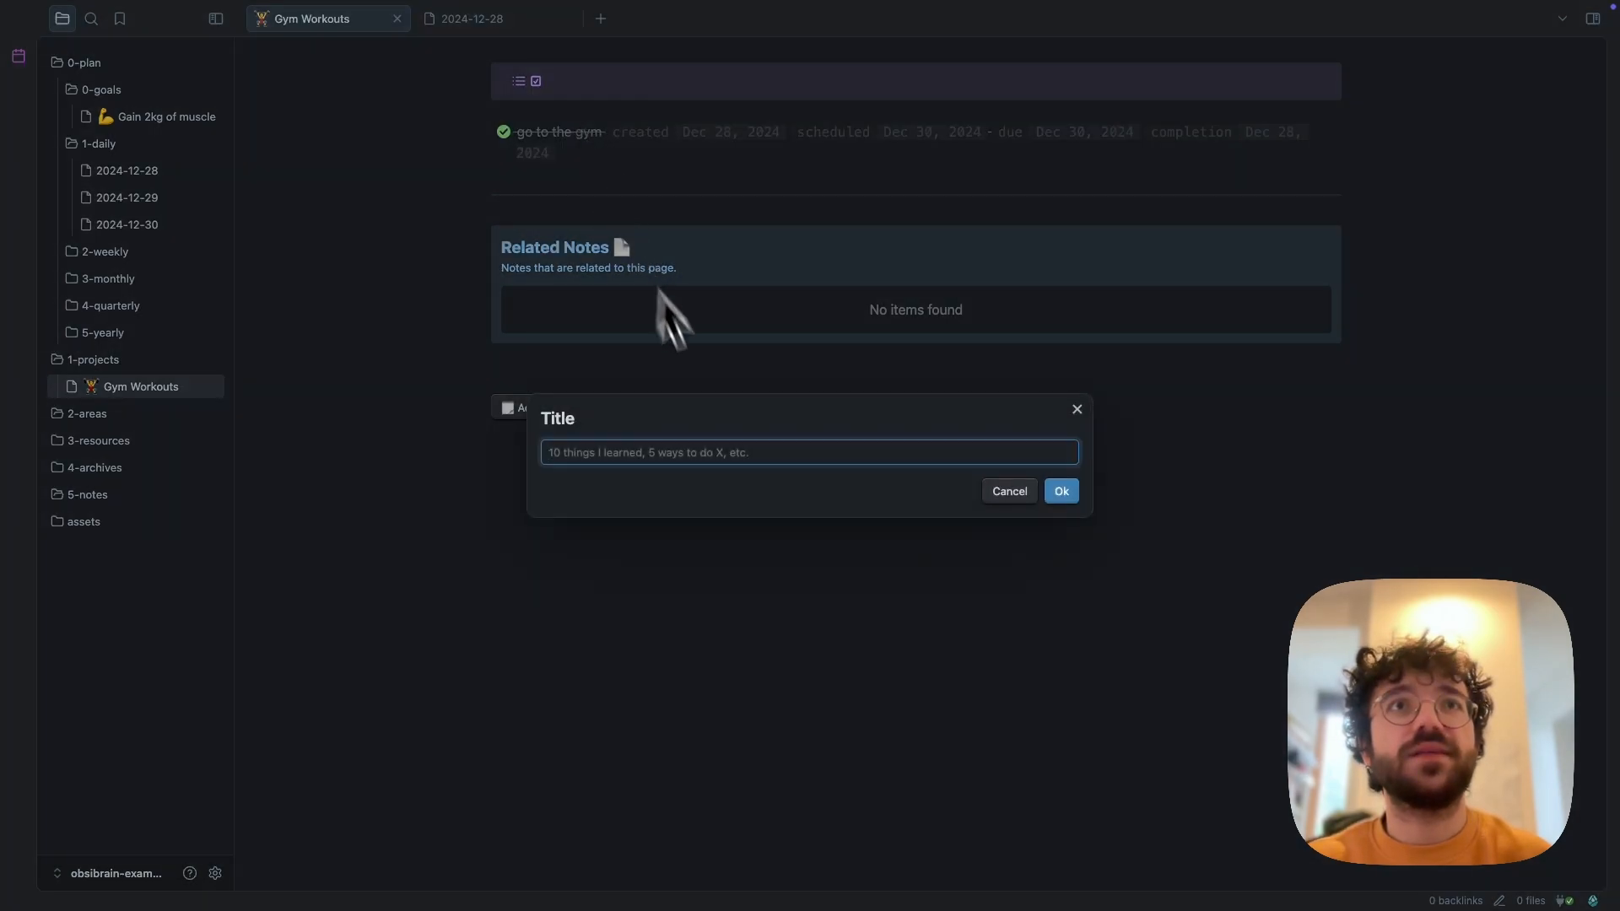
{"action": "type", "text": "How"}
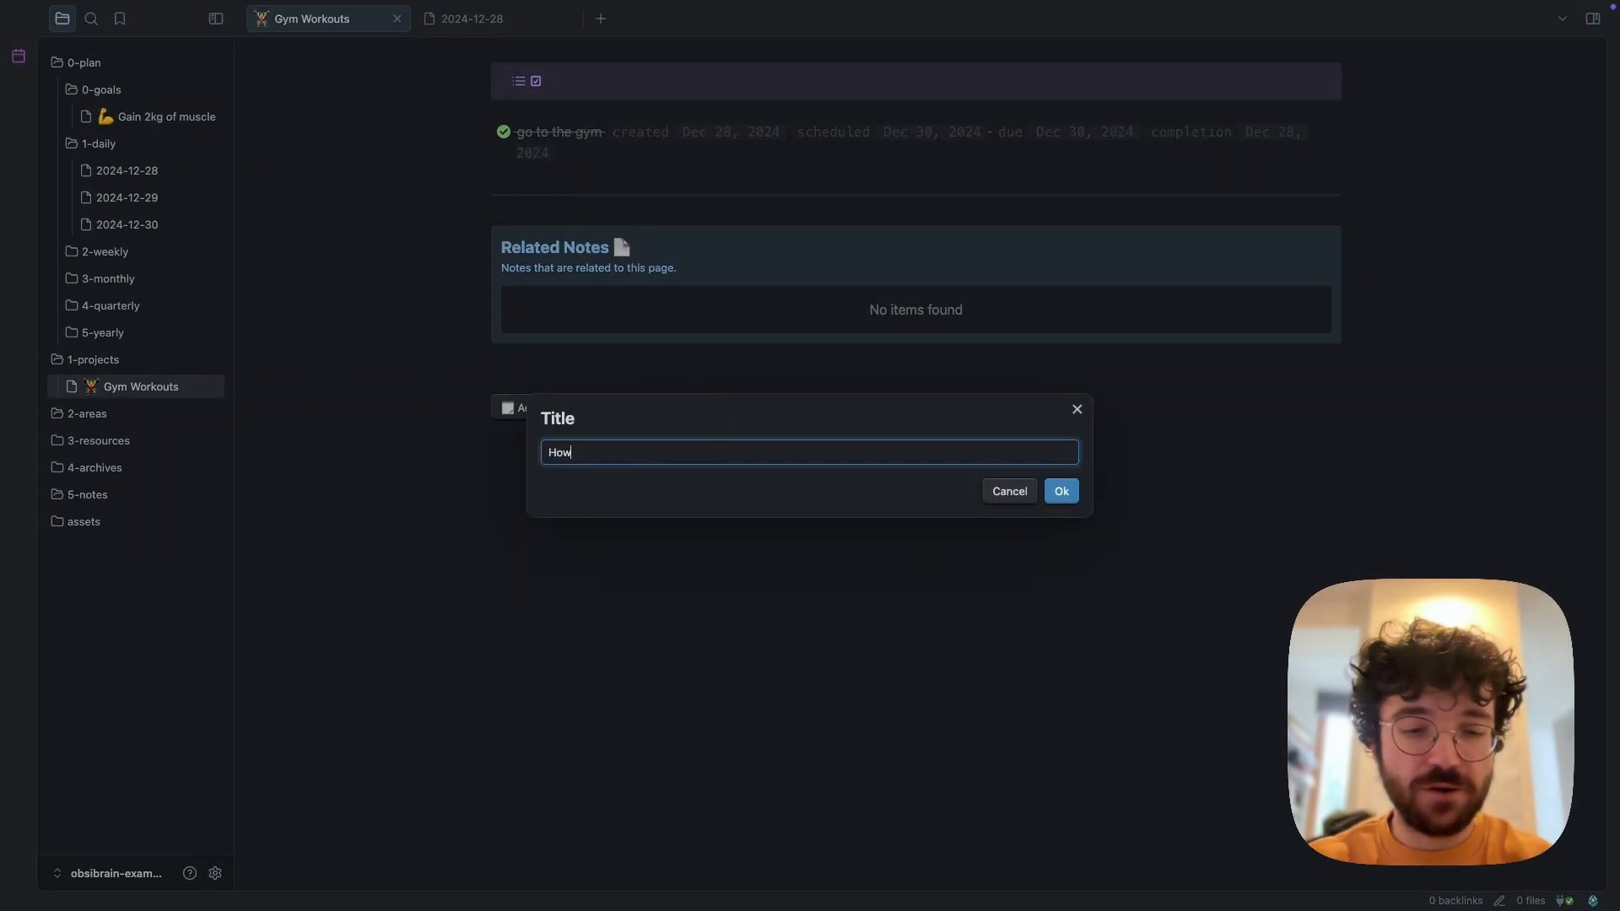
{"action": "type", "text": "to do crunches"}
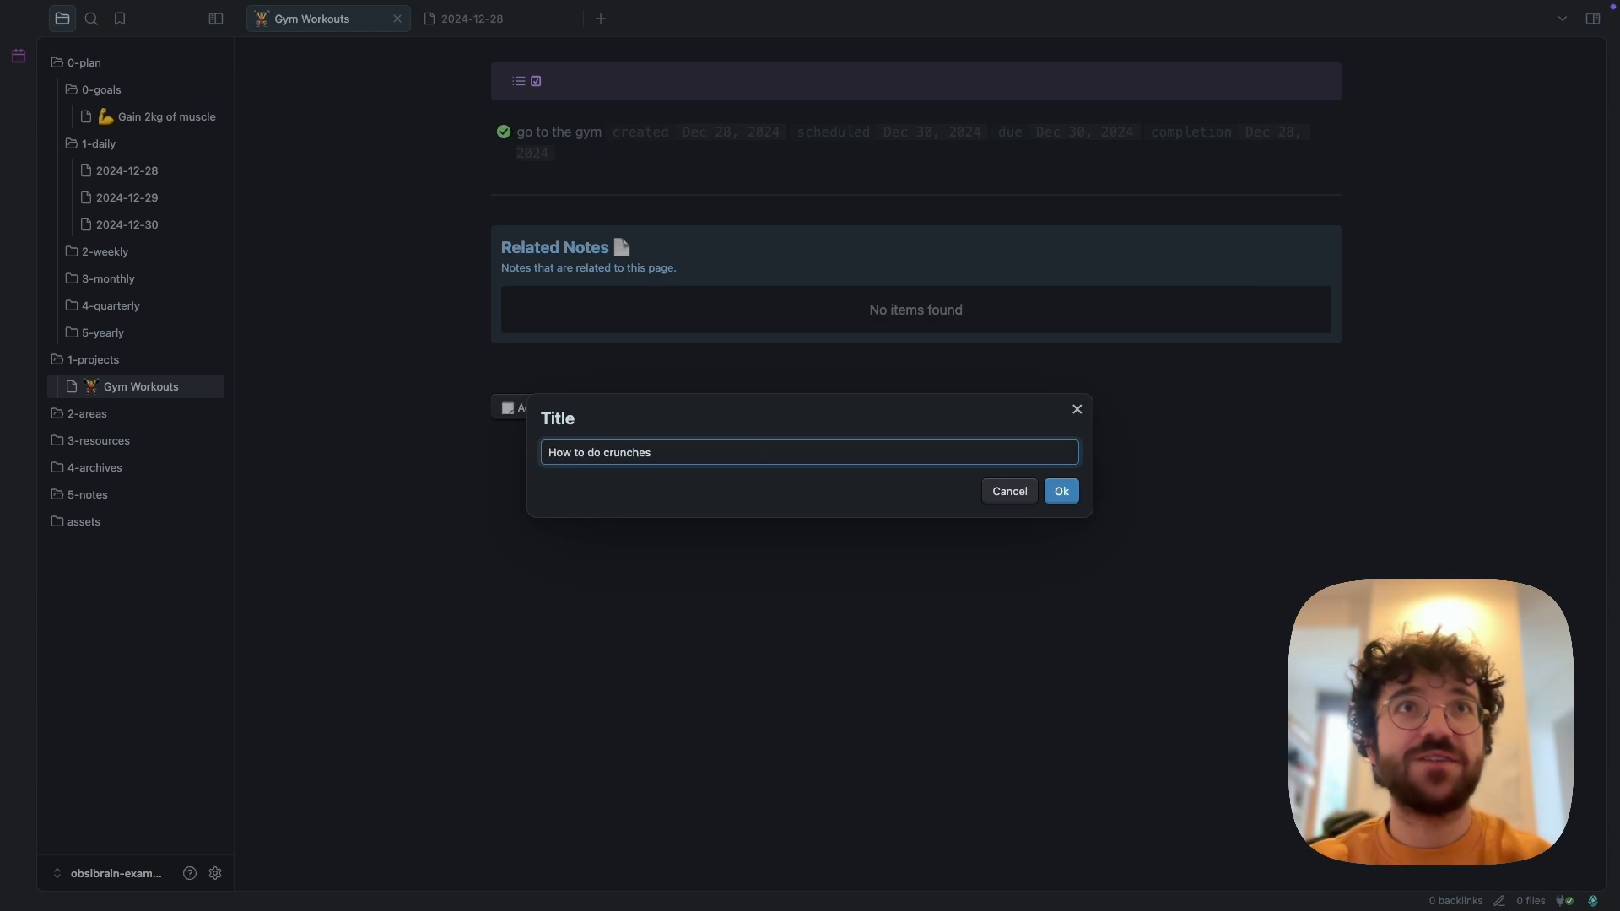
{"action": "left_click", "coordinate": [1059, 491]}
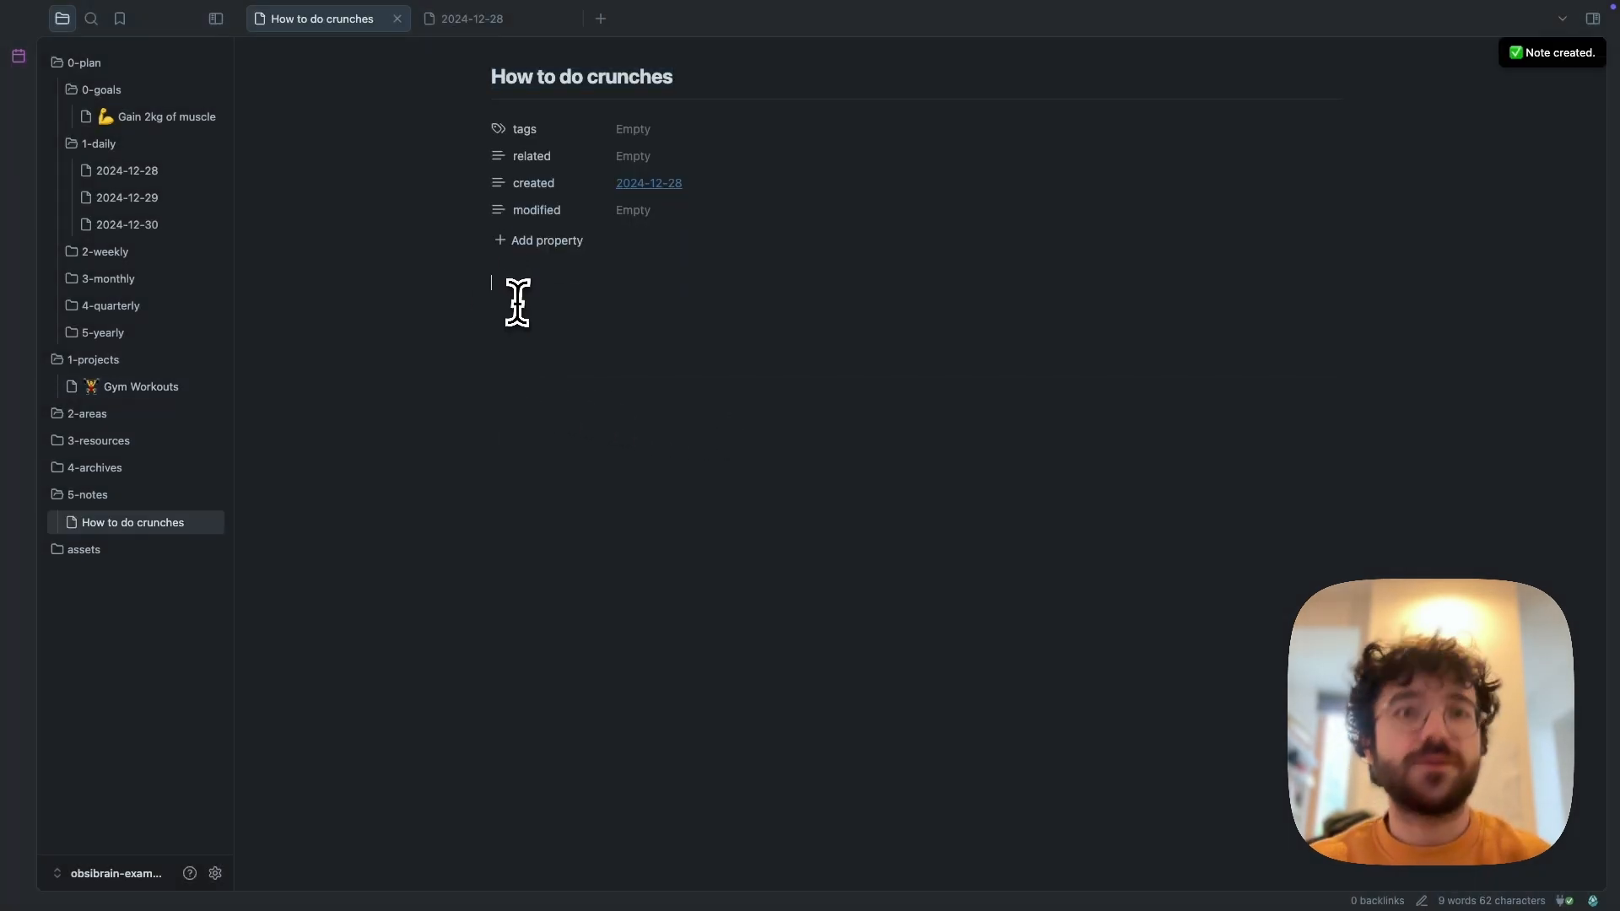
Write 'blablabla' in the note body and link the related property to [[Gym Workouts]]
{"action": "type", "text": "blablabla"}
{"action": "left_click", "coordinate": [976, 155]}
{"action": "type", "text": "[["}
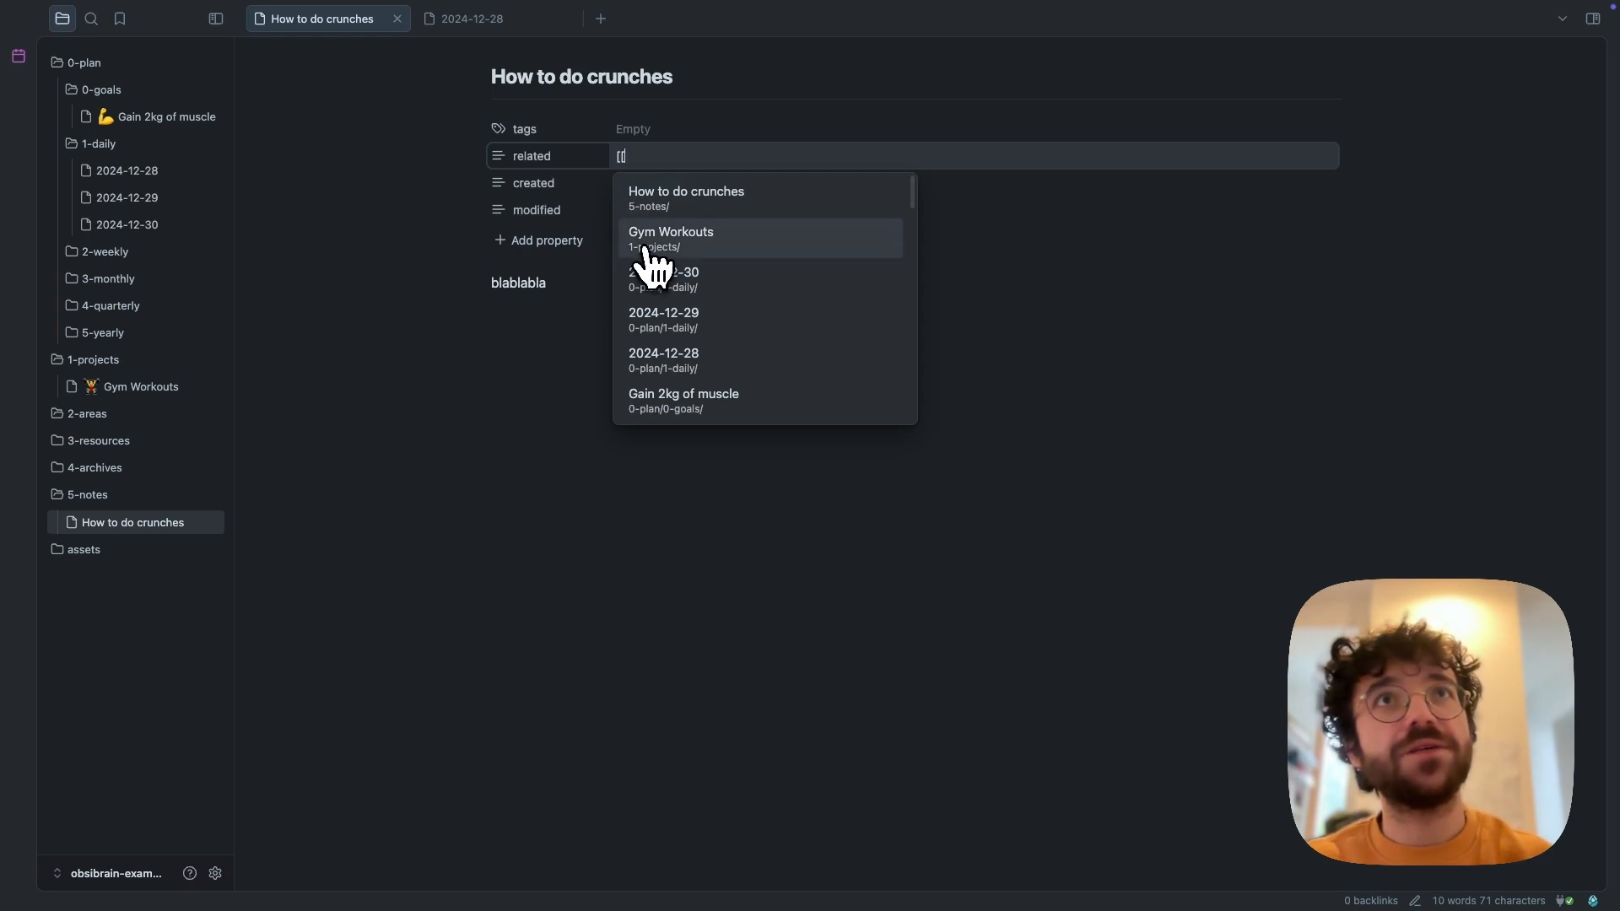
{"action": "left_click", "coordinate": [672, 238]}
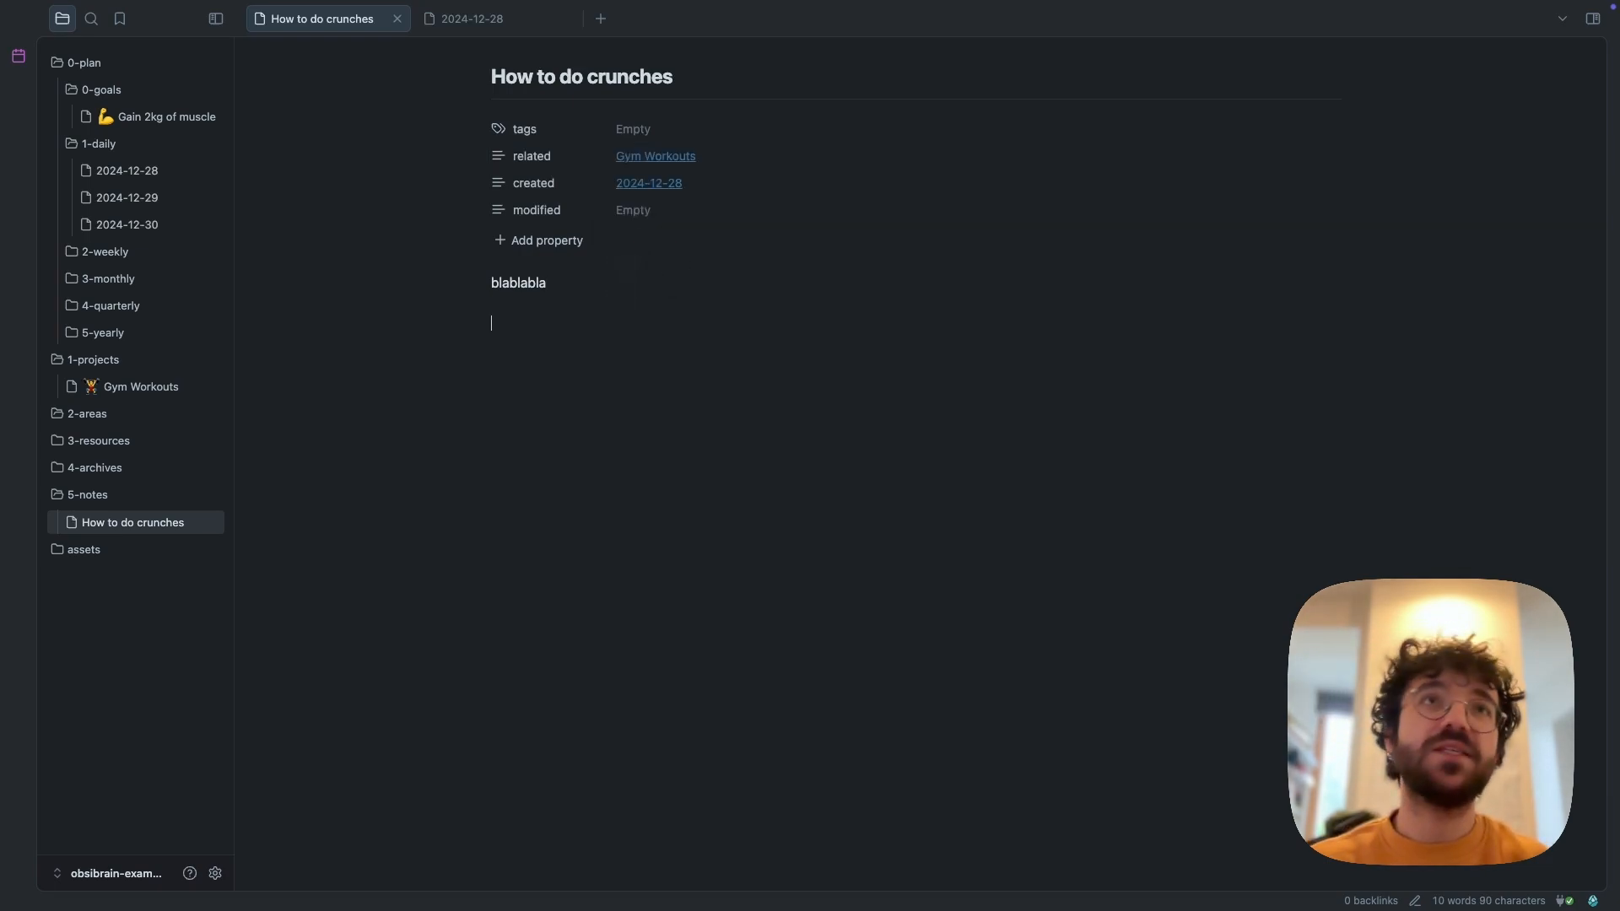
{"action": "type", "text": "[["}
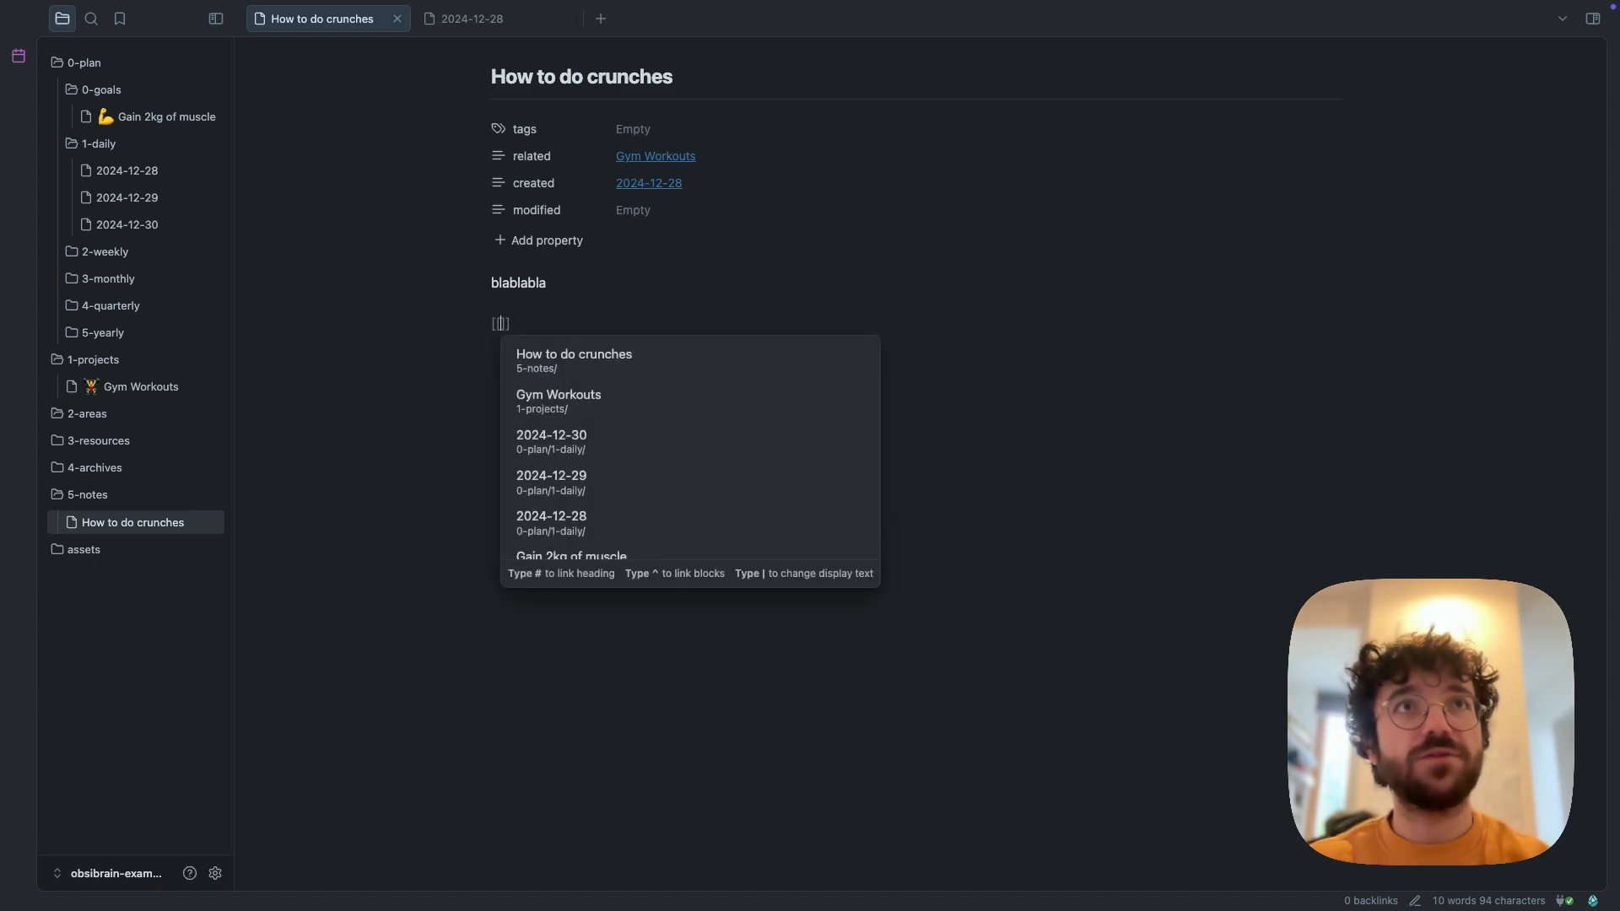
{"action": "key", "text": "Escape"}
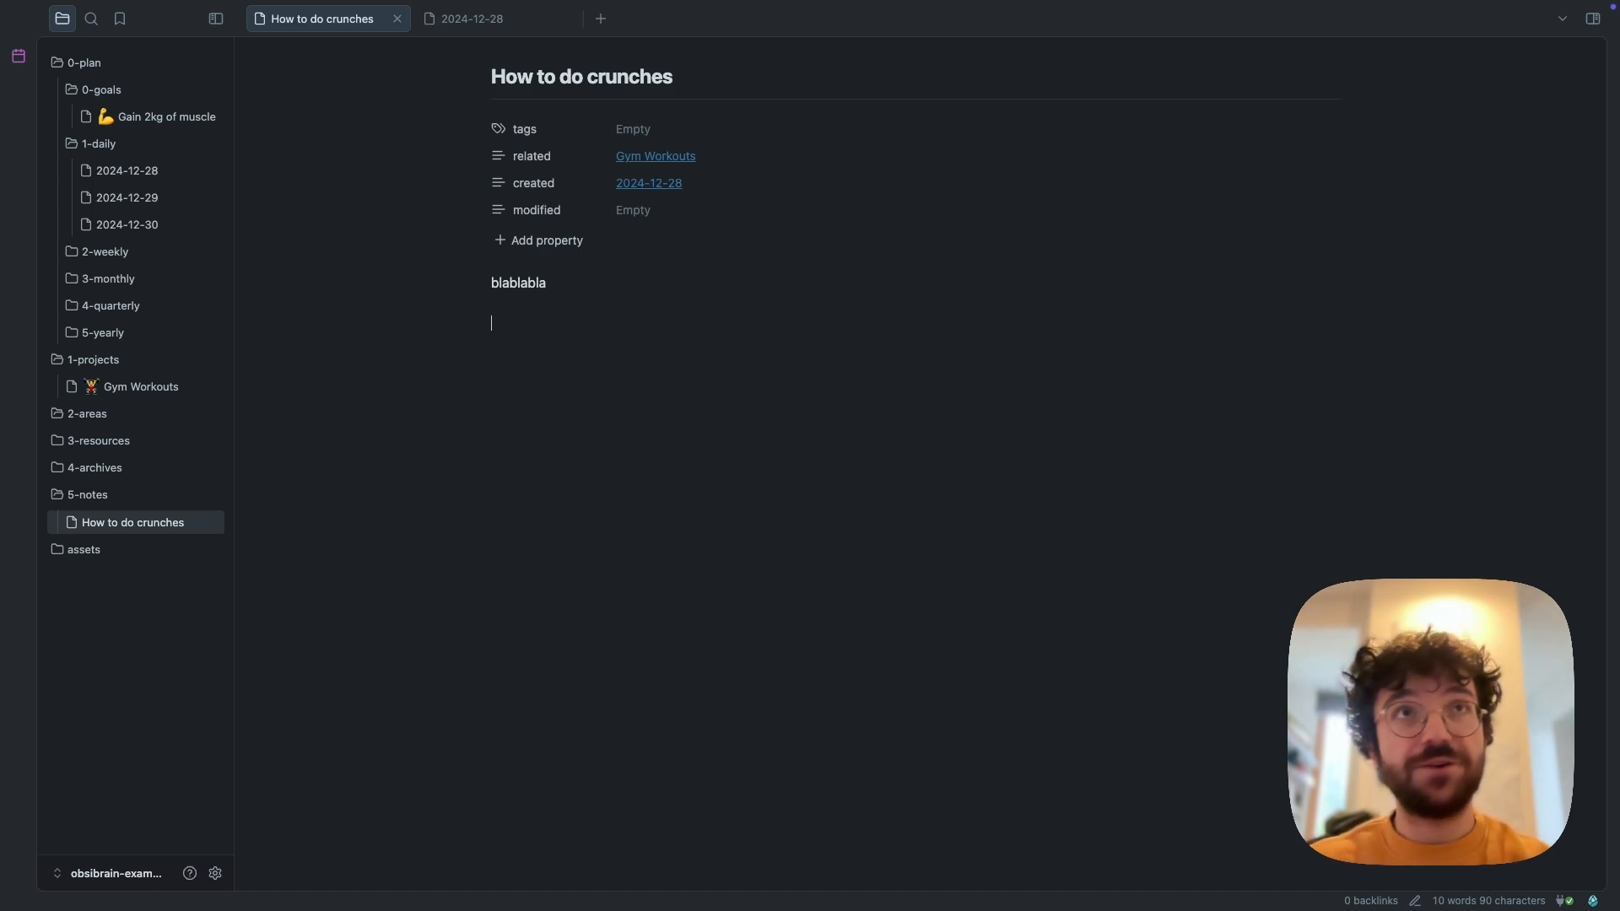
{"action": "type", "text": "[["}
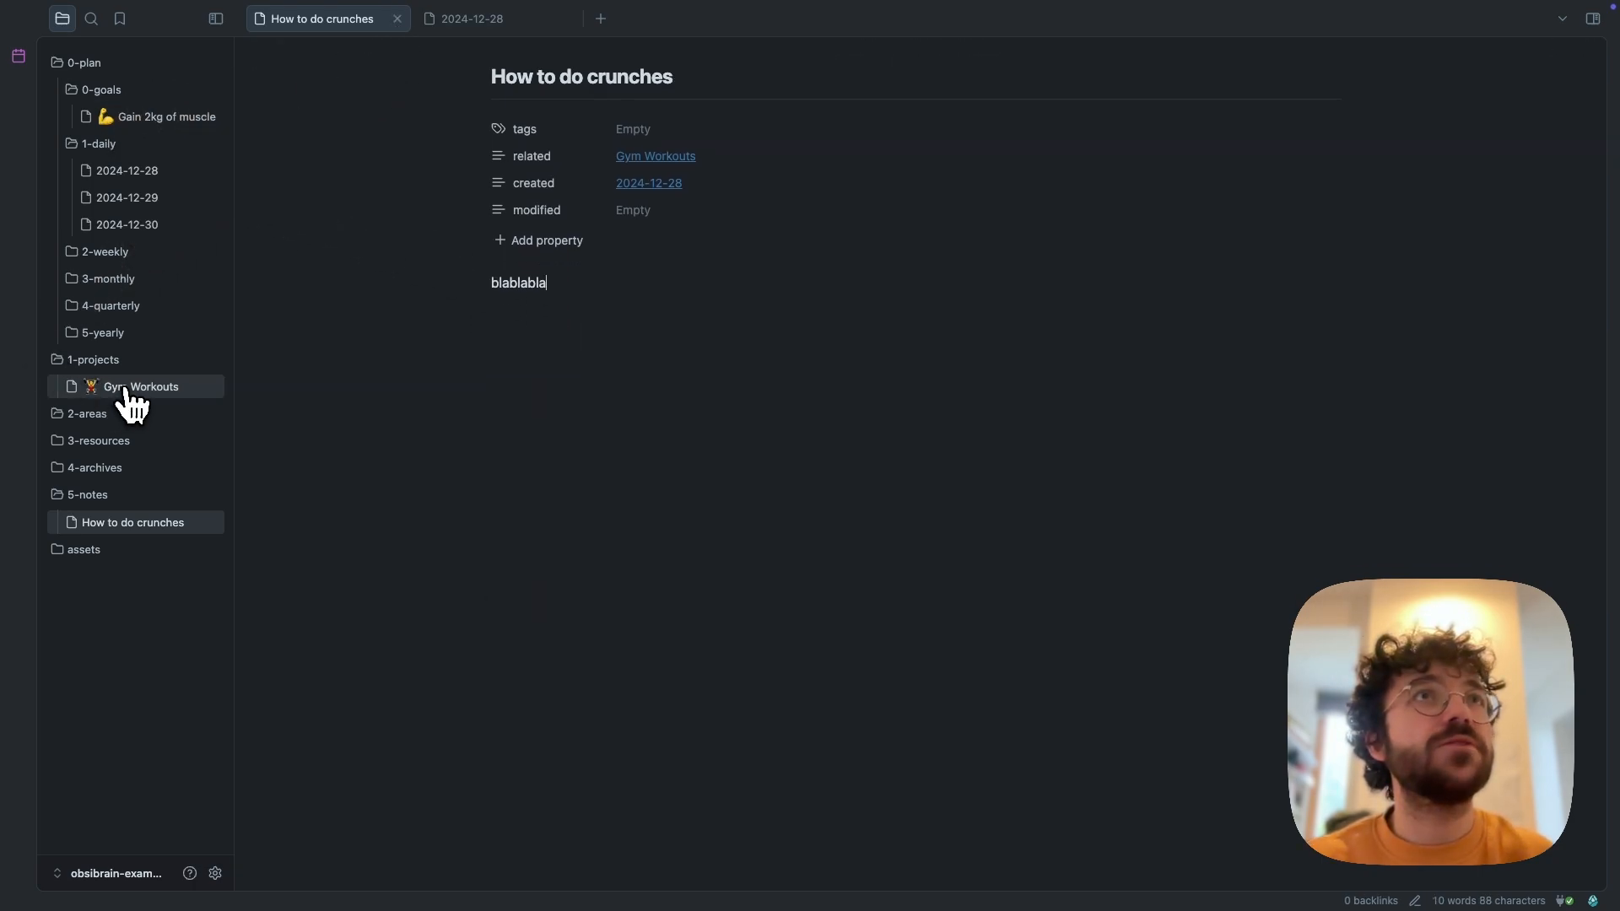
Open Gym Workouts and scroll to Related Notes, which lists 'How to do crunches'
{"action": "left_click", "coordinate": [142, 386]}
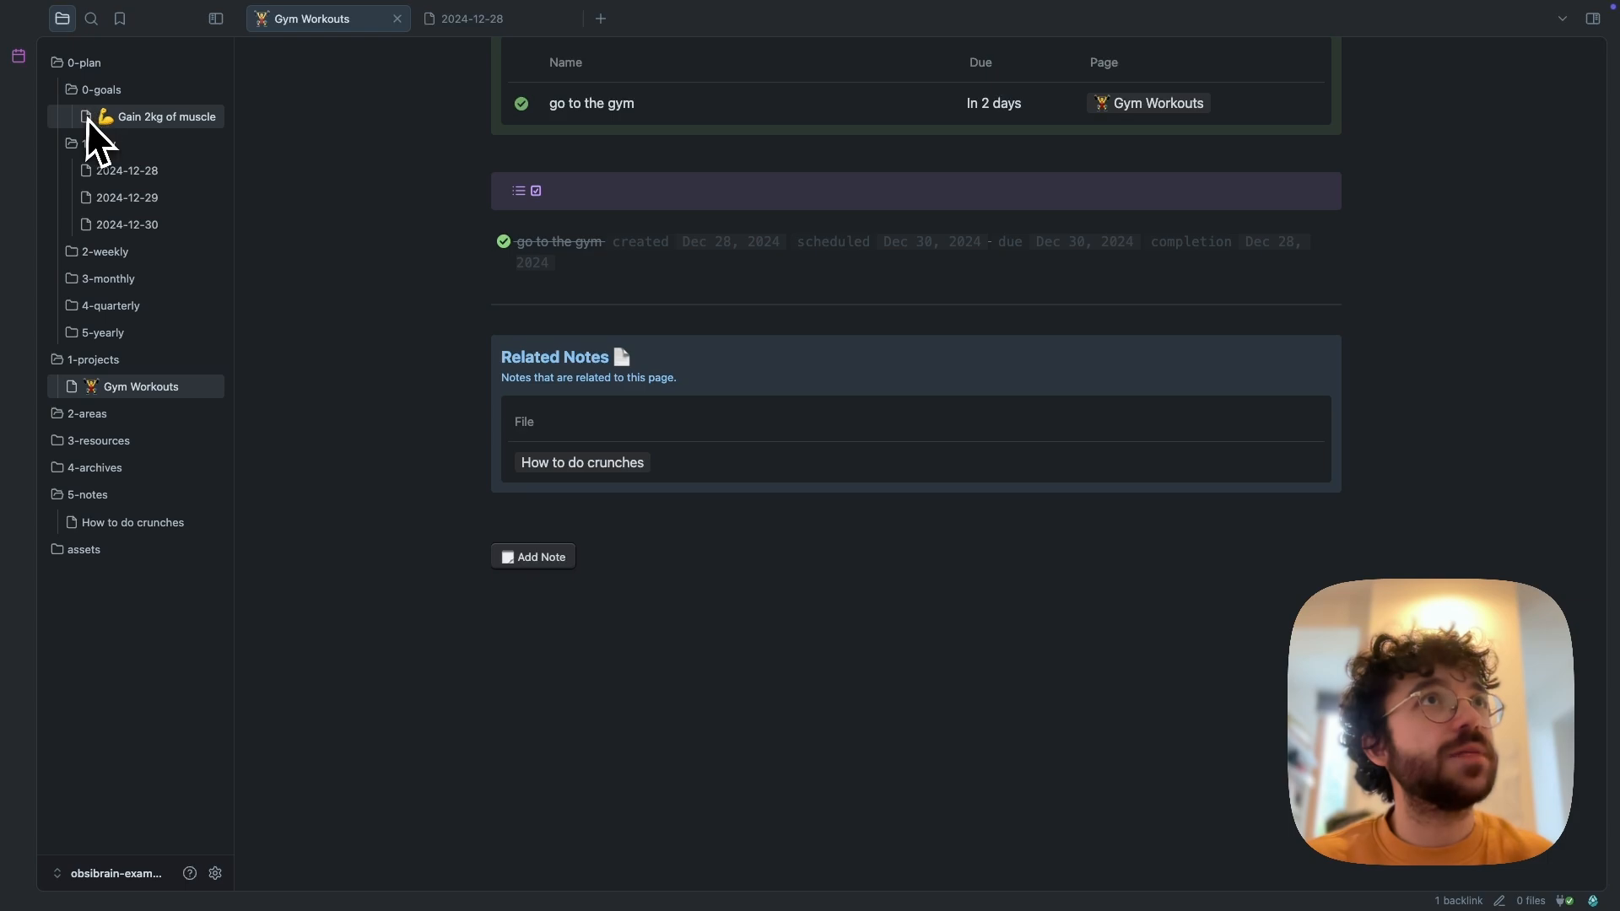
{"action": "left_click", "coordinate": [98, 143]}
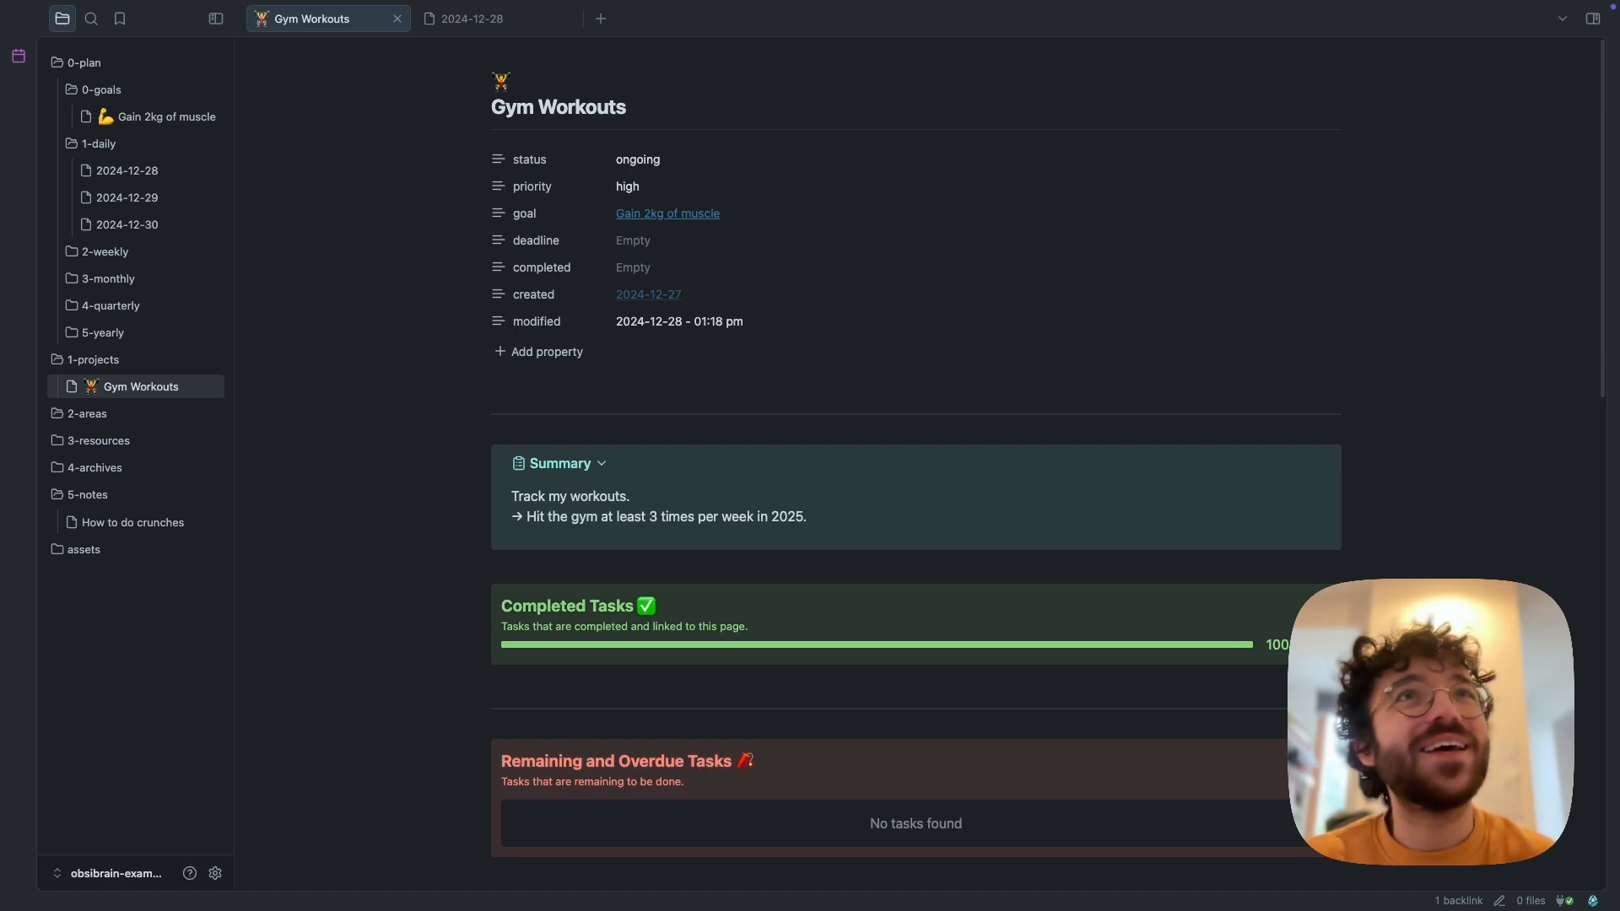
{"action": "scroll", "scroll_direction": "down", "scroll_amount": 3}
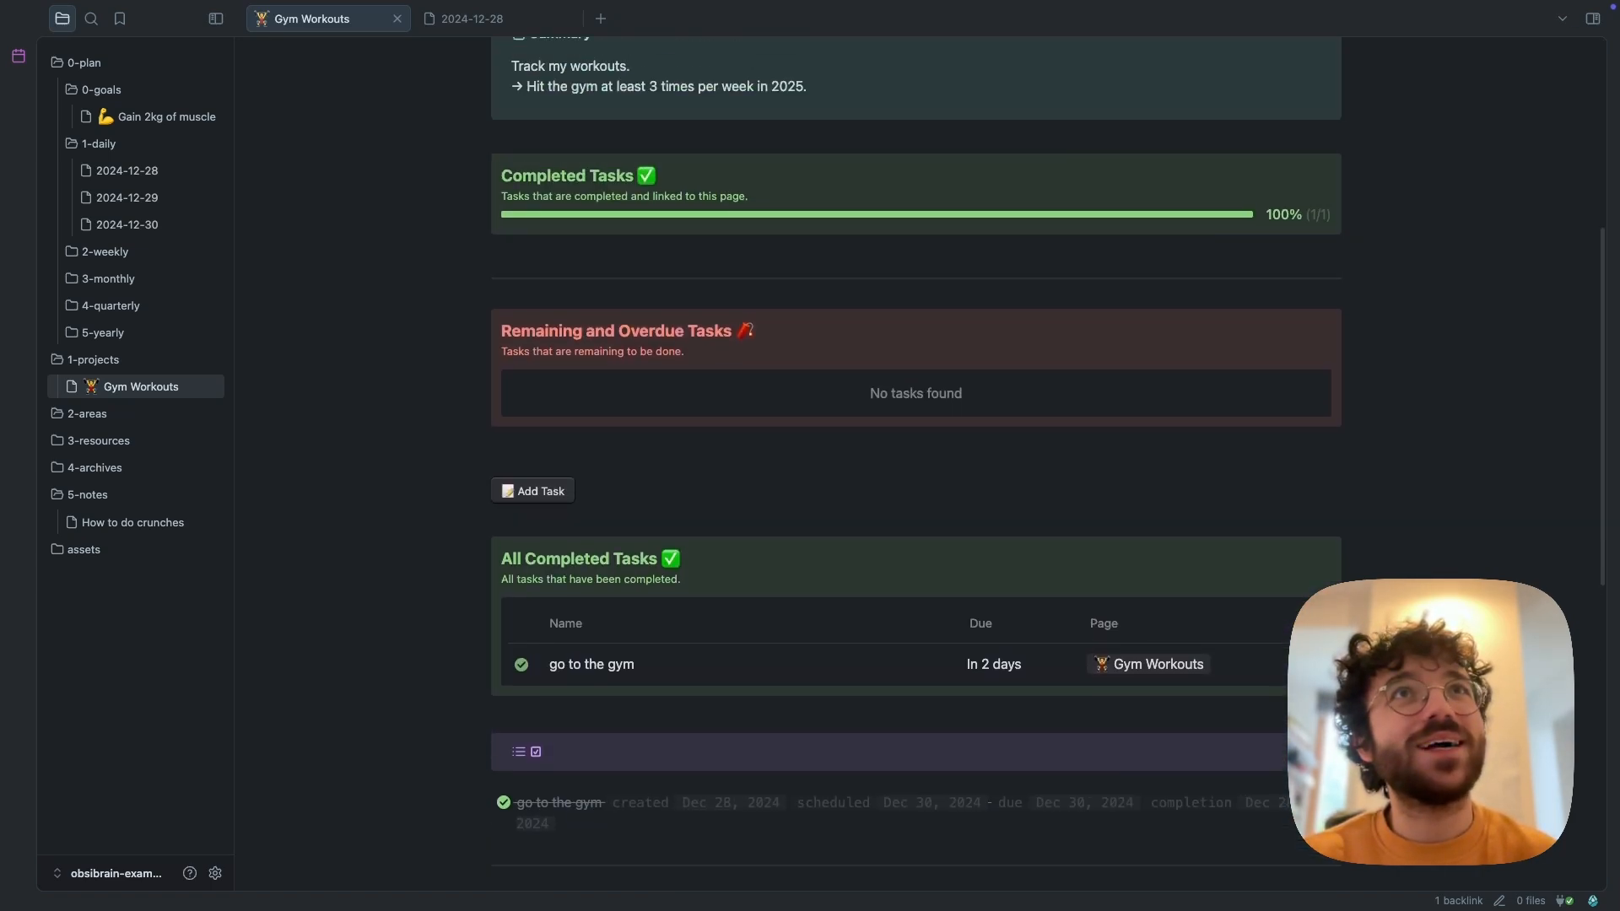
{"action": "scroll", "scroll_direction": "up", "scroll_amount": 3}
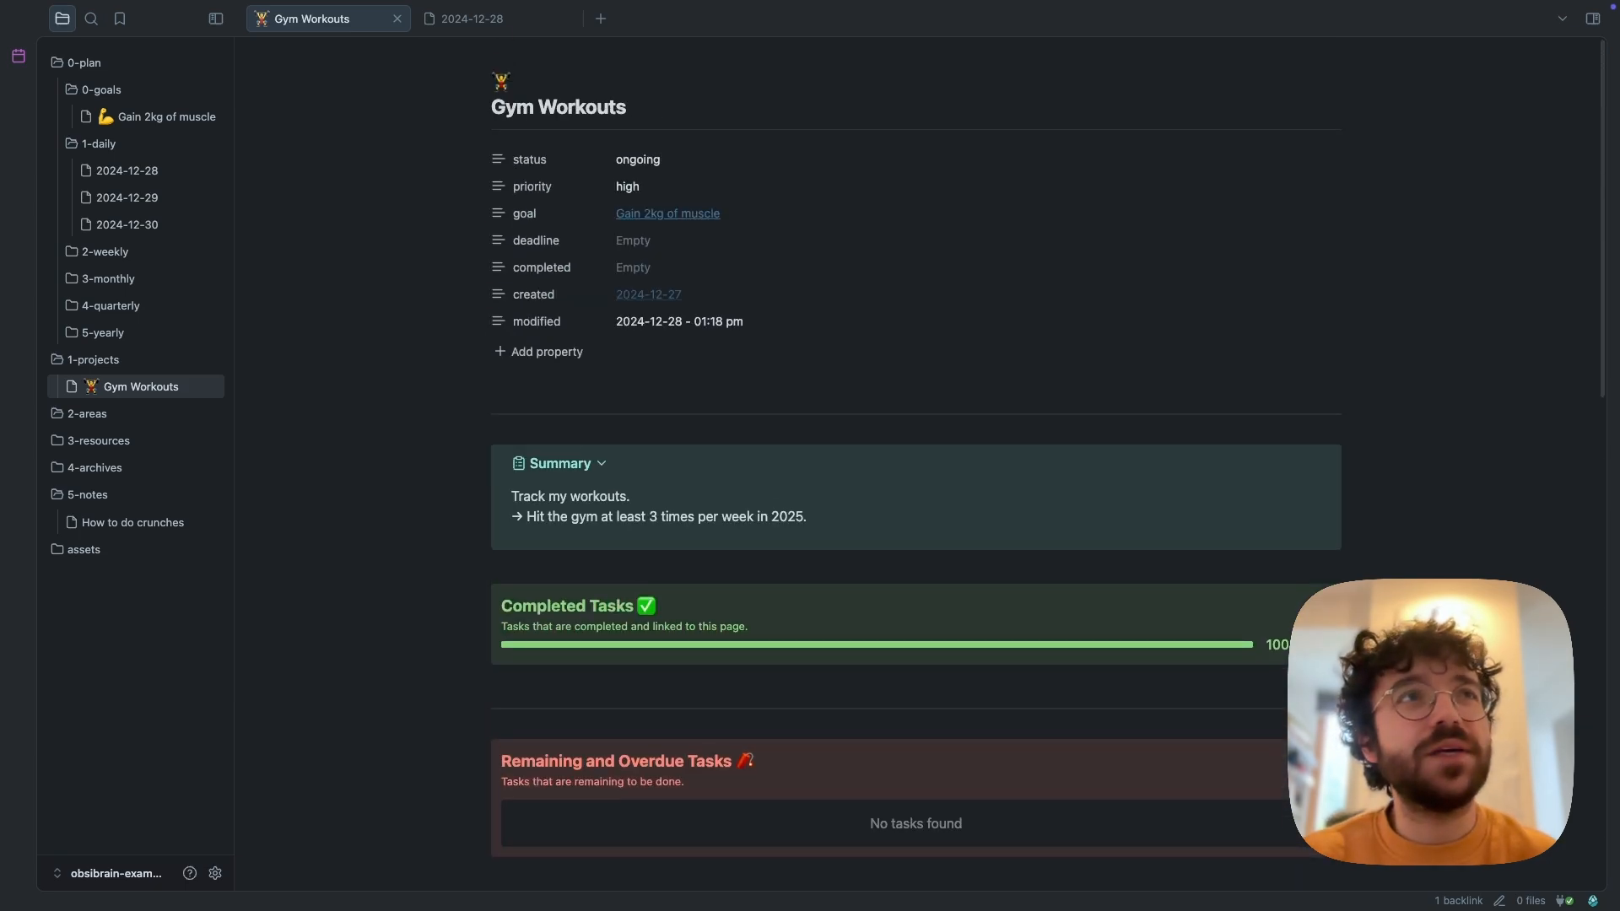
{"action": "scroll", "scroll_direction": "down", "scroll_amount": 3}
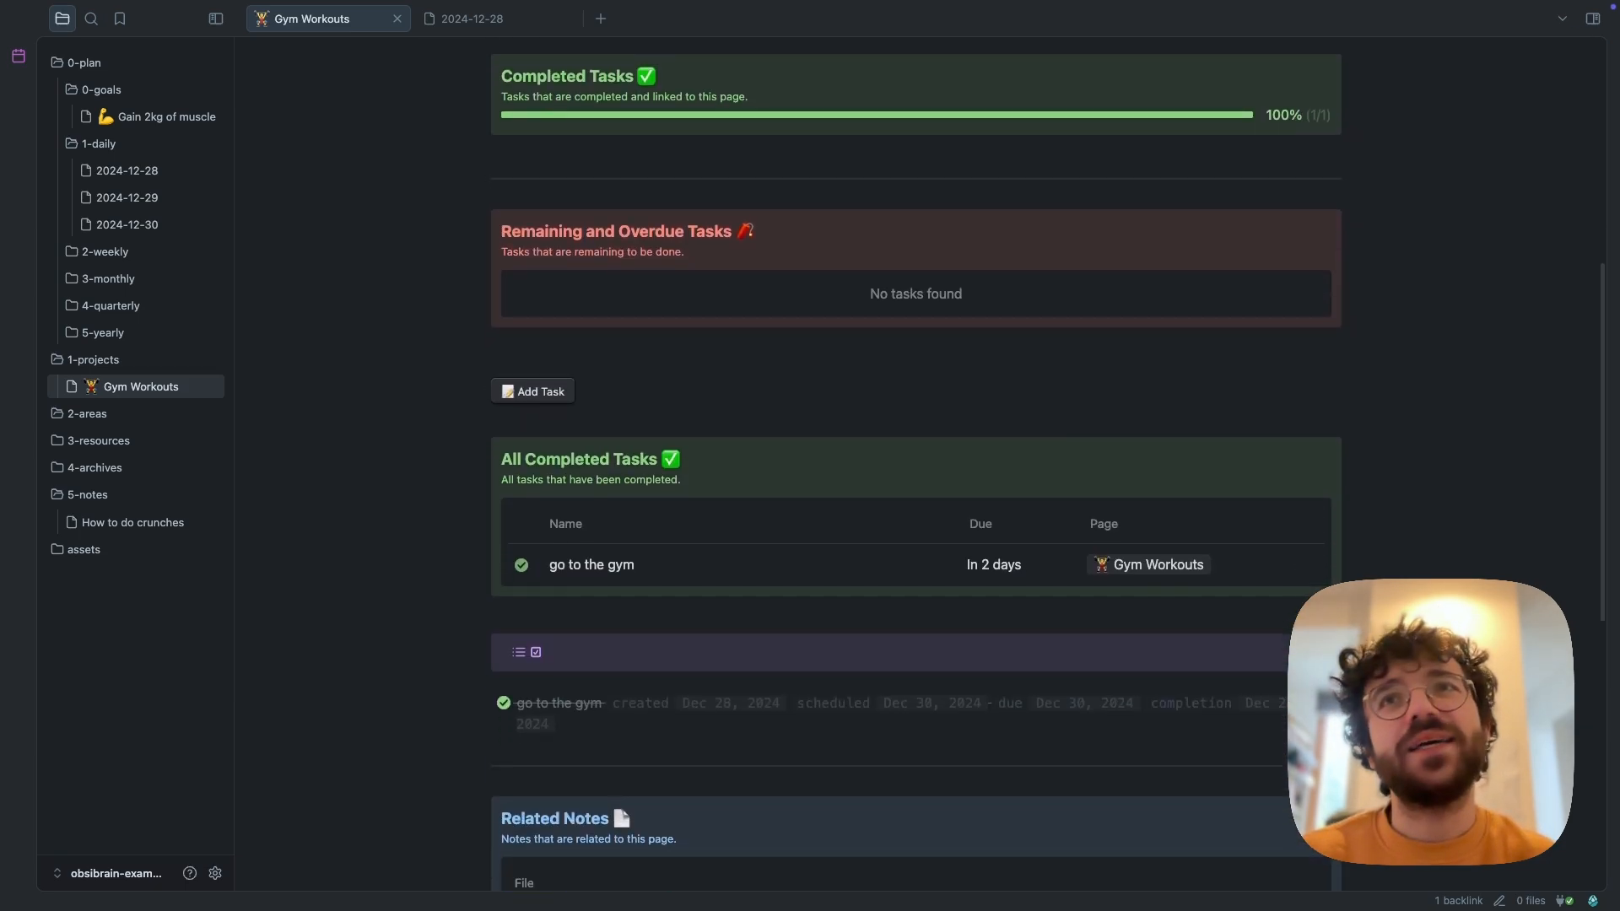
{"action": "scroll", "scroll_direction": "down", "scroll_amount": 3}
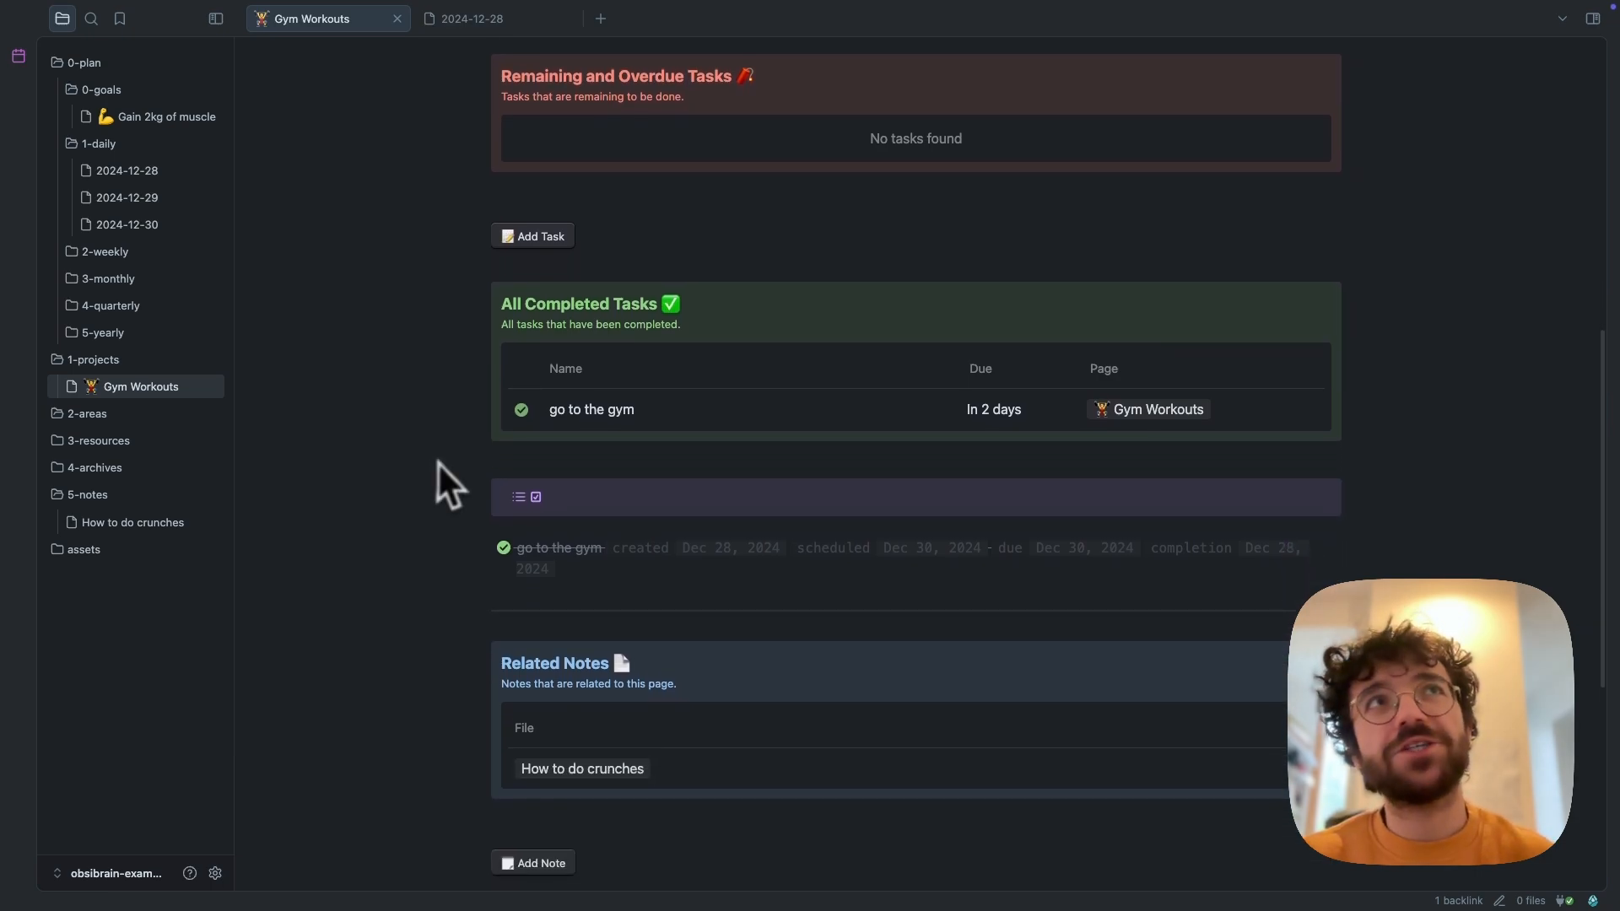
{"action": "scroll", "scroll_direction": "down", "scroll_amount": 3}
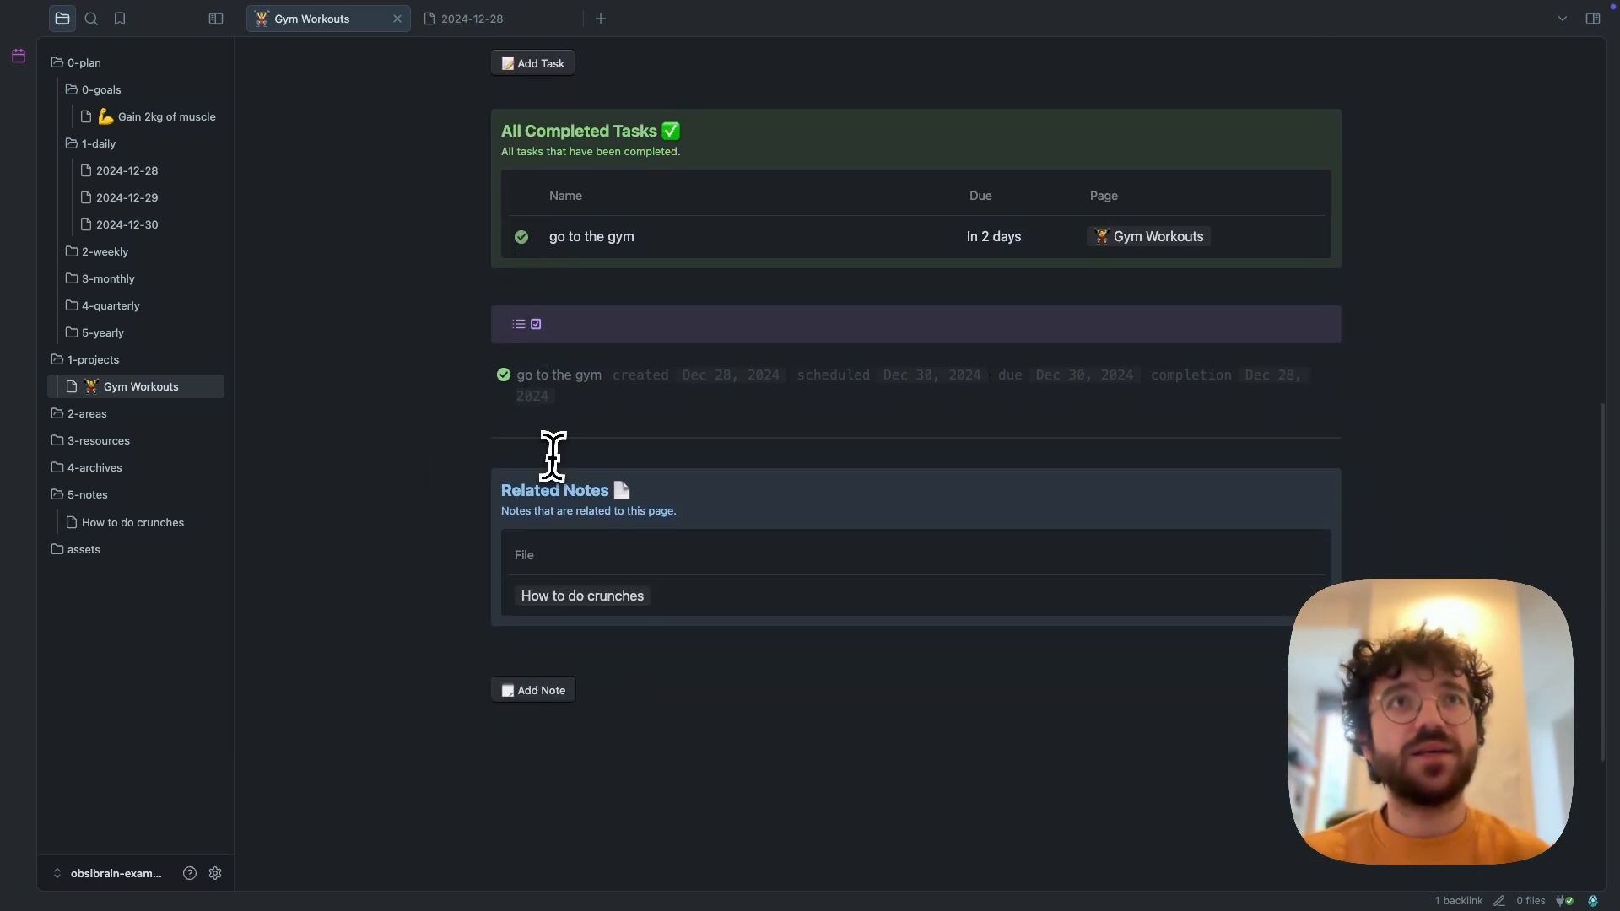
{"action": "scroll", "scroll_direction": "up", "scroll_amount": 3}
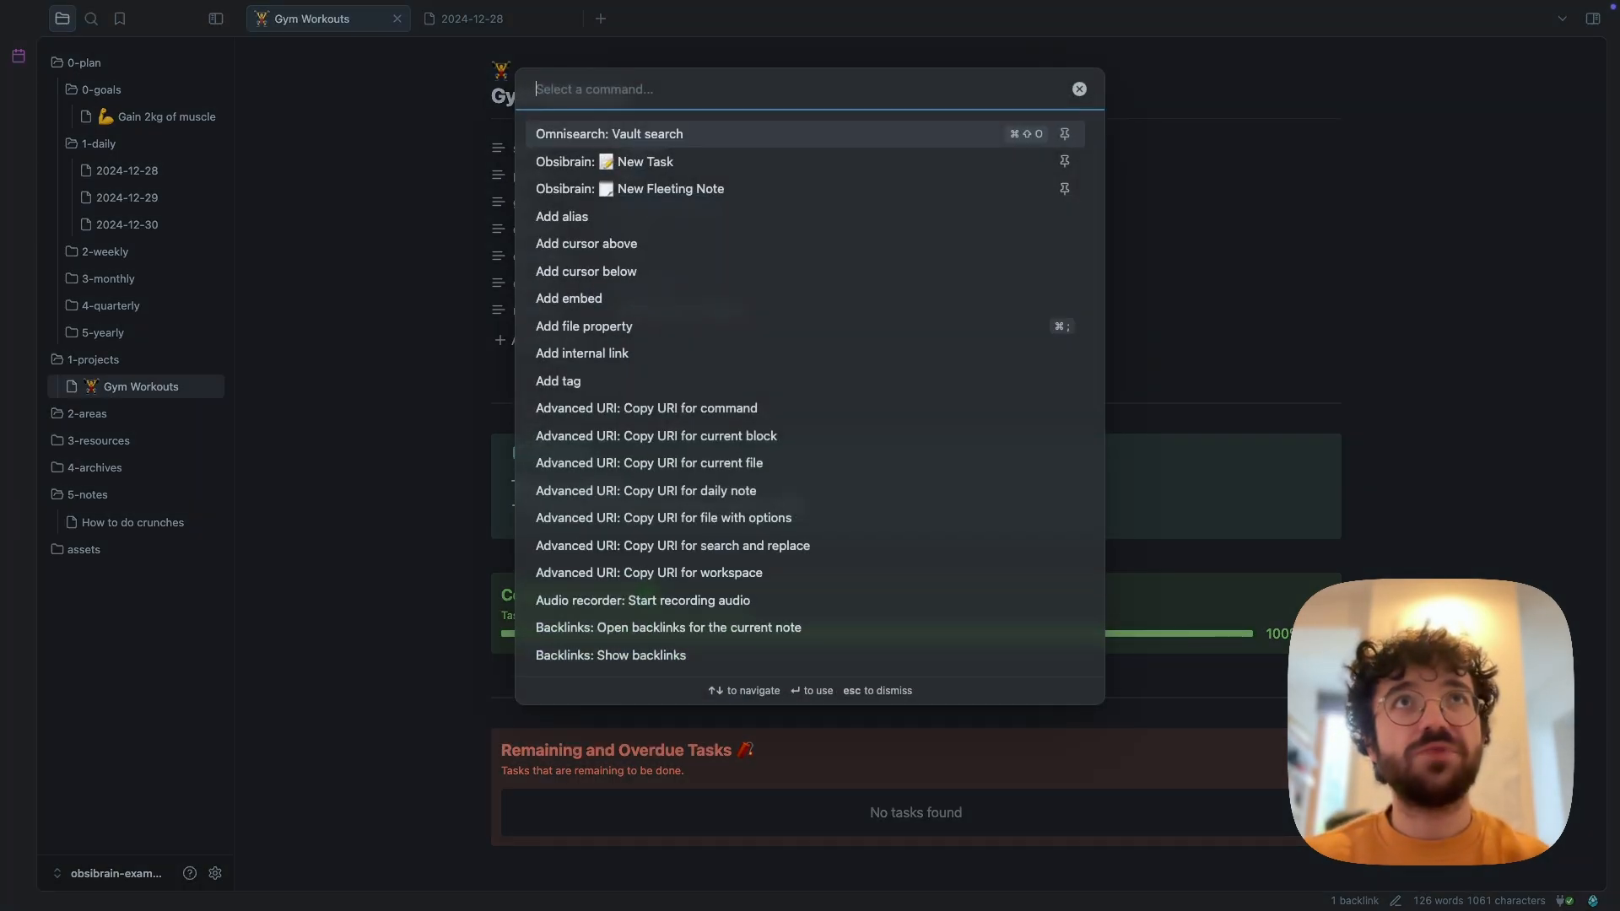
Search the command palette for 'local' to open Gym Workouts' local graph
{"action": "type", "text": "loca"}
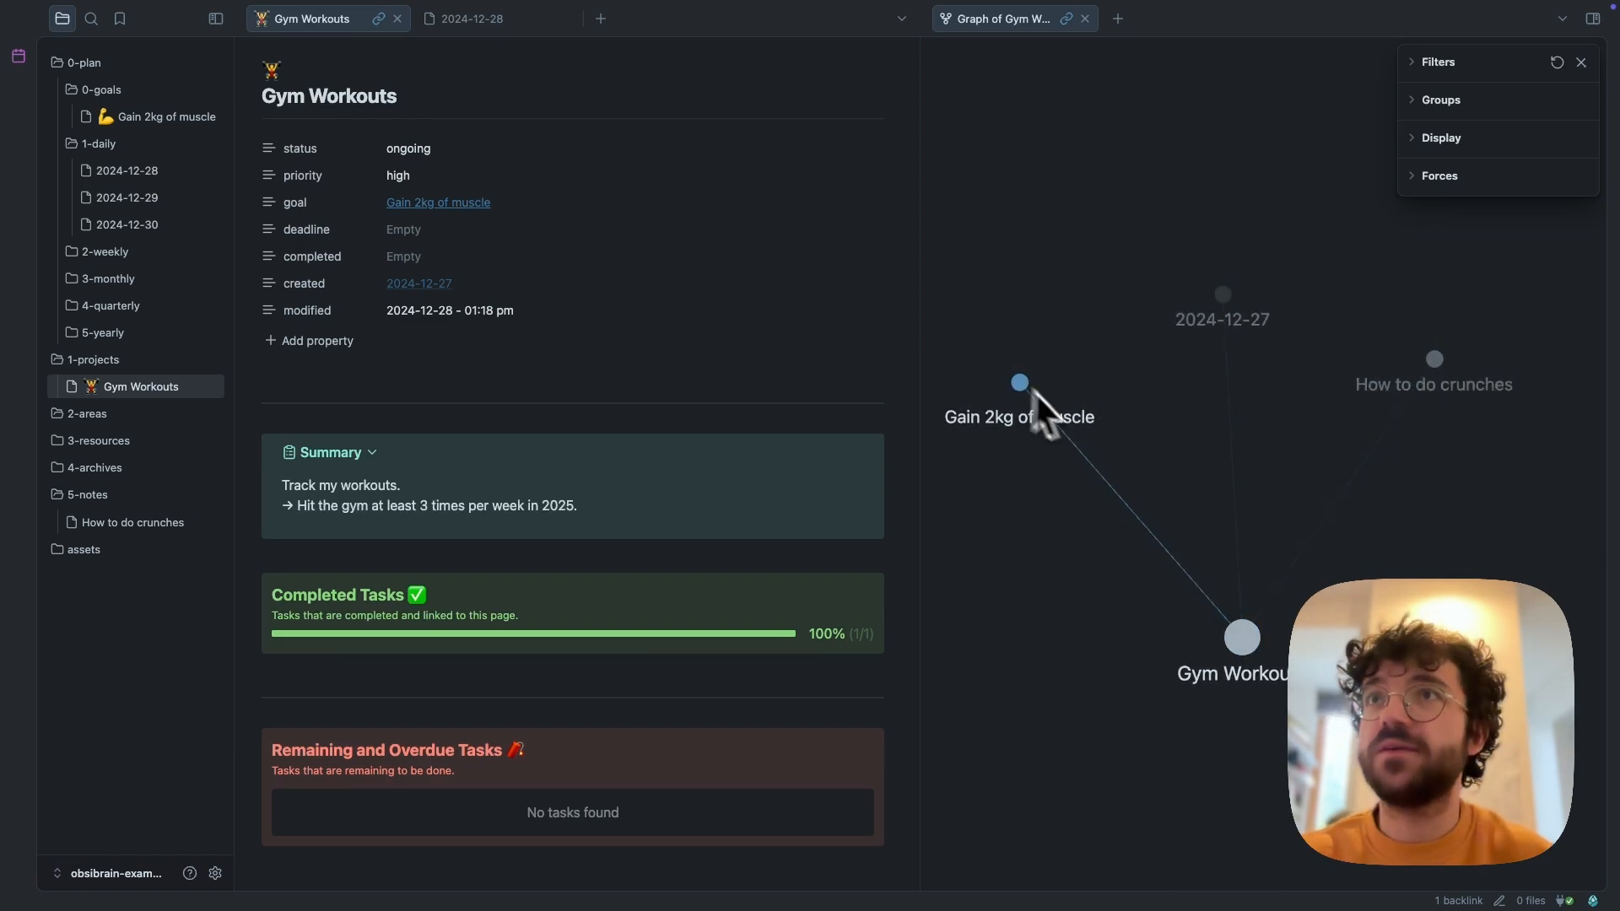
{"action": "mouse_move", "coordinate": [1399, 367]}
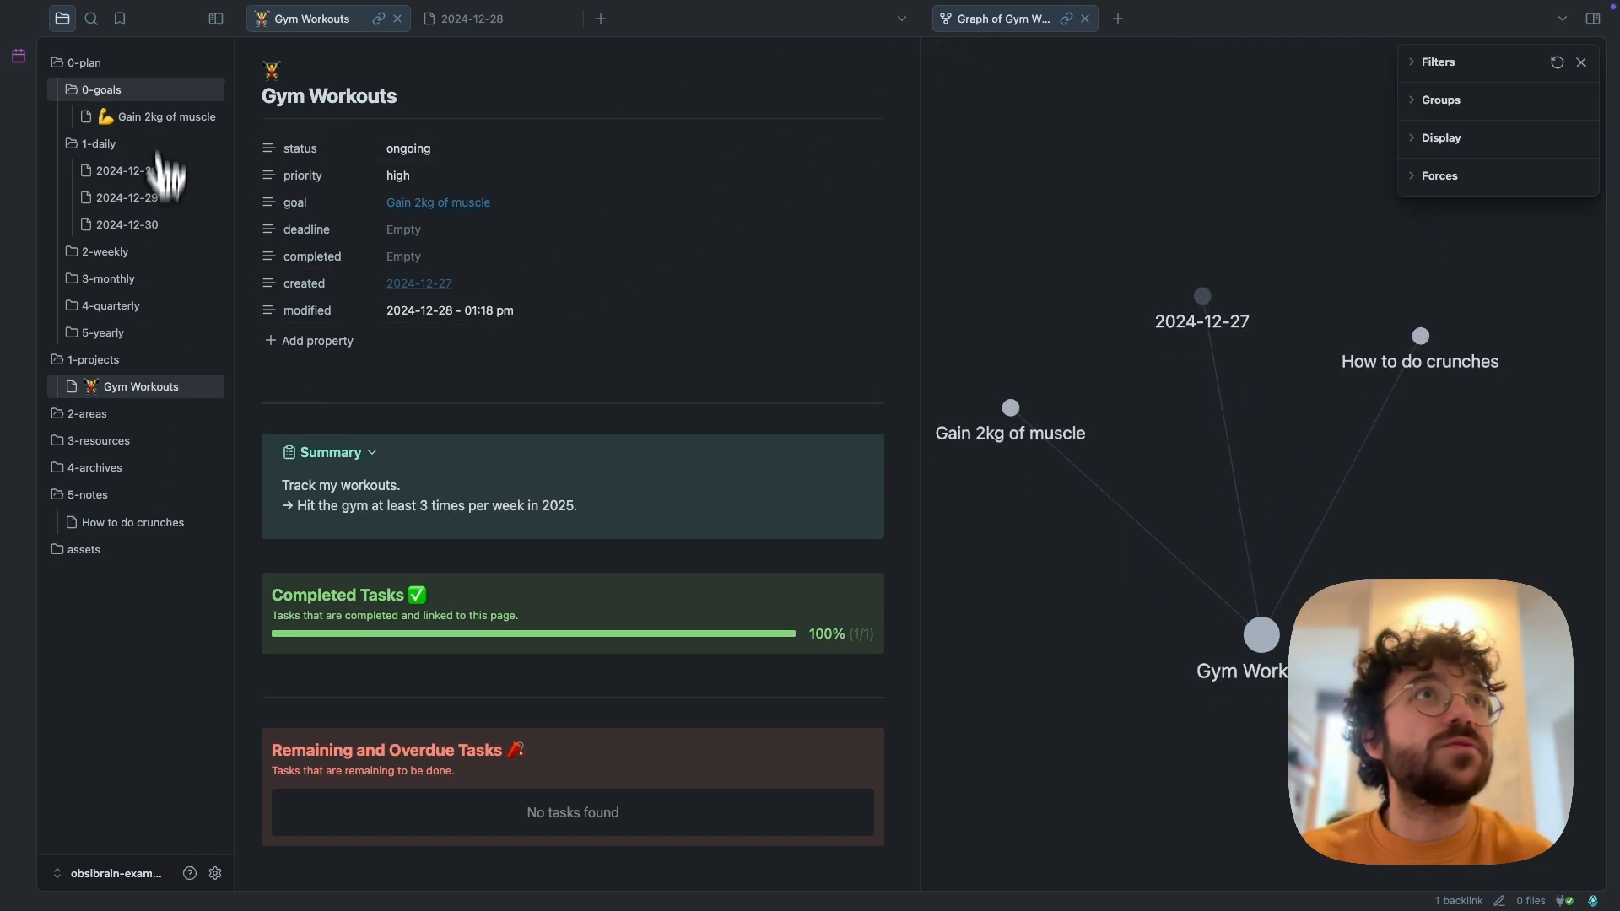
Open 'How to do crunches', then open the 2024-12-28 daily note from its local graph
{"action": "left_click", "coordinate": [132, 521]}
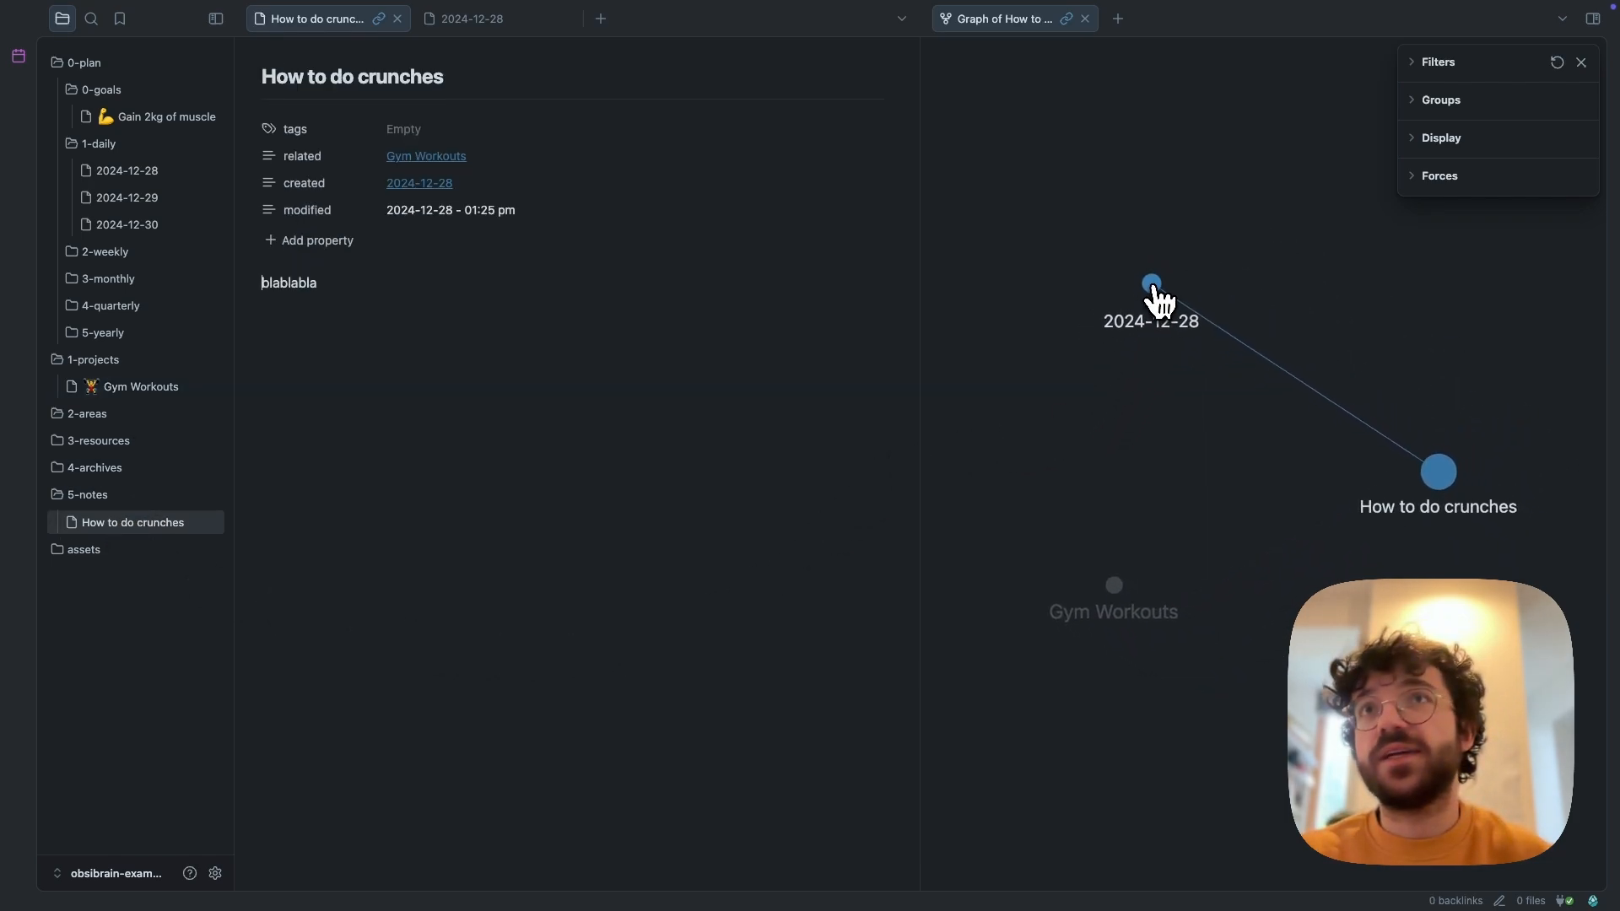
{"action": "mouse_move", "coordinate": [18, 55]}
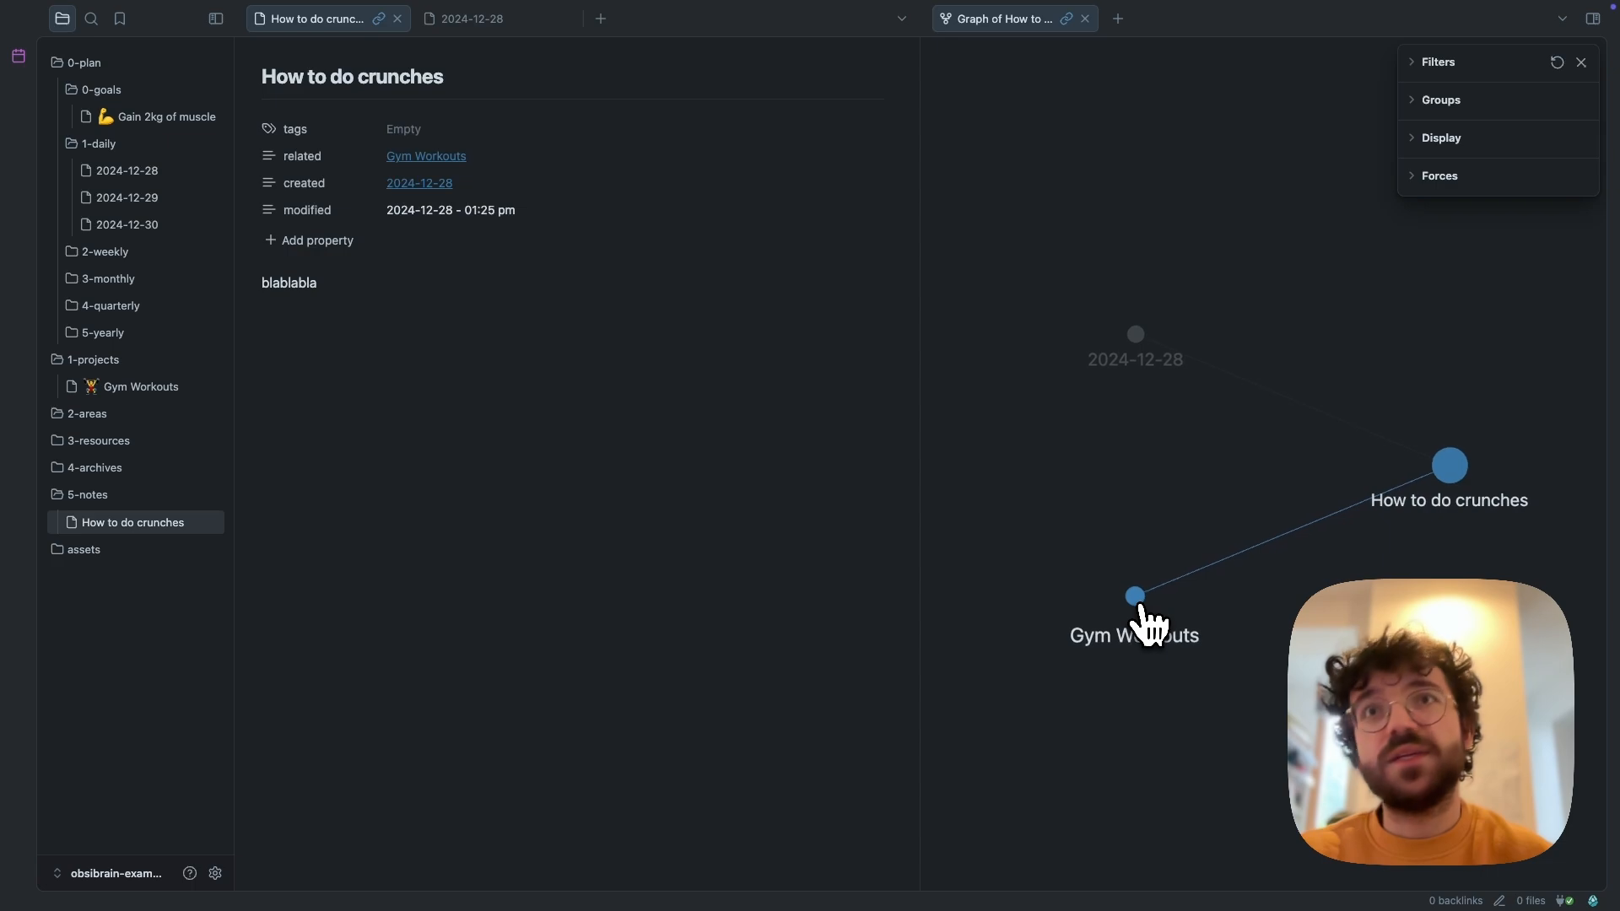
{"action": "left_click", "coordinate": [1133, 334]}
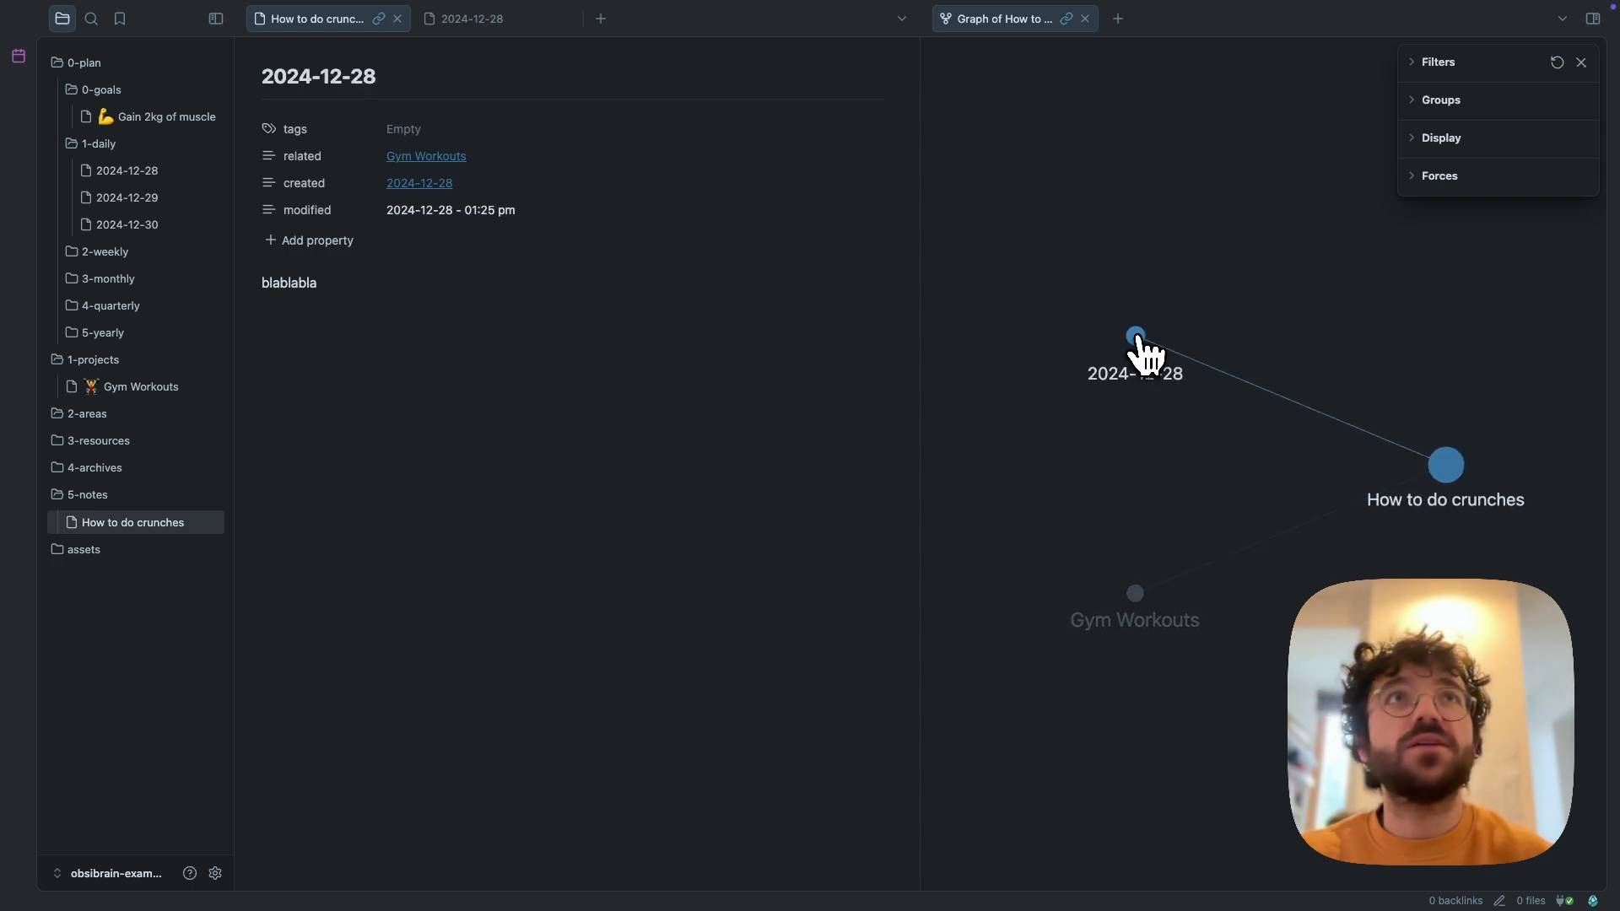
{"action": "left_click", "coordinate": [1135, 336]}
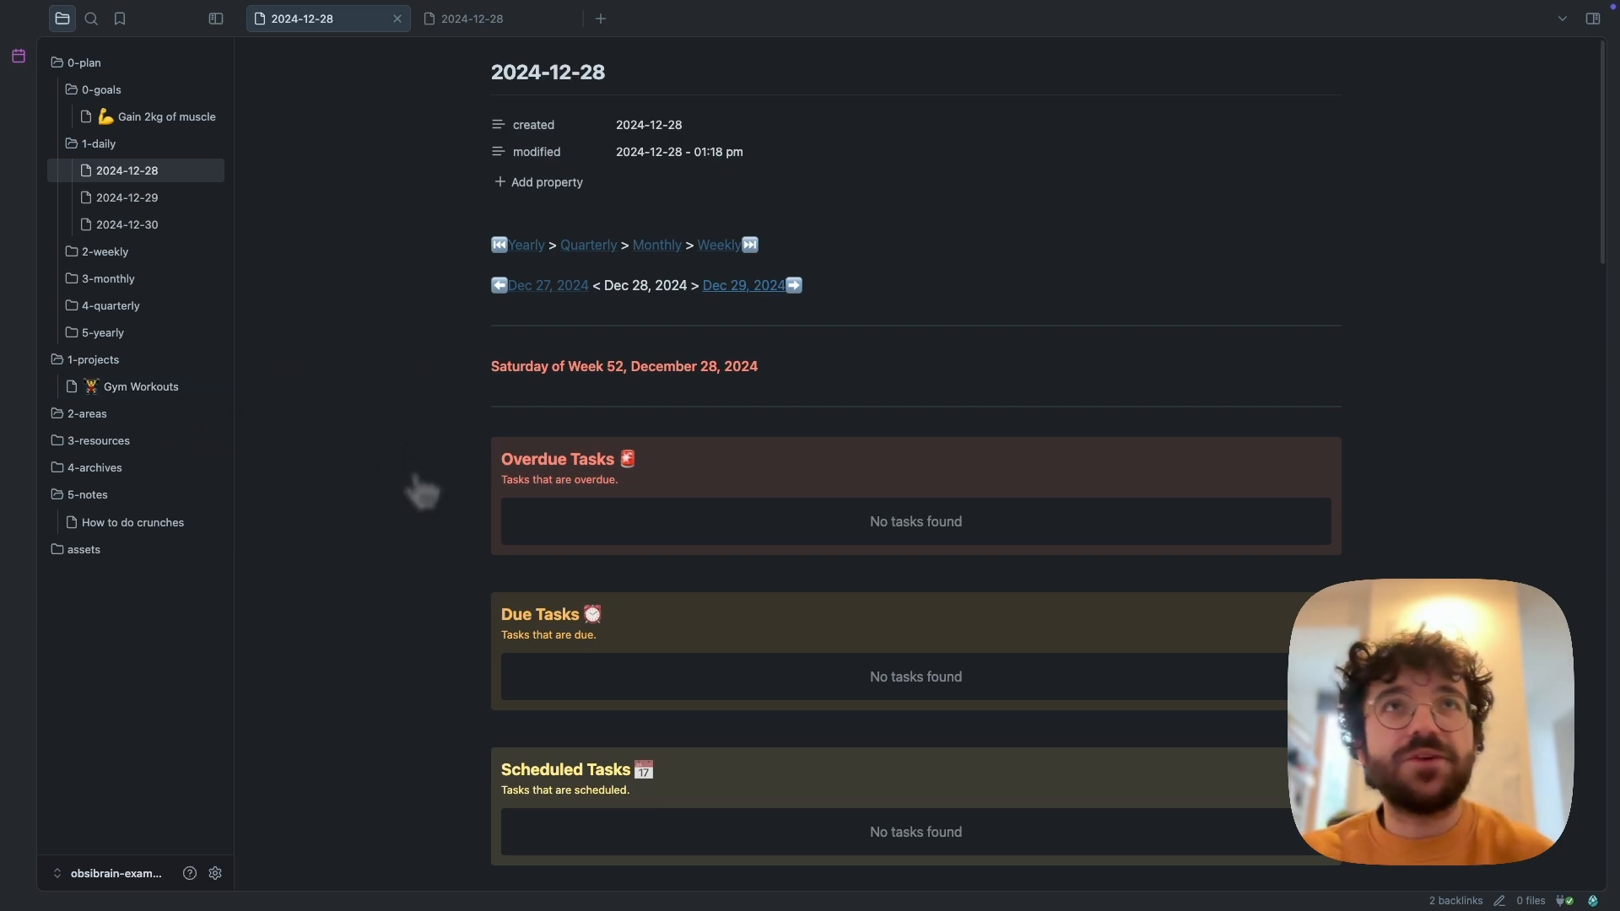
{"action": "scroll", "scroll_direction": "down", "scroll_amount": 3}
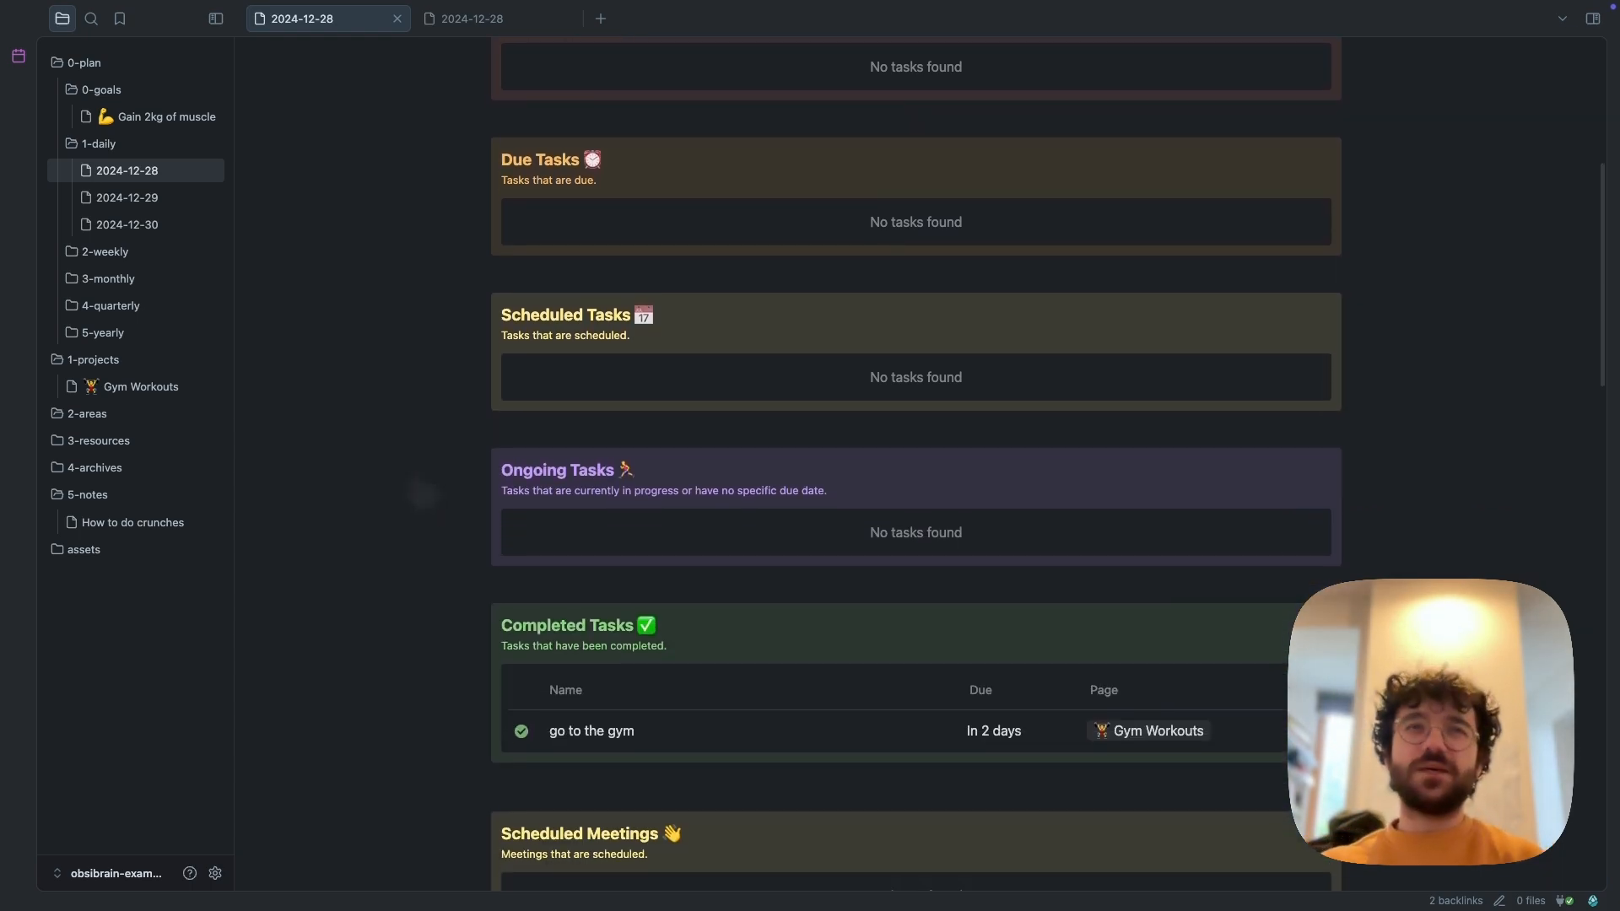
{"action": "scroll", "scroll_direction": "up", "scroll_amount": 3}
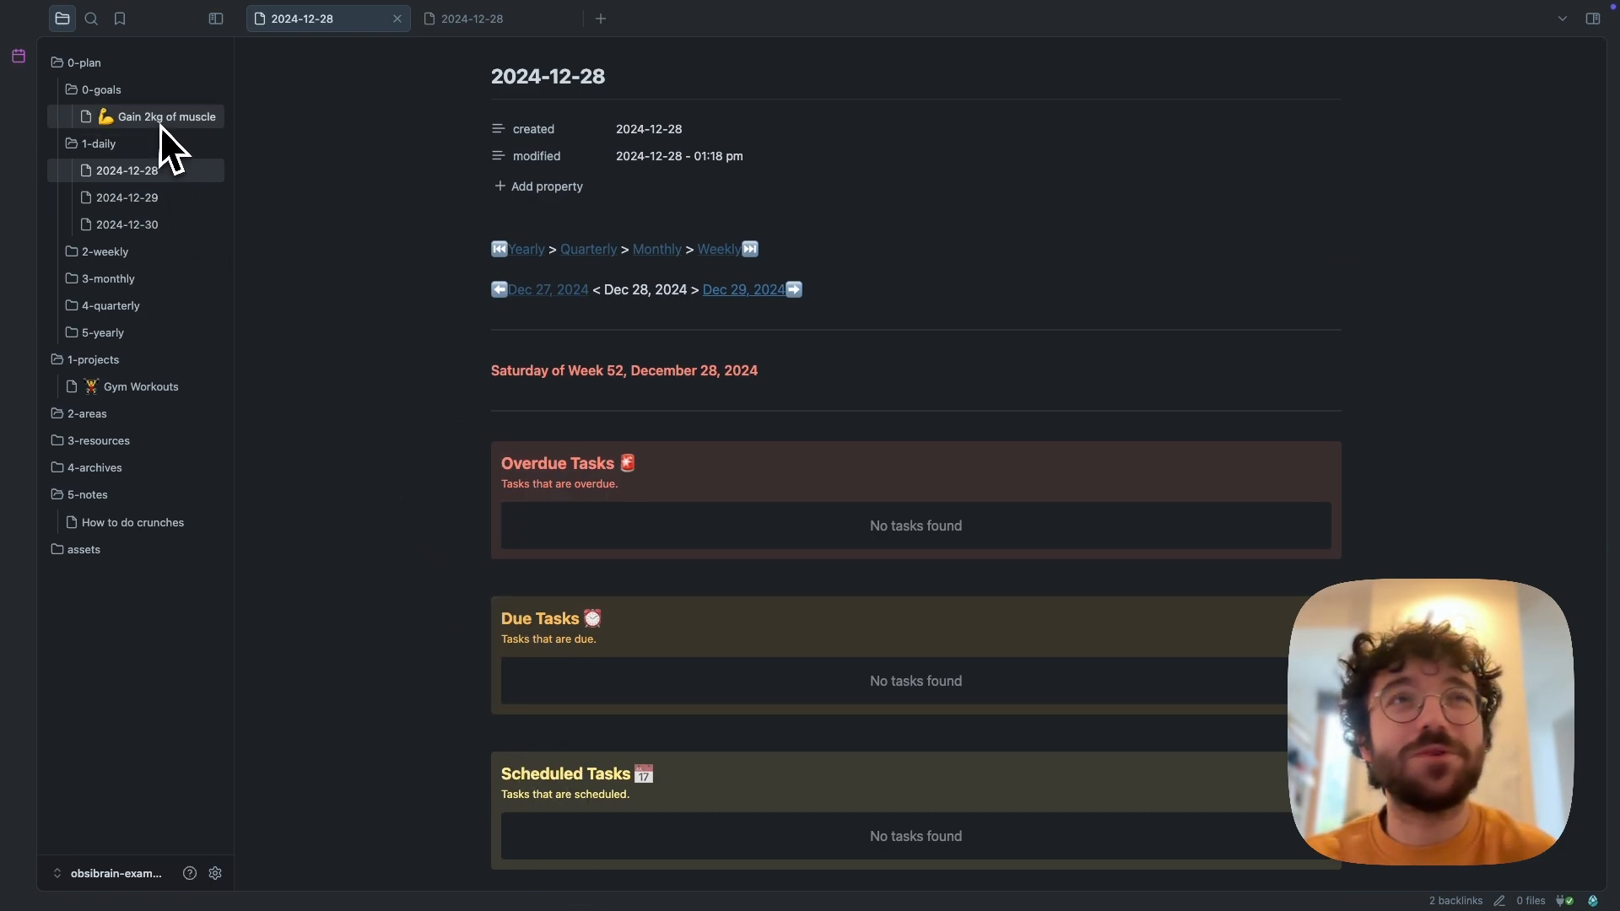
{"action": "mouse_move", "coordinate": [382, 478]}
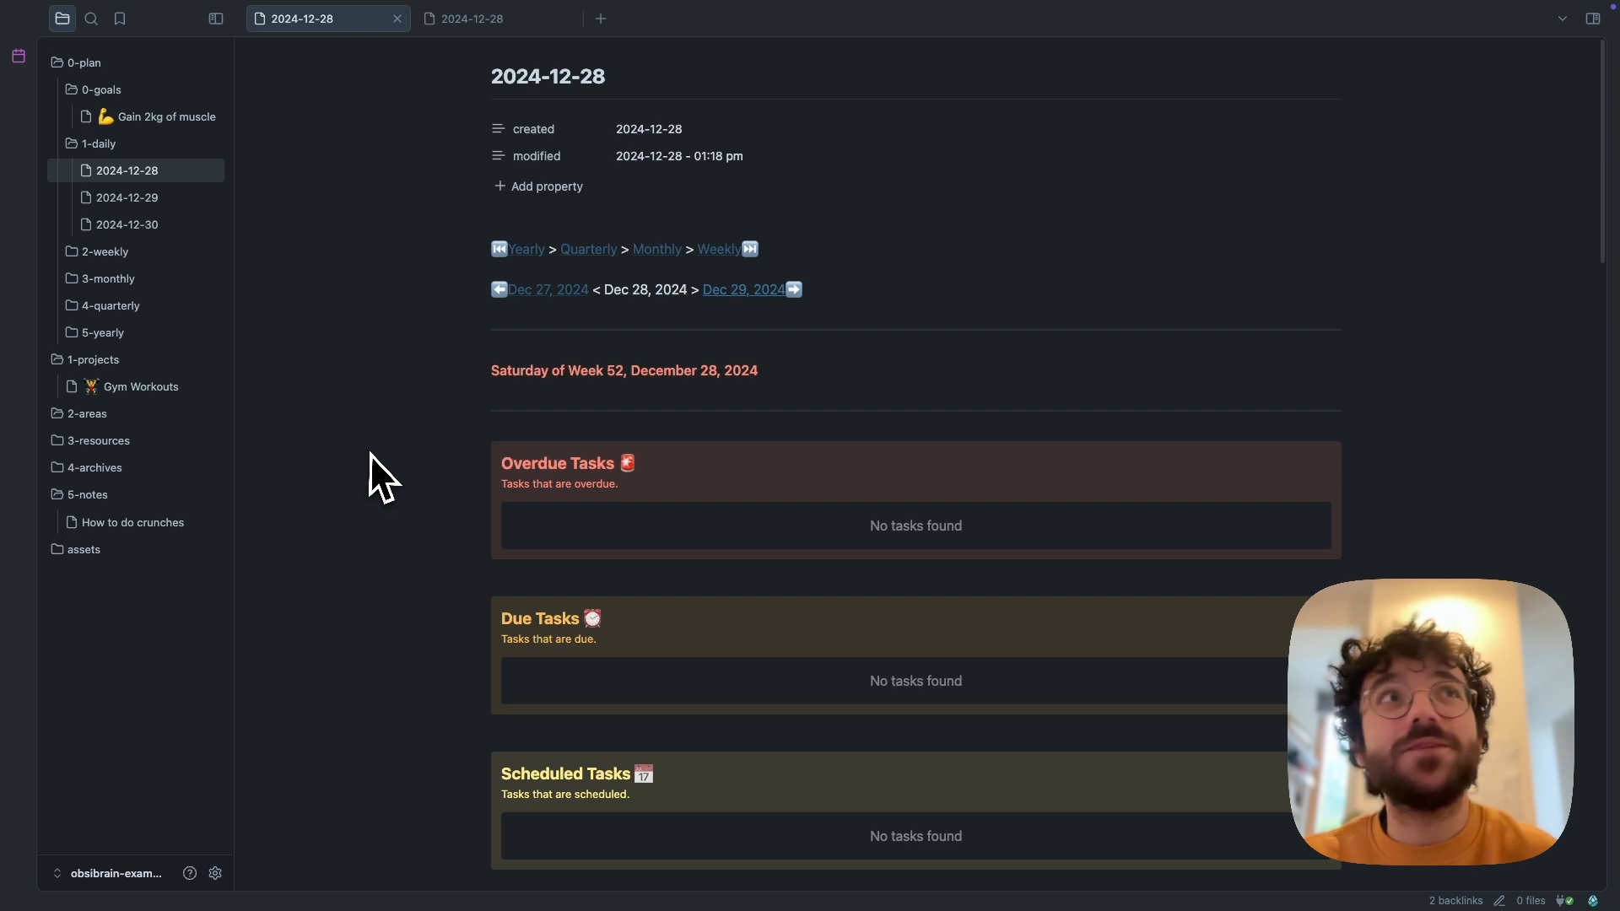